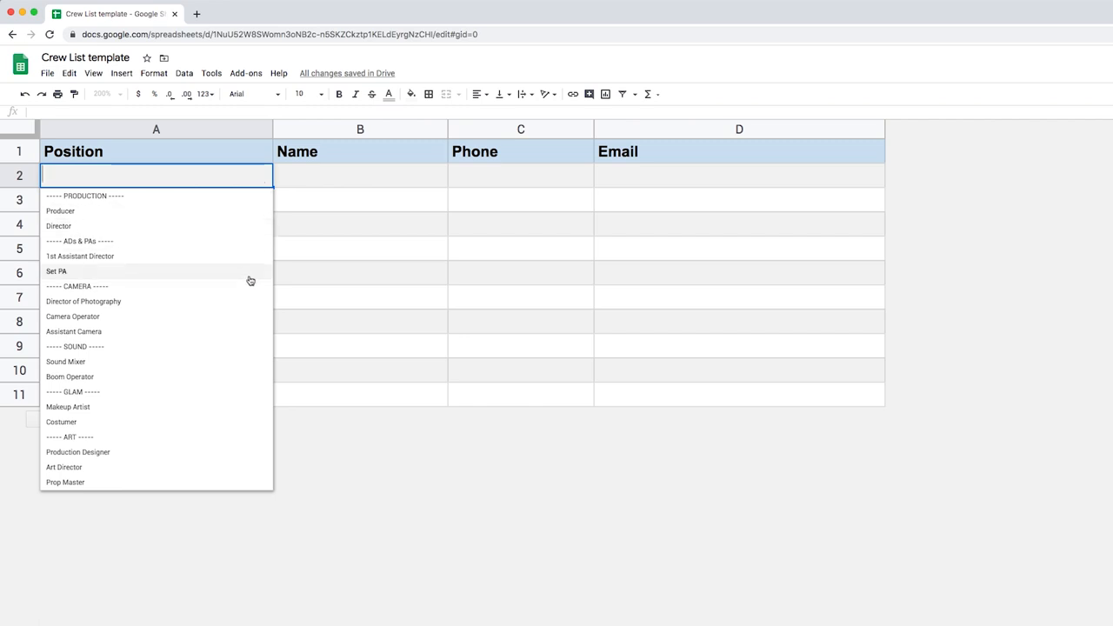
mouse_move(230, 316)
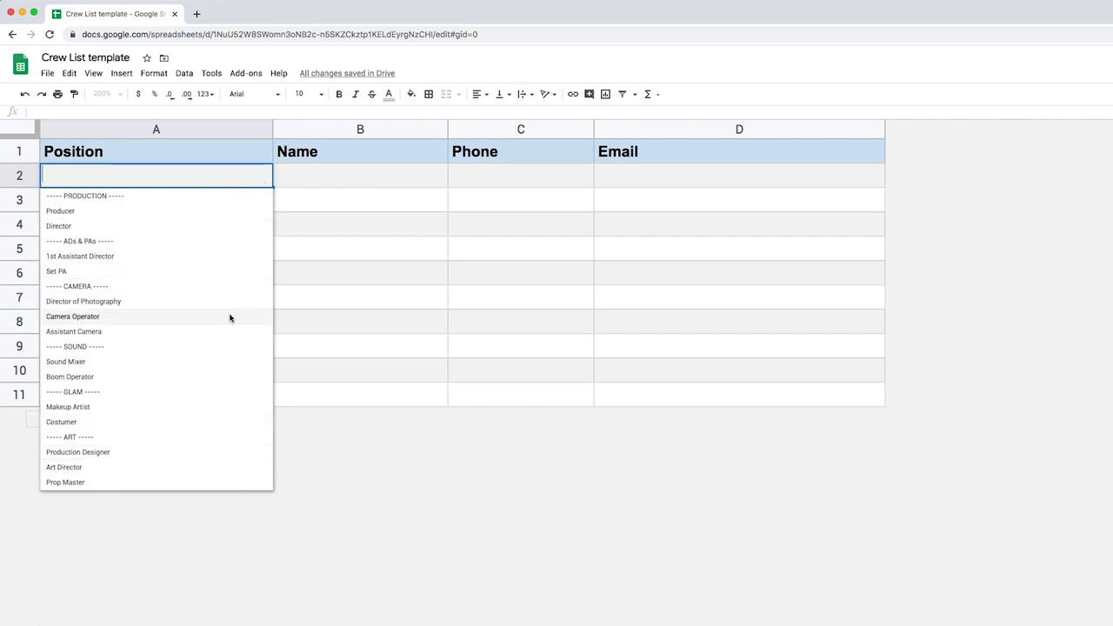
- Type 'dire' in A2's Position dropdown to filter the list to Director roles
text(dire)
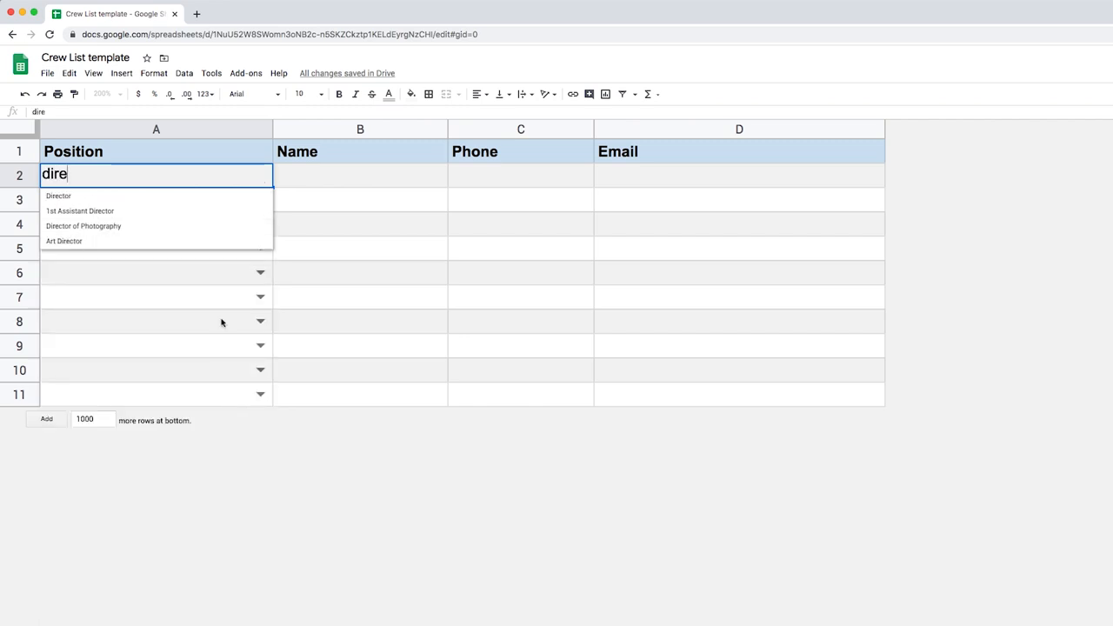
click(83, 226)
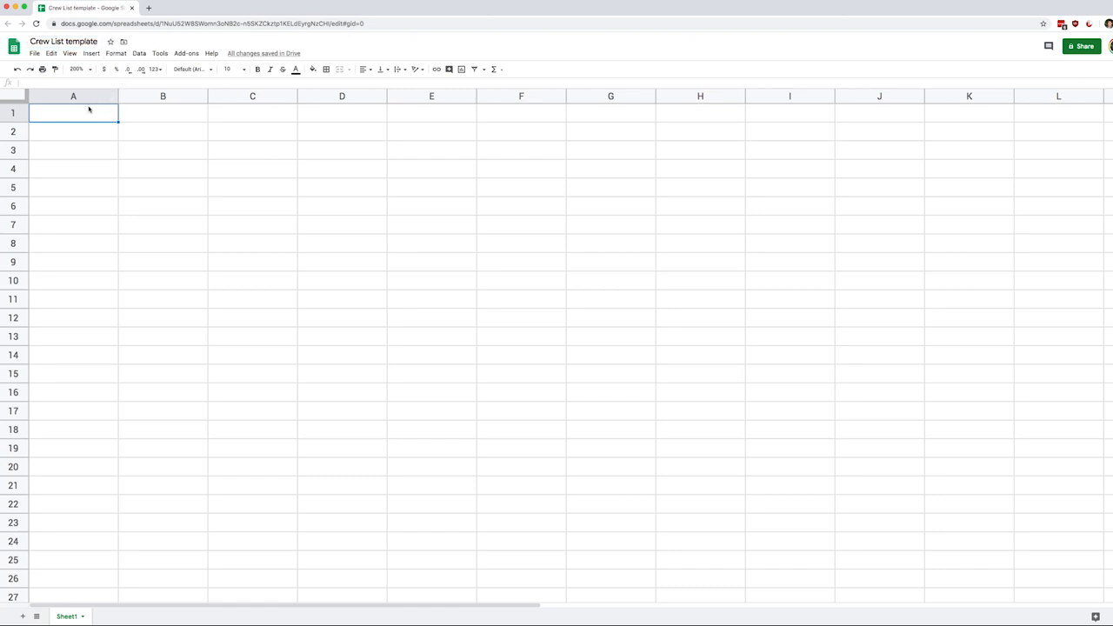
- Enter the headers Position, Name, Phone and Email in cells A1 through D1
text(Position)
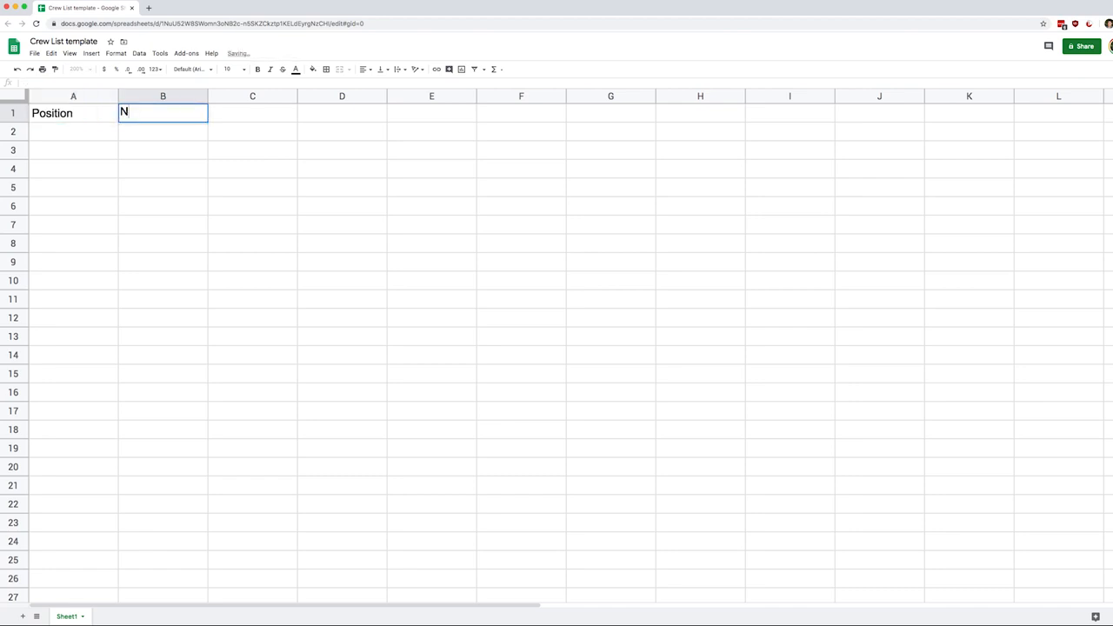
text(Ph)
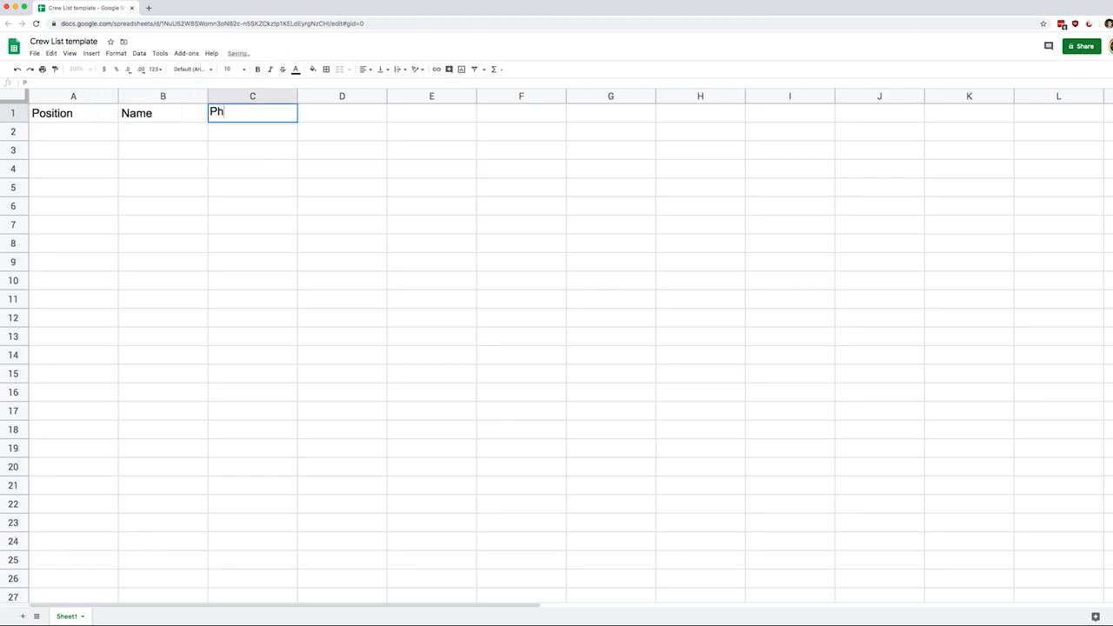
text(Email)
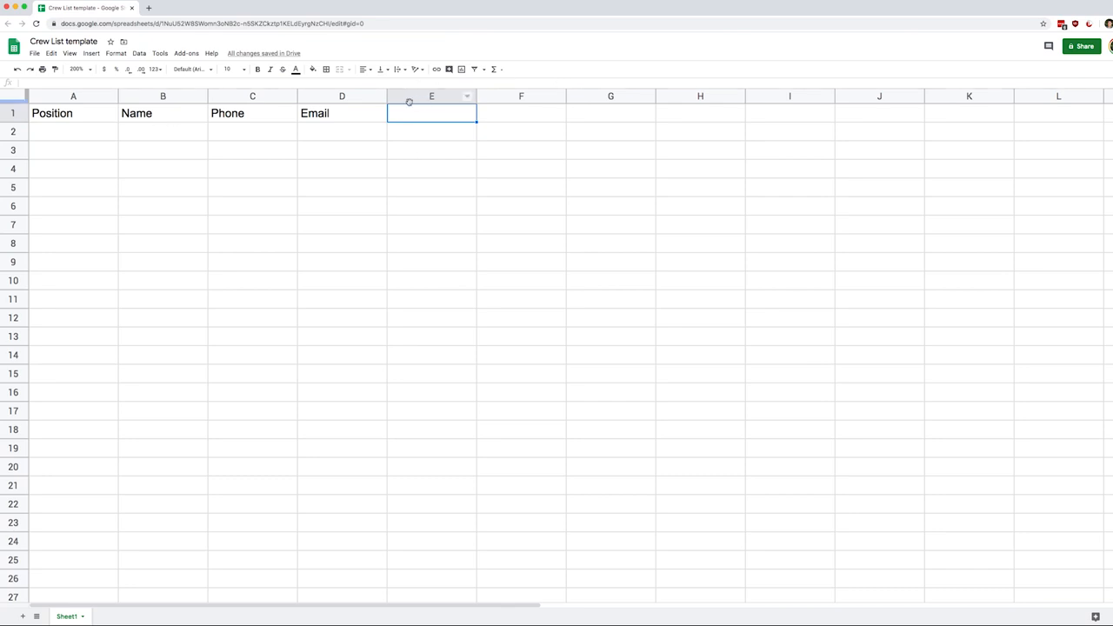
- Select columns E through Z and delete them
click(431, 96)
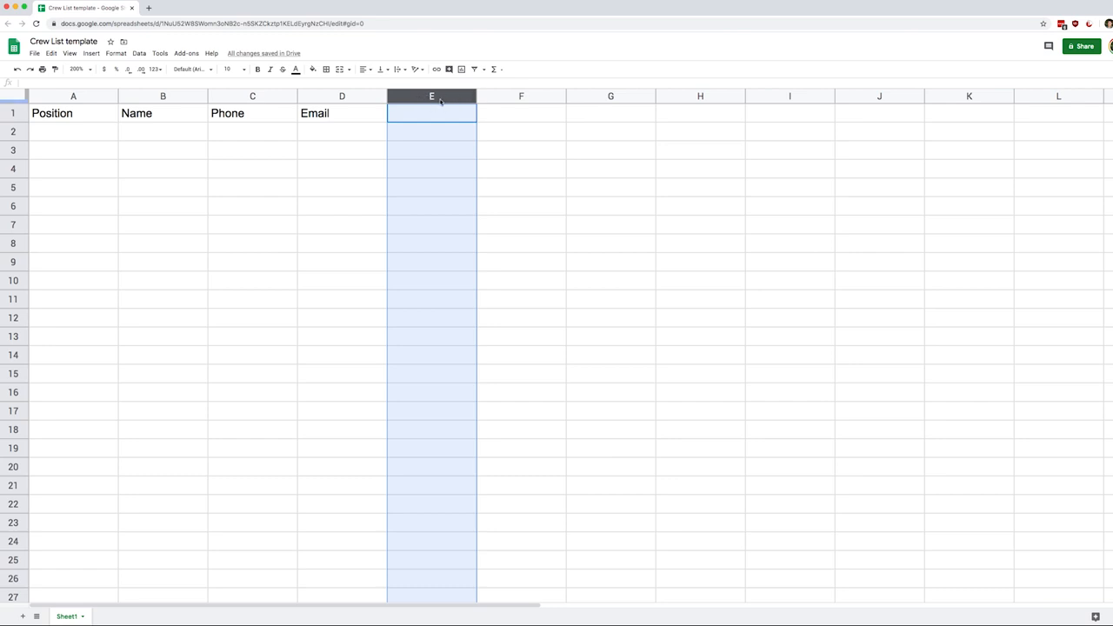
mouse_move(432, 97)
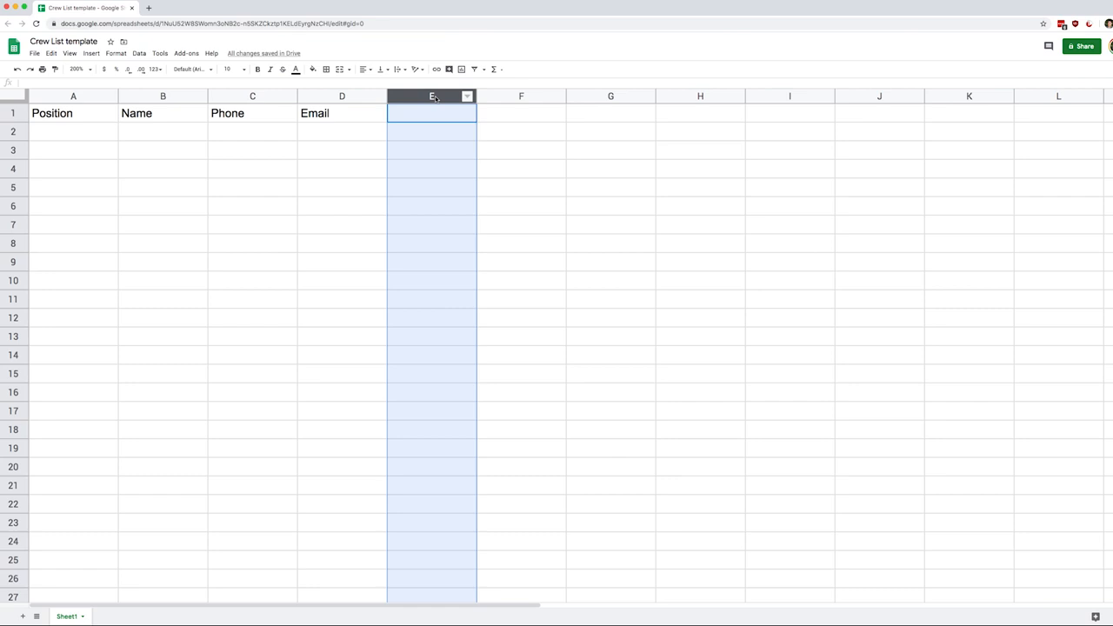
key(cmd+shift+right)
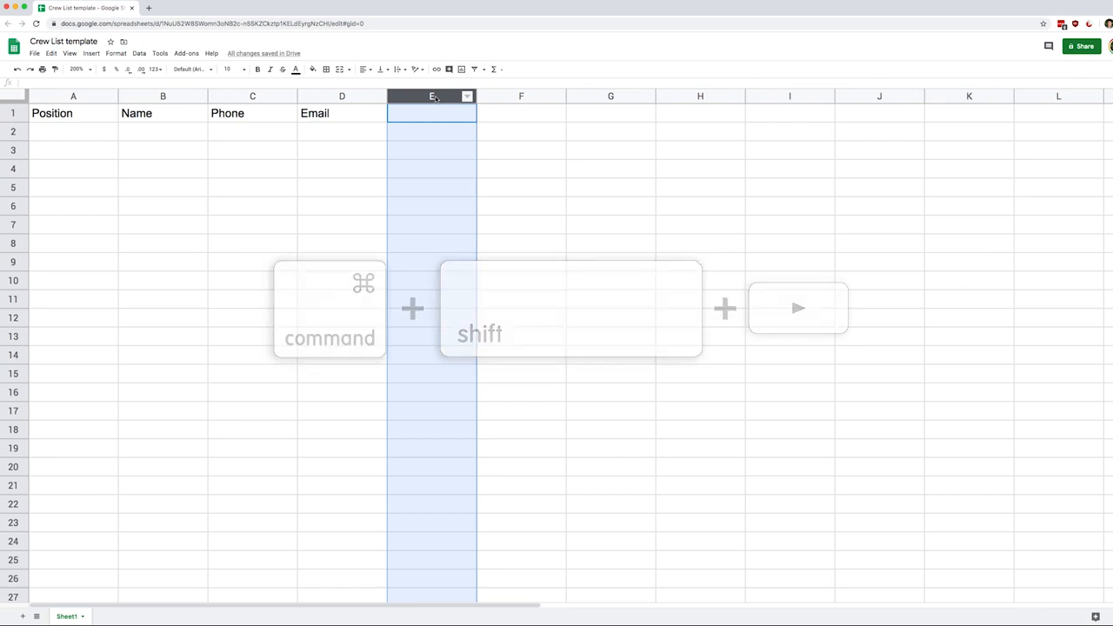
key(cmd+shift+right)
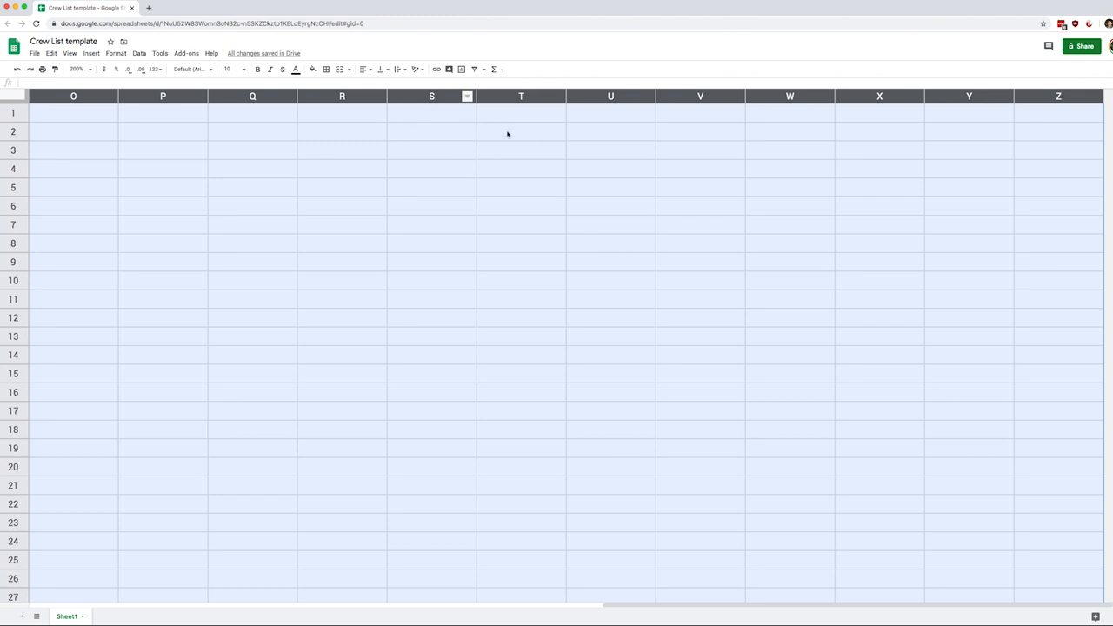
mouse_move(500, 203)
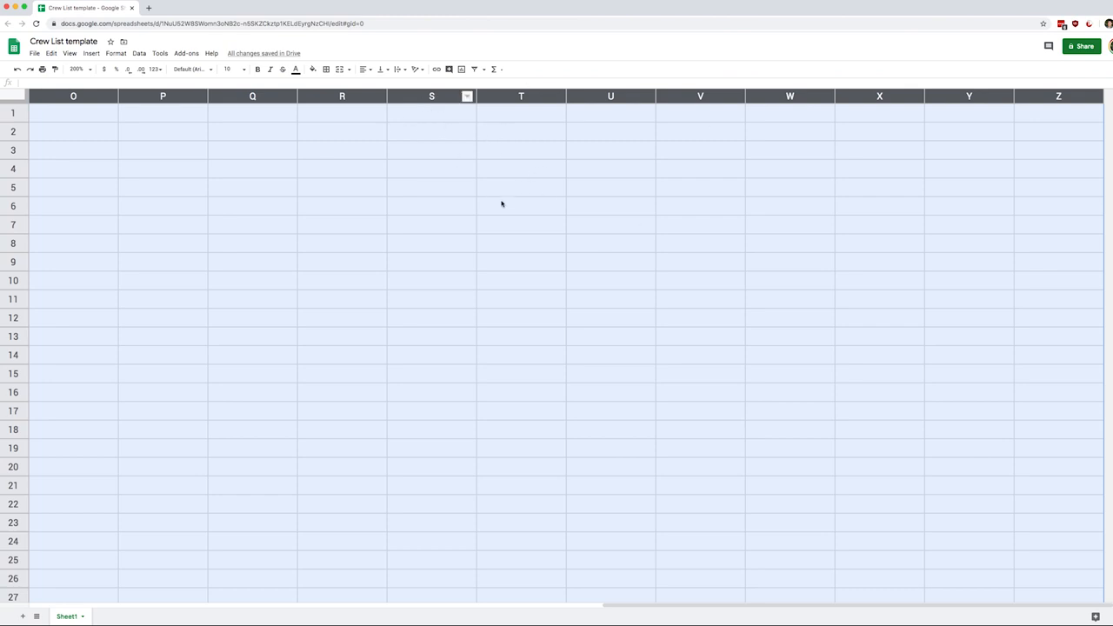
mouse_move(382, 162)
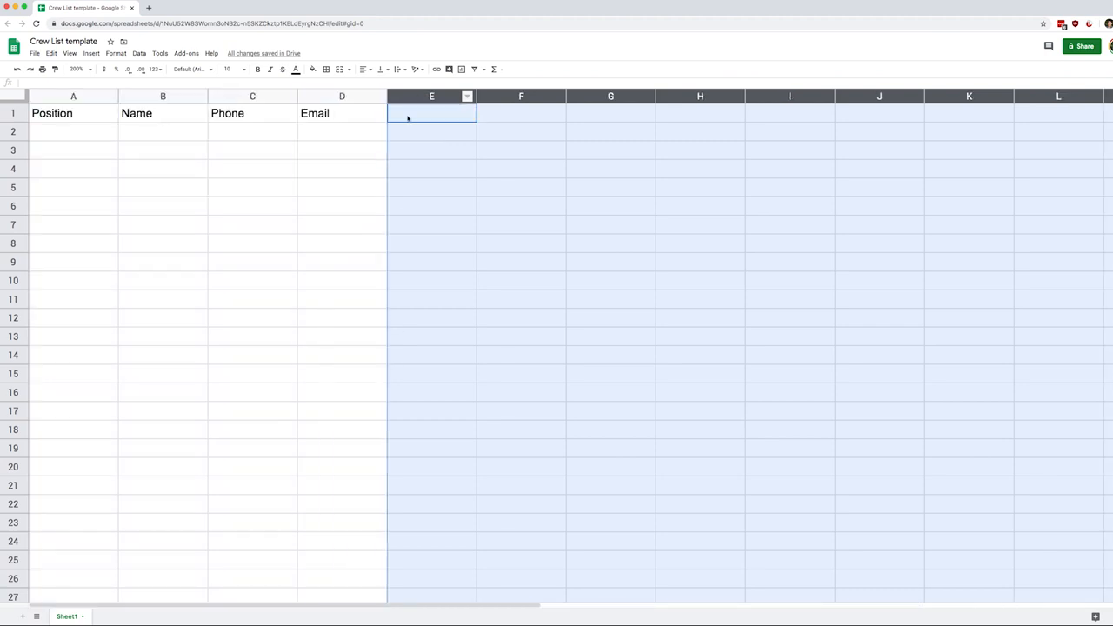
key(cmd+shift+right)
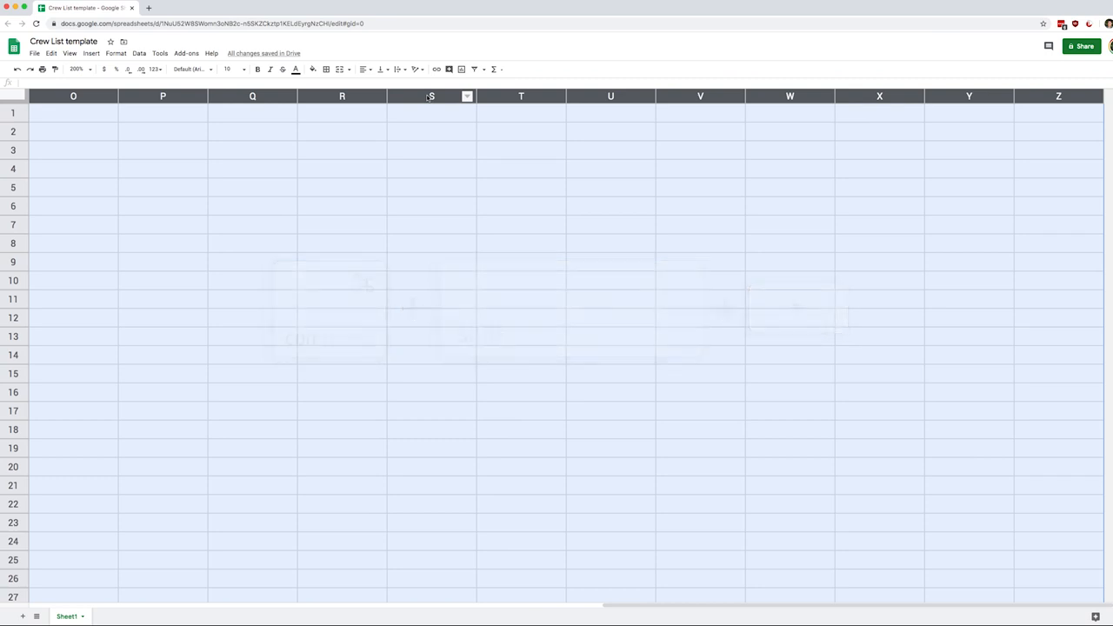
right_click(430, 96)
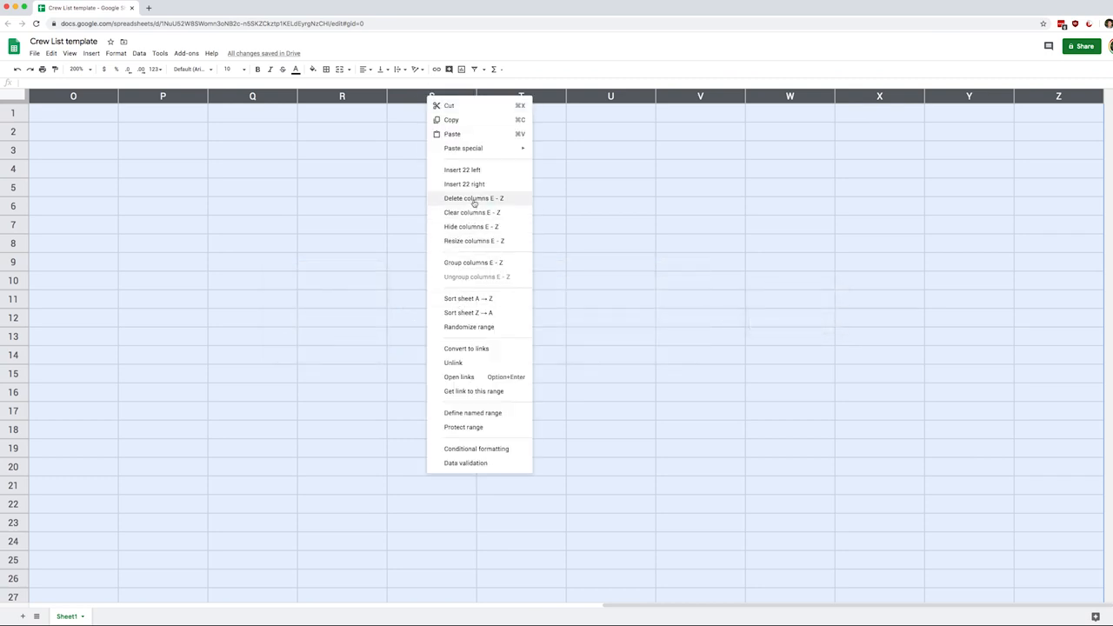
click(473, 198)
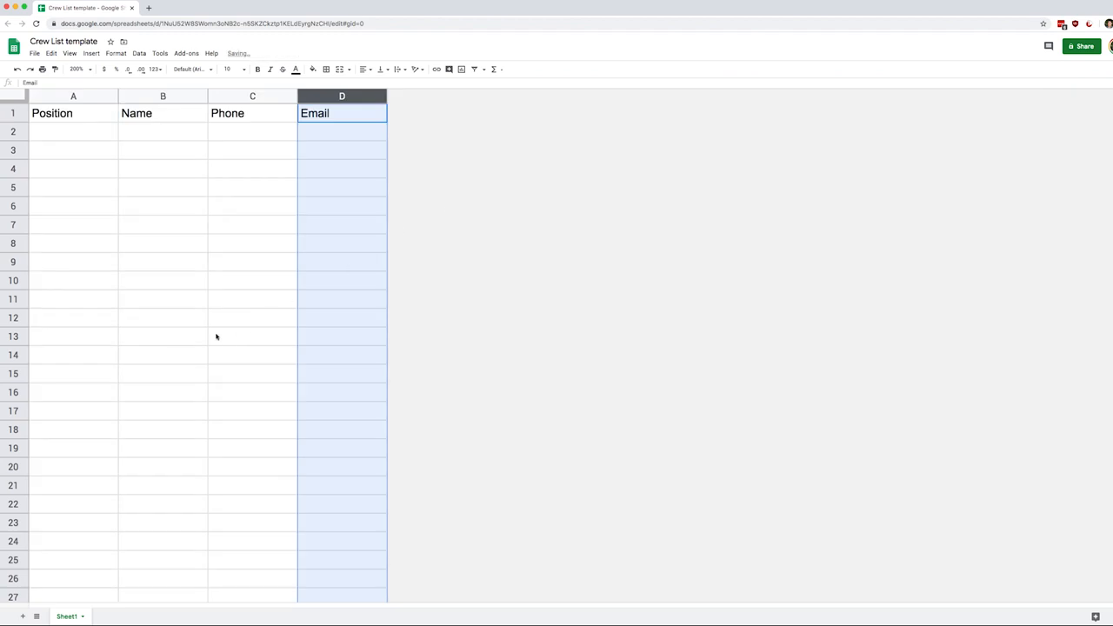
- Select rows 12 through 1000 and delete them
click(252, 336)
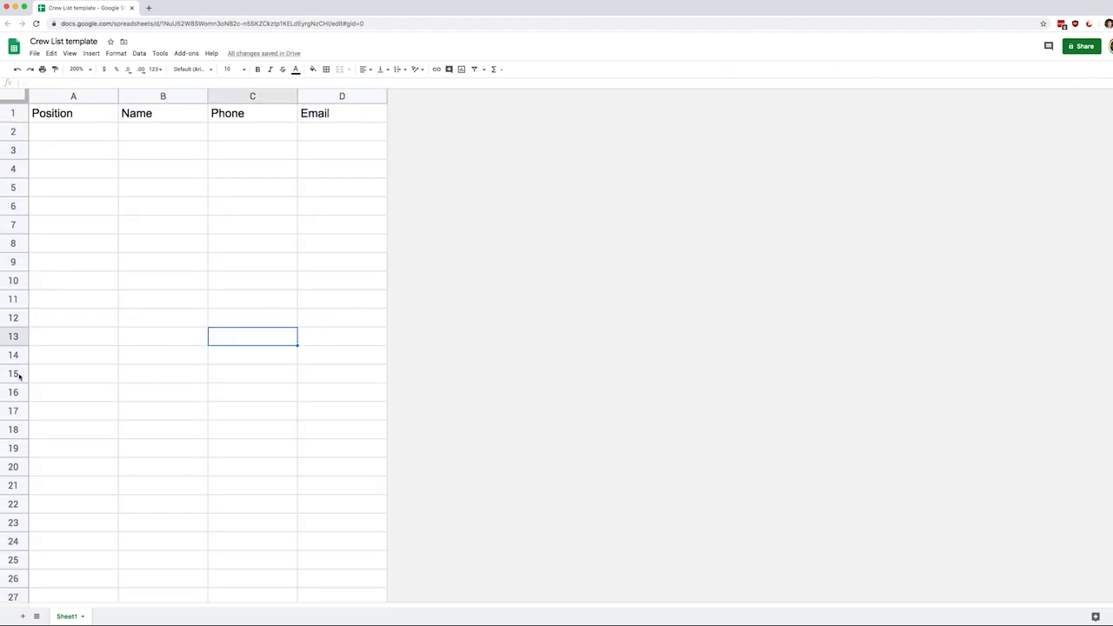
click(13, 317)
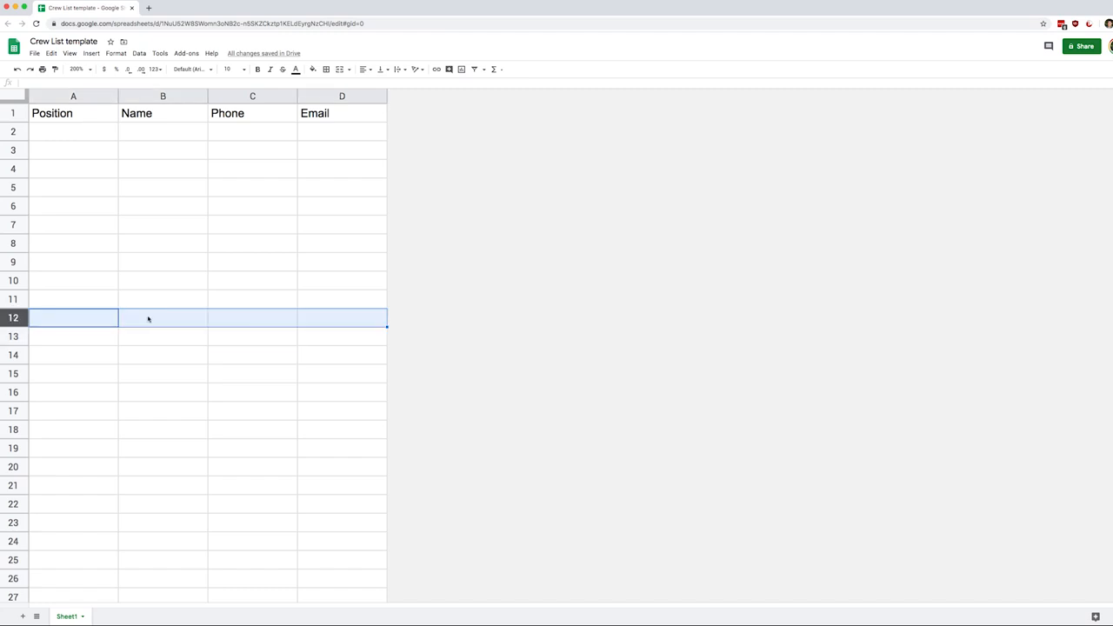
key(cmd+shift+down)
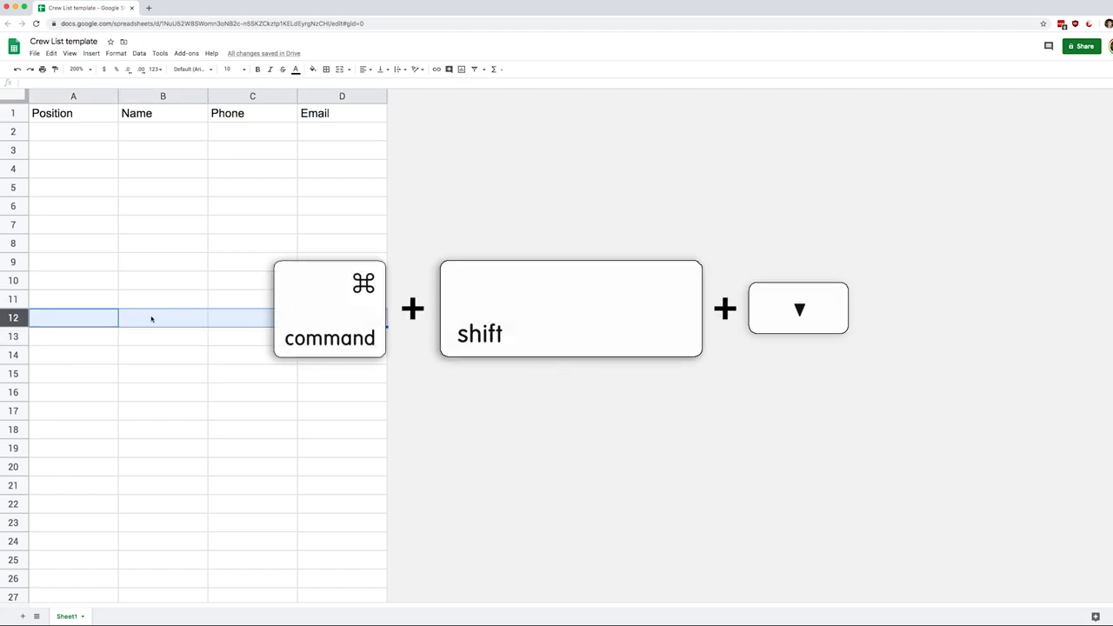
key(cmd+shift+down)
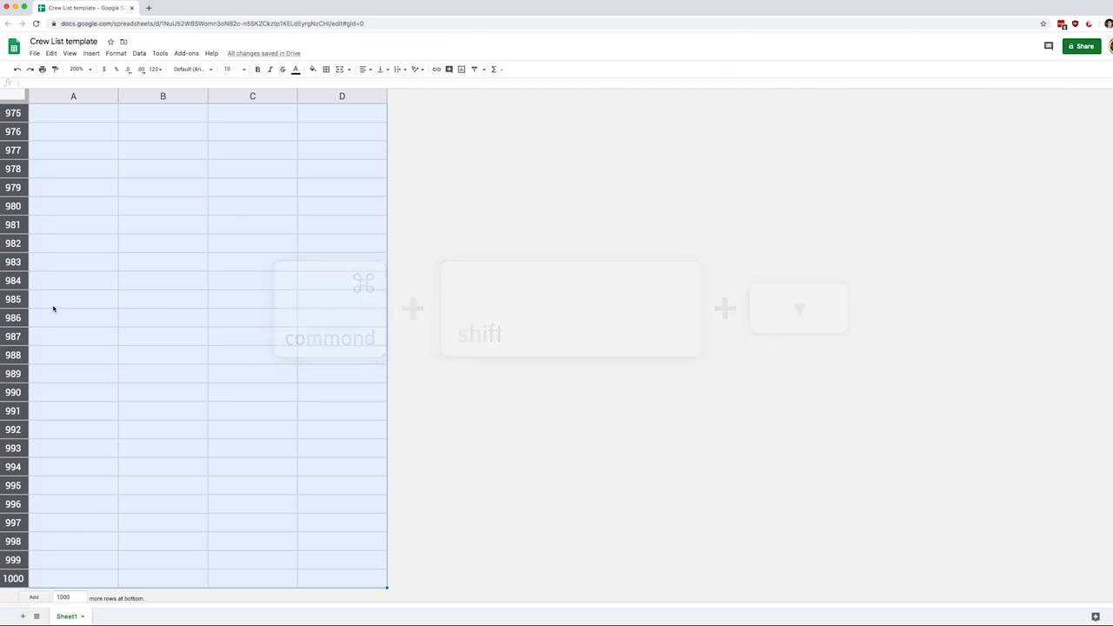
right_click(54, 309)
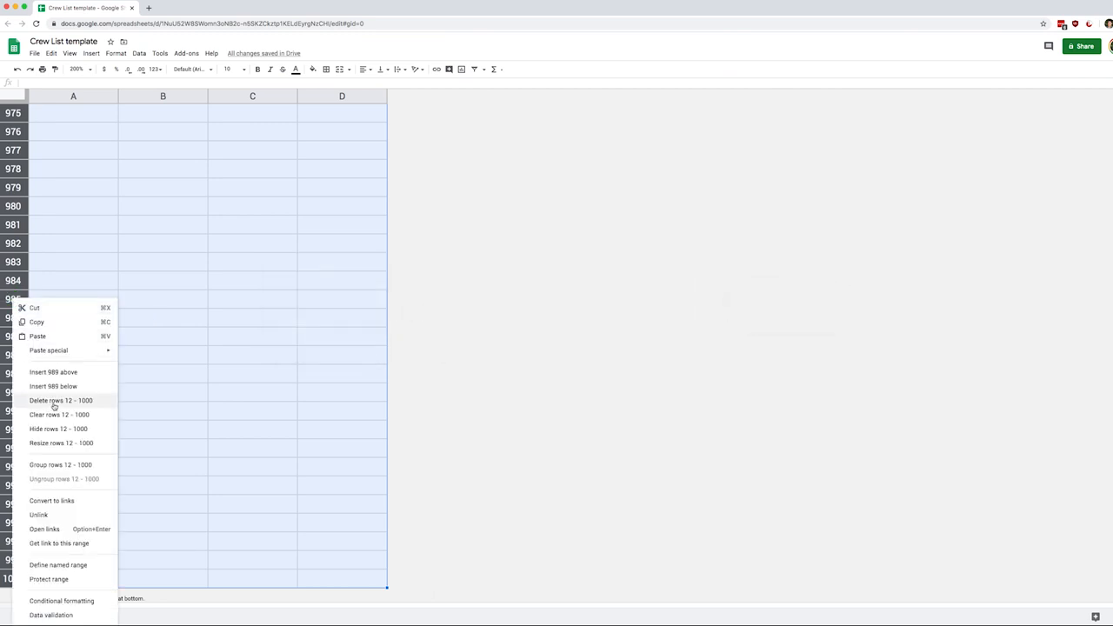
click(61, 399)
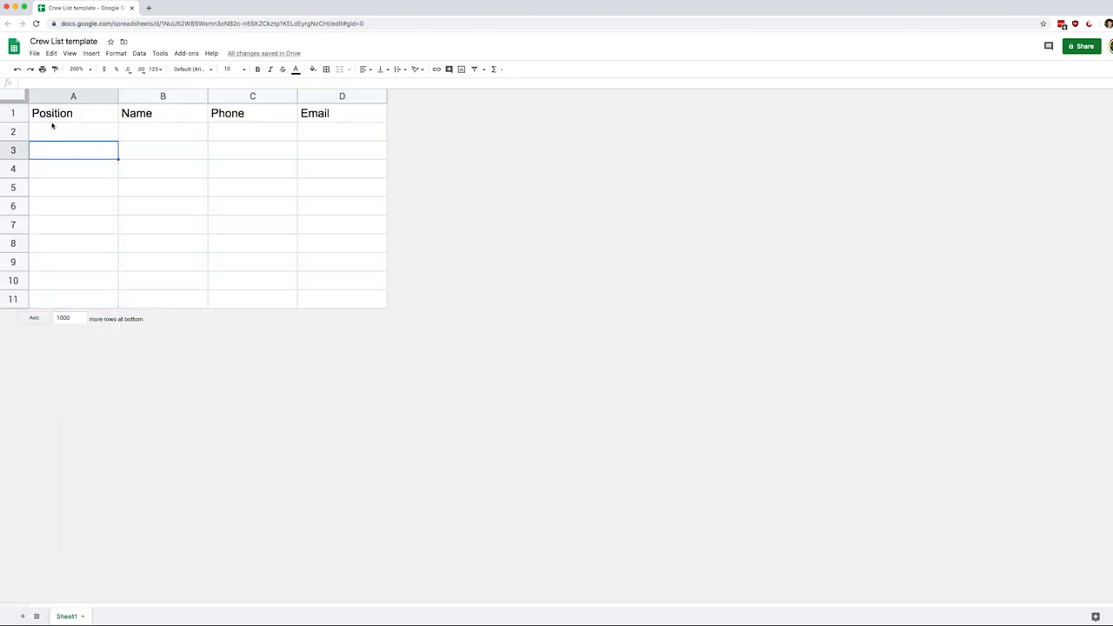
- Apply grey alternating row colours to A1:D11 with no separate header colour
click(51, 113)
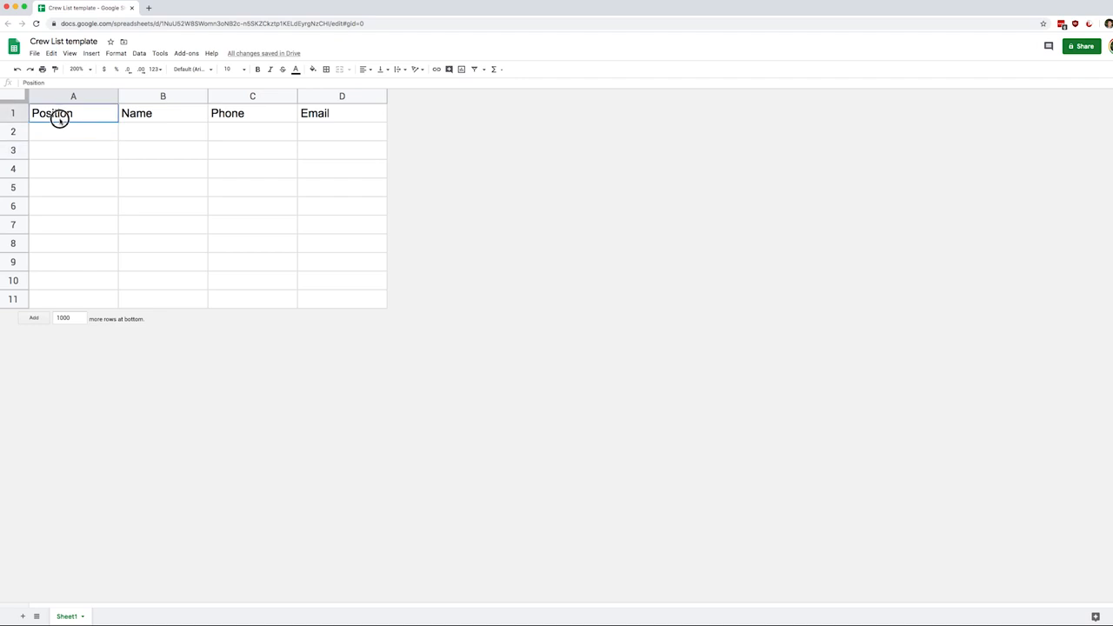
drag(73, 113, 342, 298)
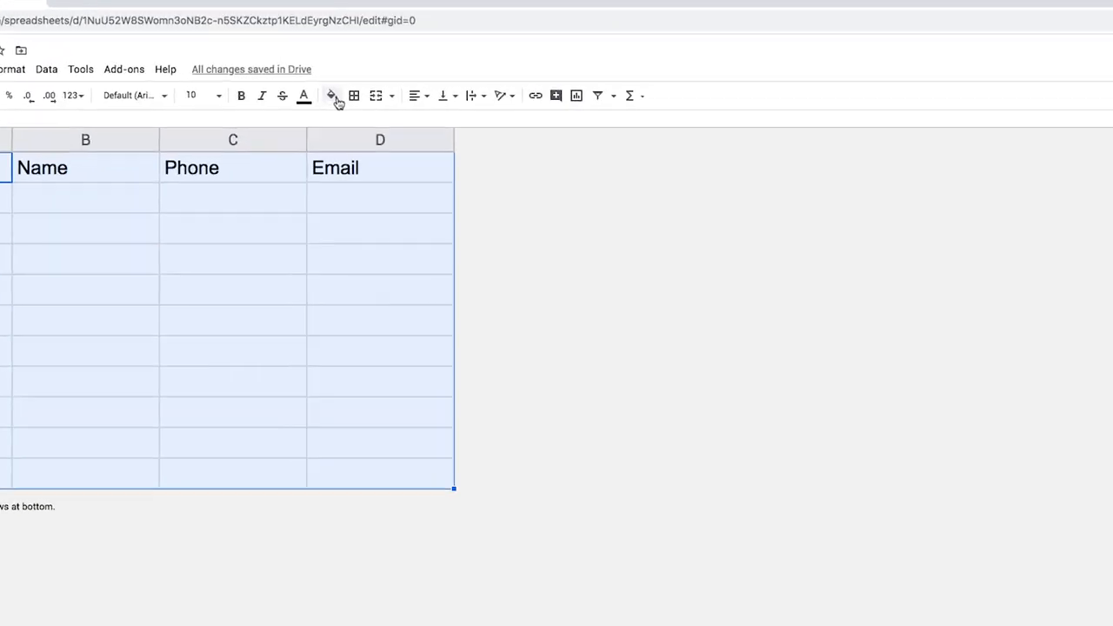
click(331, 95)
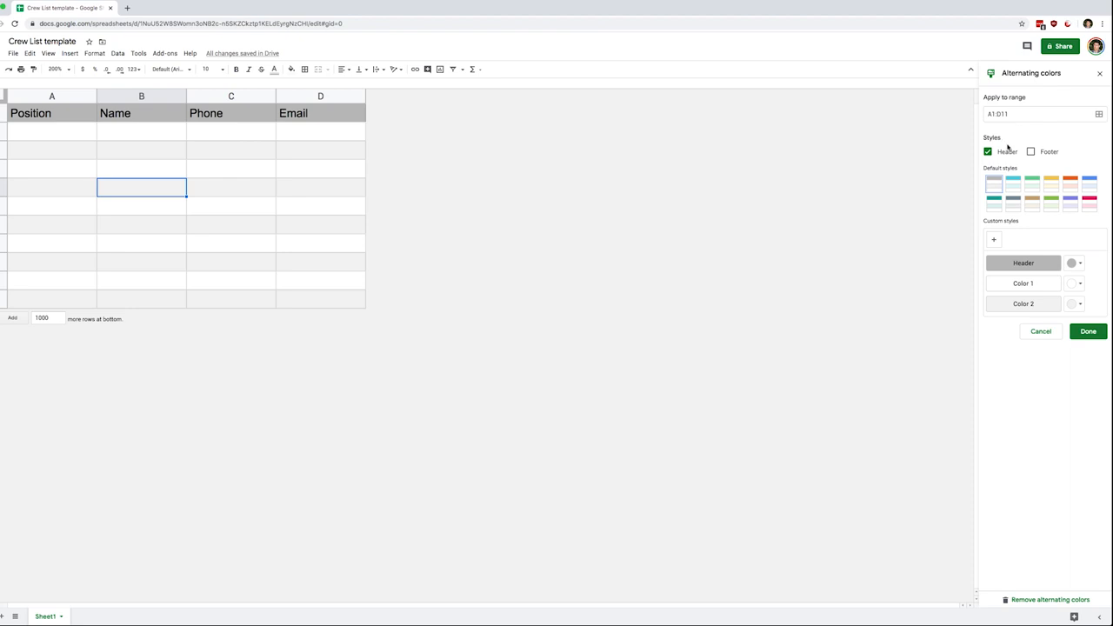
click(986, 151)
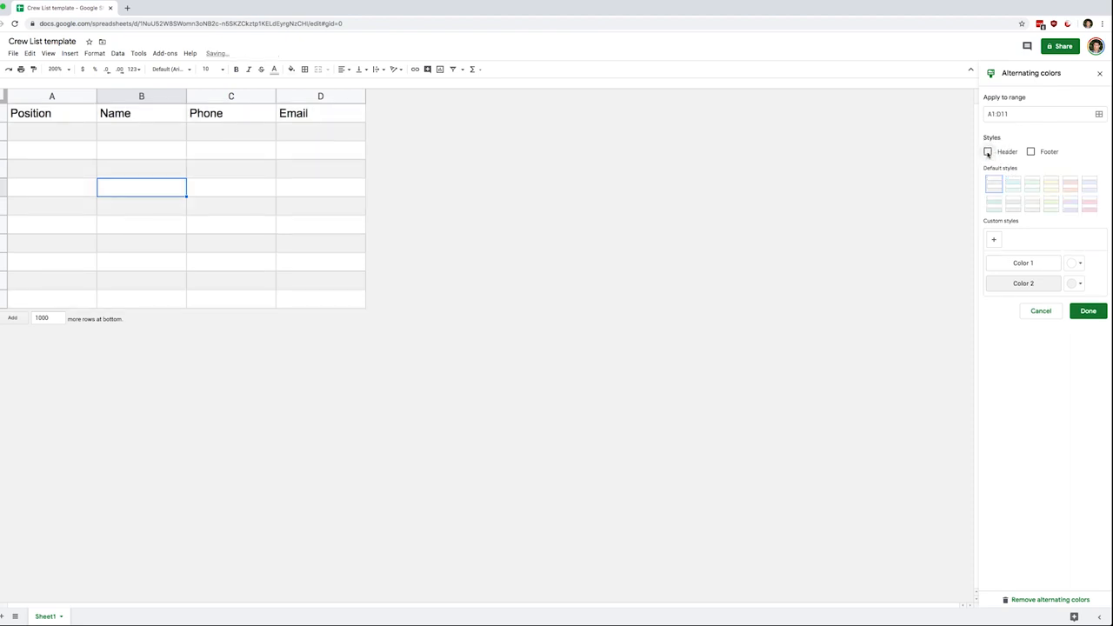
click(987, 151)
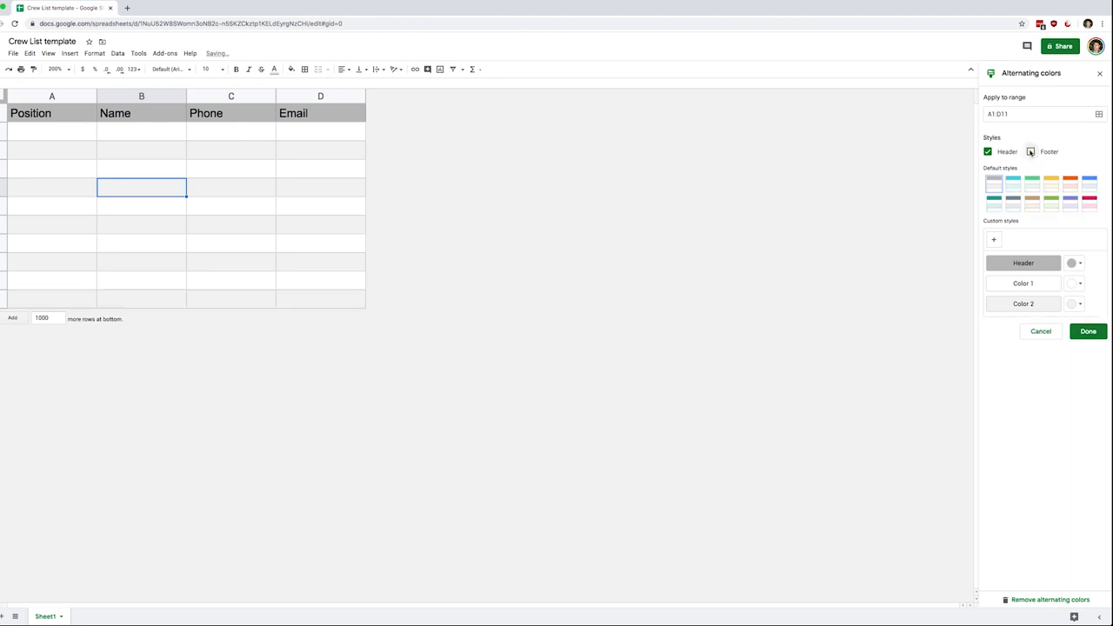
click(1031, 184)
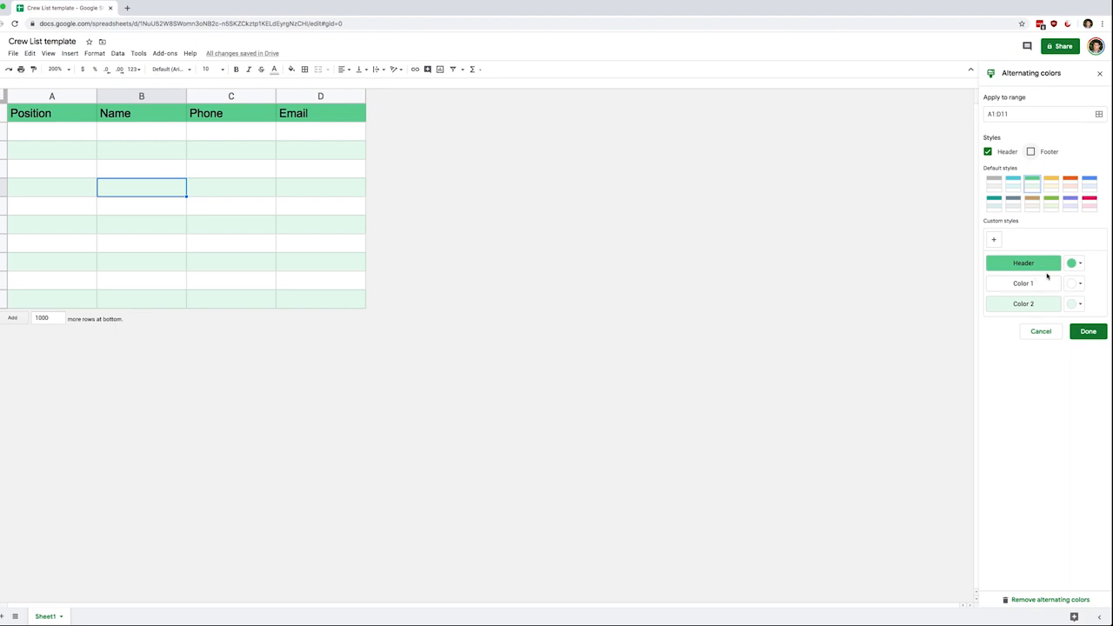
click(994, 180)
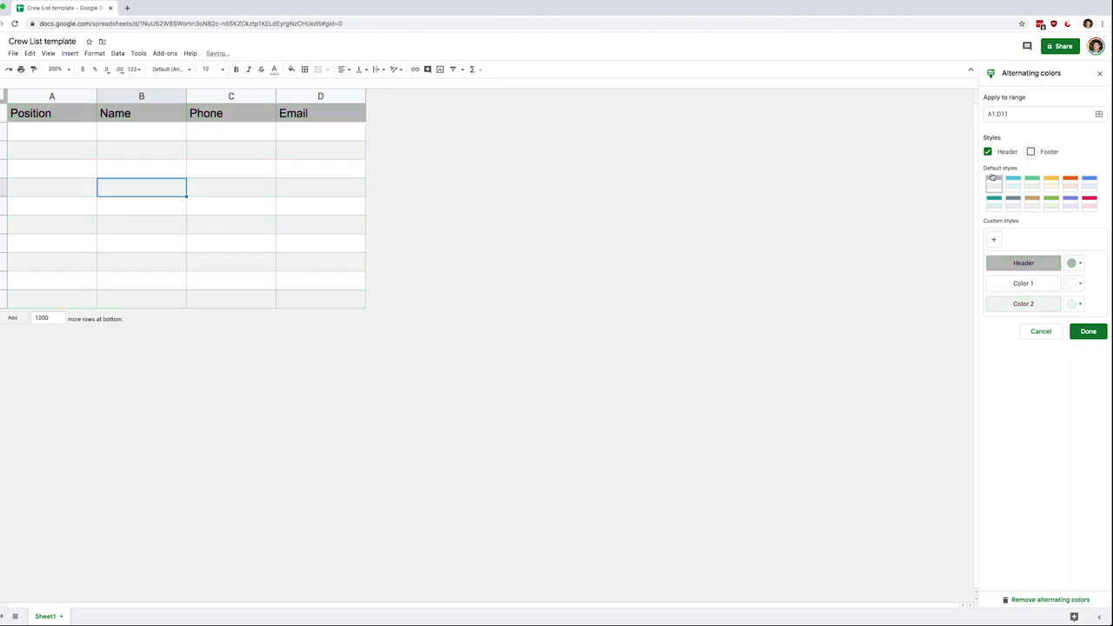
click(987, 151)
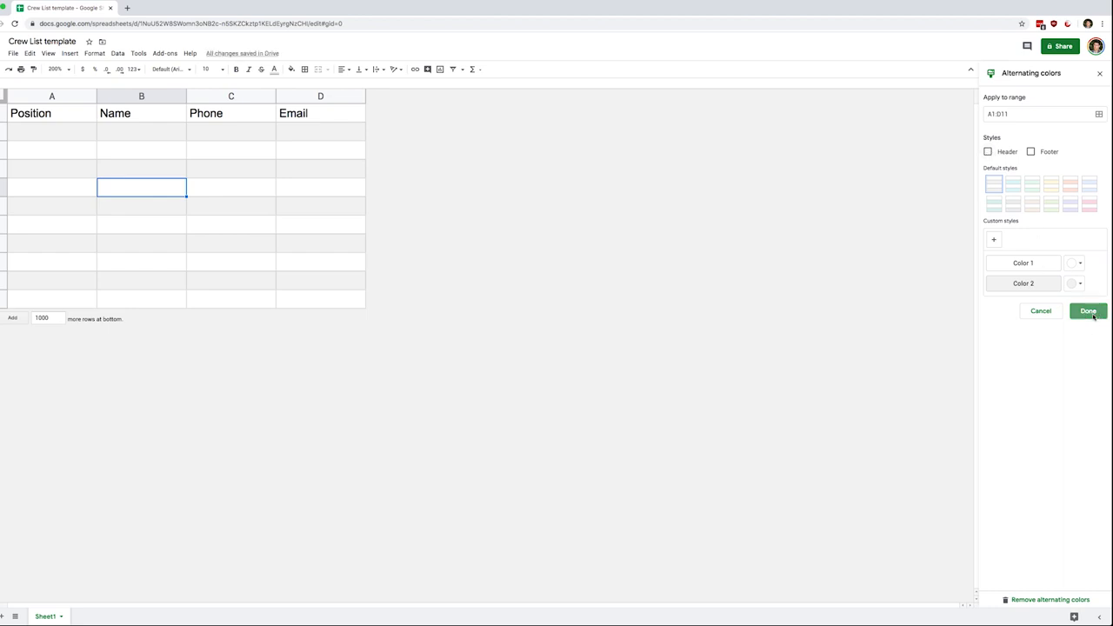
click(1088, 311)
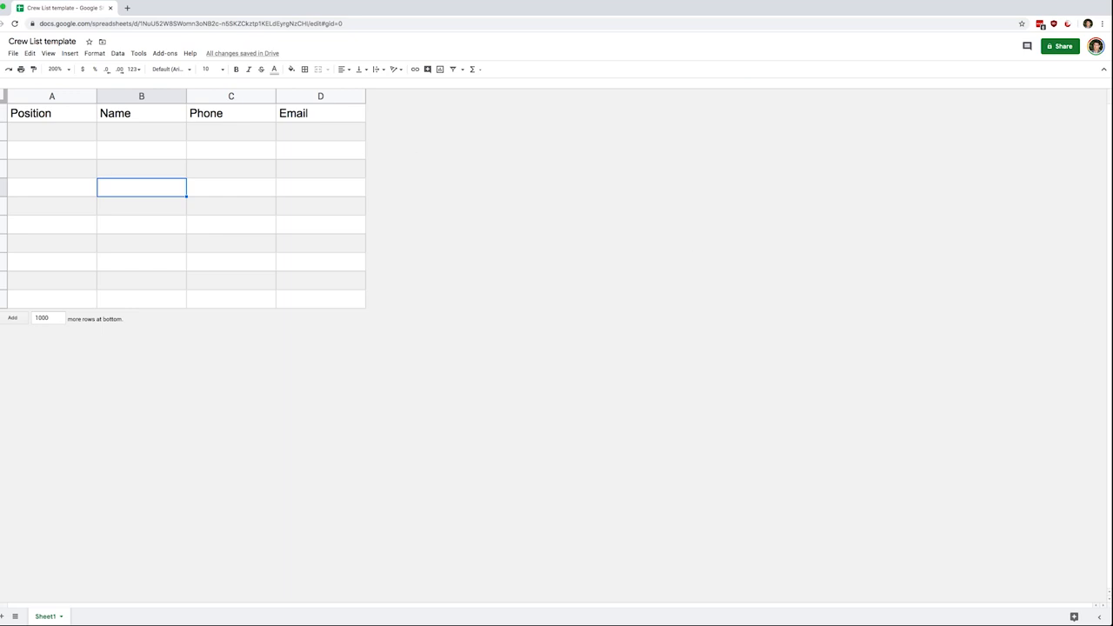
- Select the header row and widen column A through Resize column
click(291, 69)
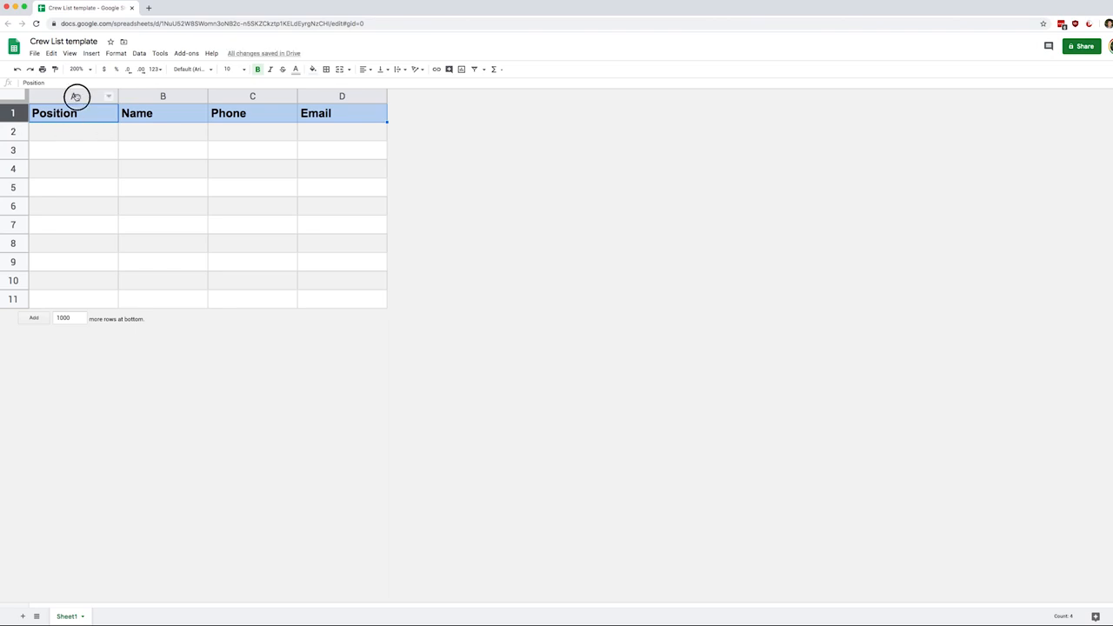
right_click(73, 113)
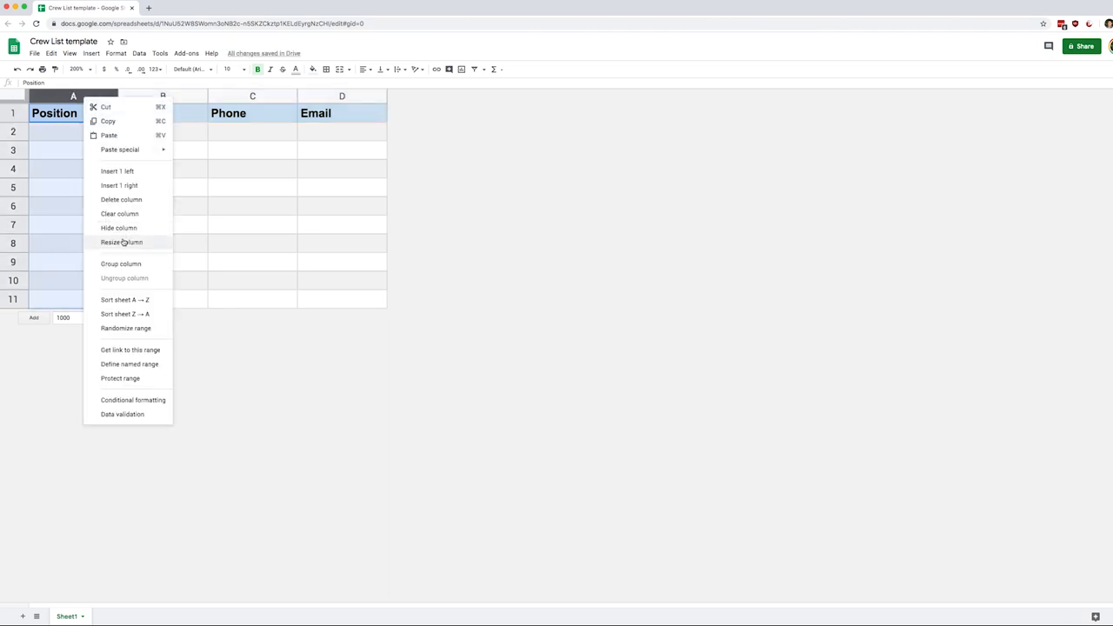
click(121, 242)
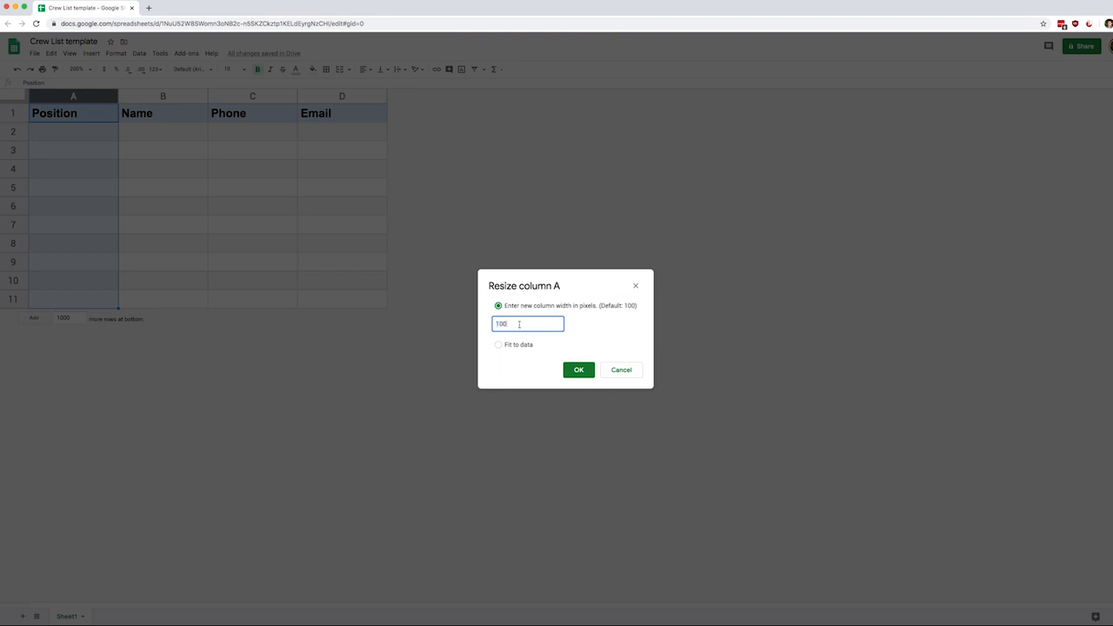
text(2)
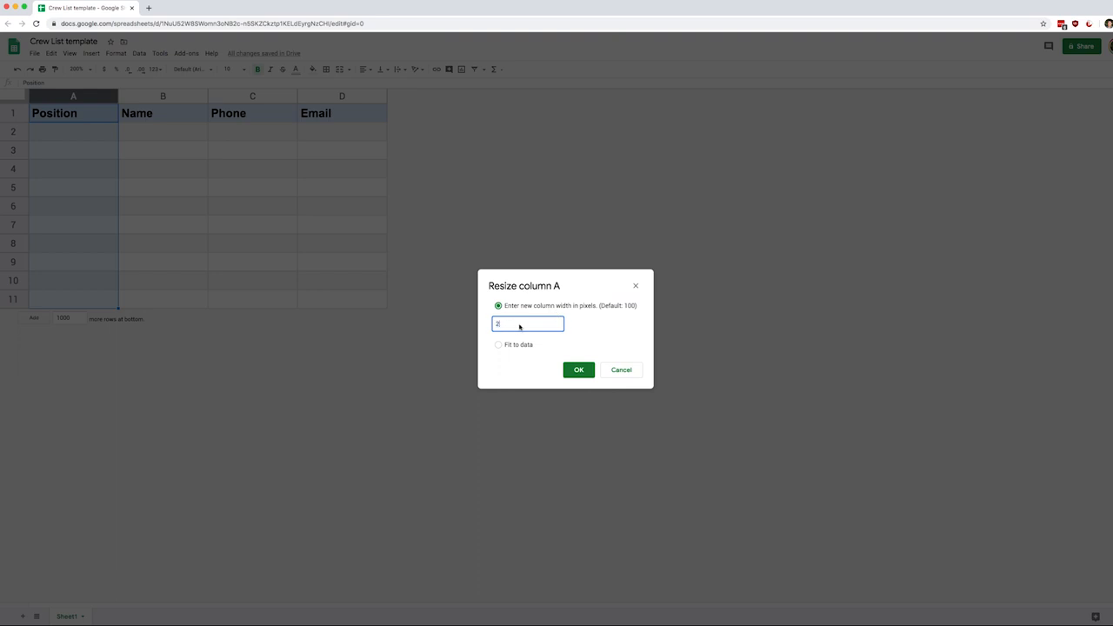
click(578, 369)
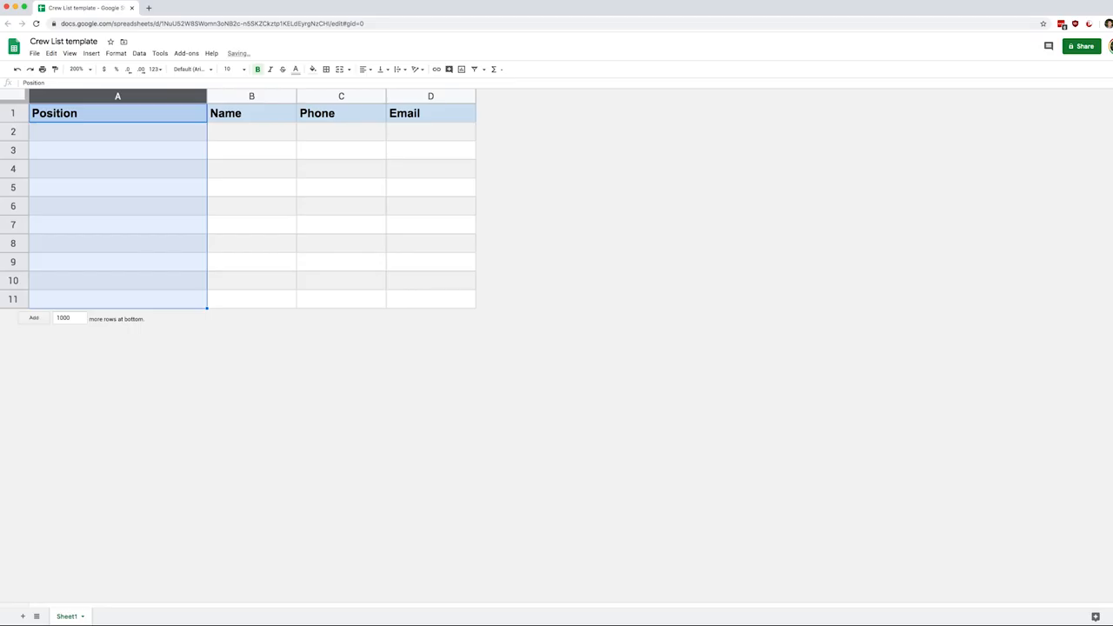
- Widen column B and the Email column D through Resize column
right_click(251, 113)
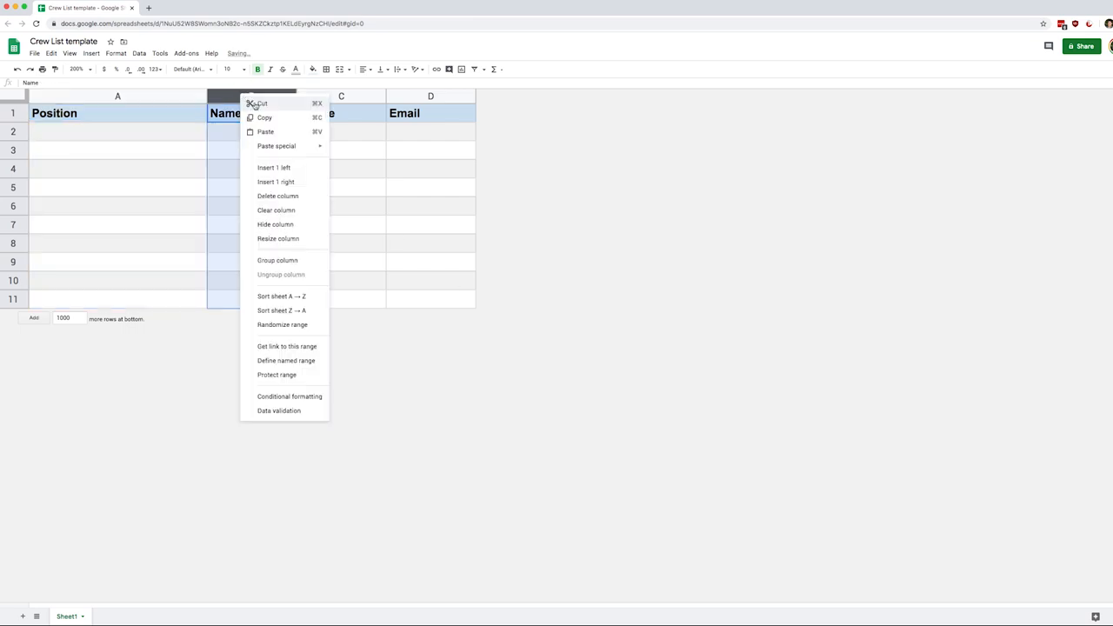
click(277, 238)
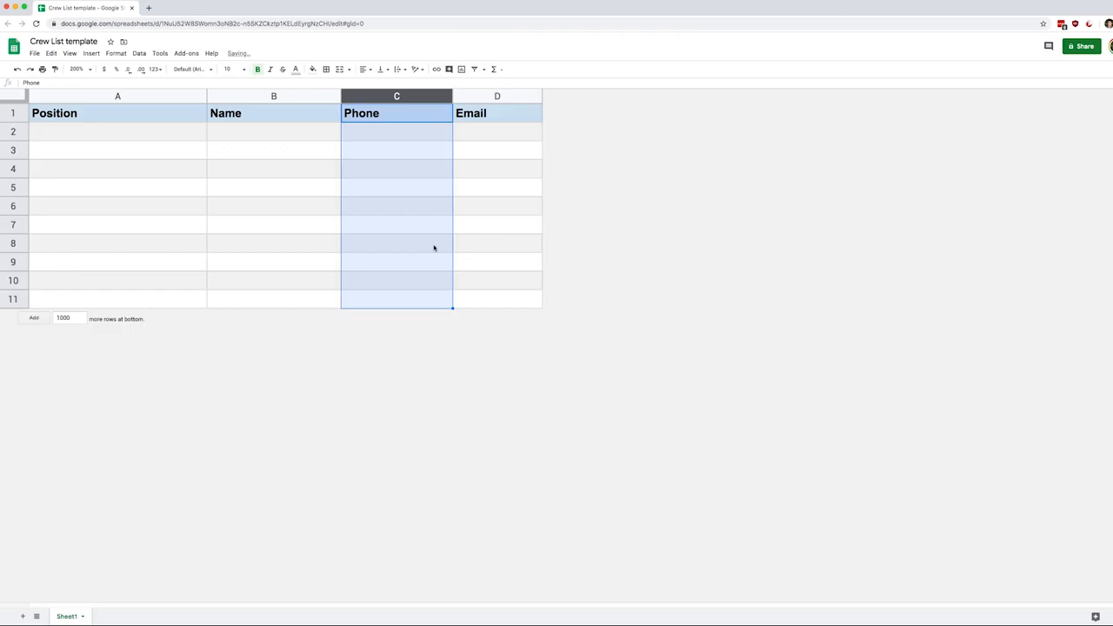
right_click(497, 96)
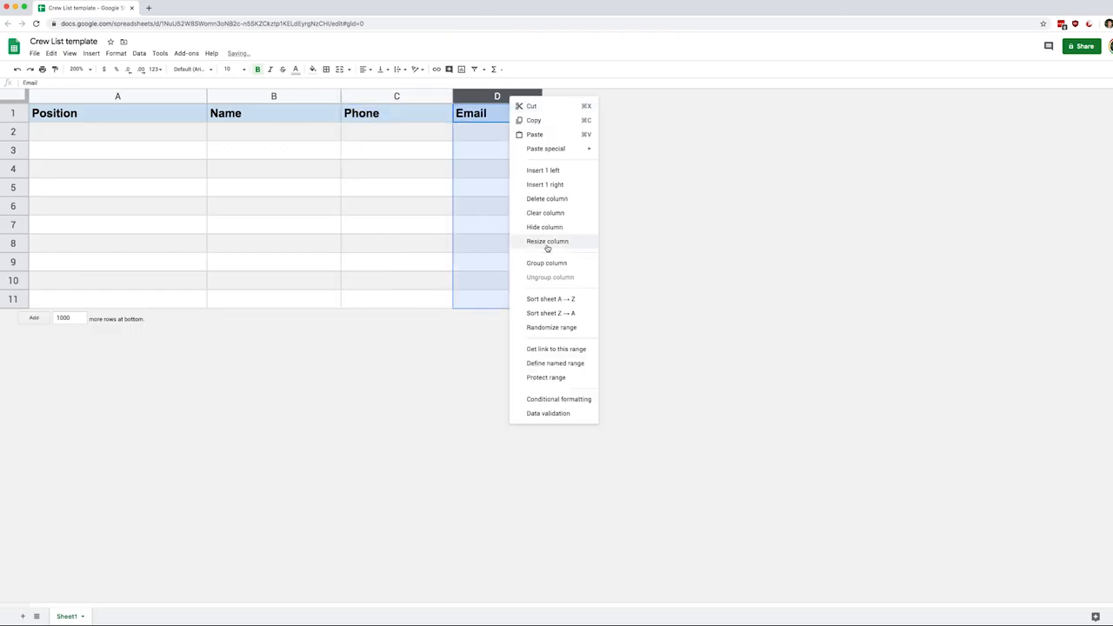
click(547, 240)
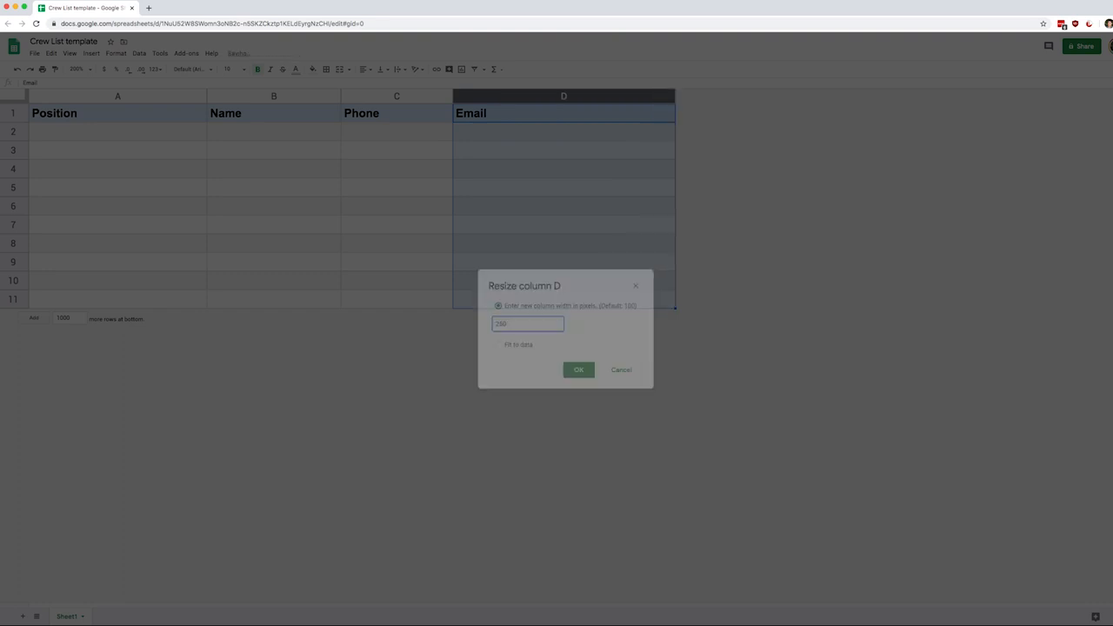
click(578, 370)
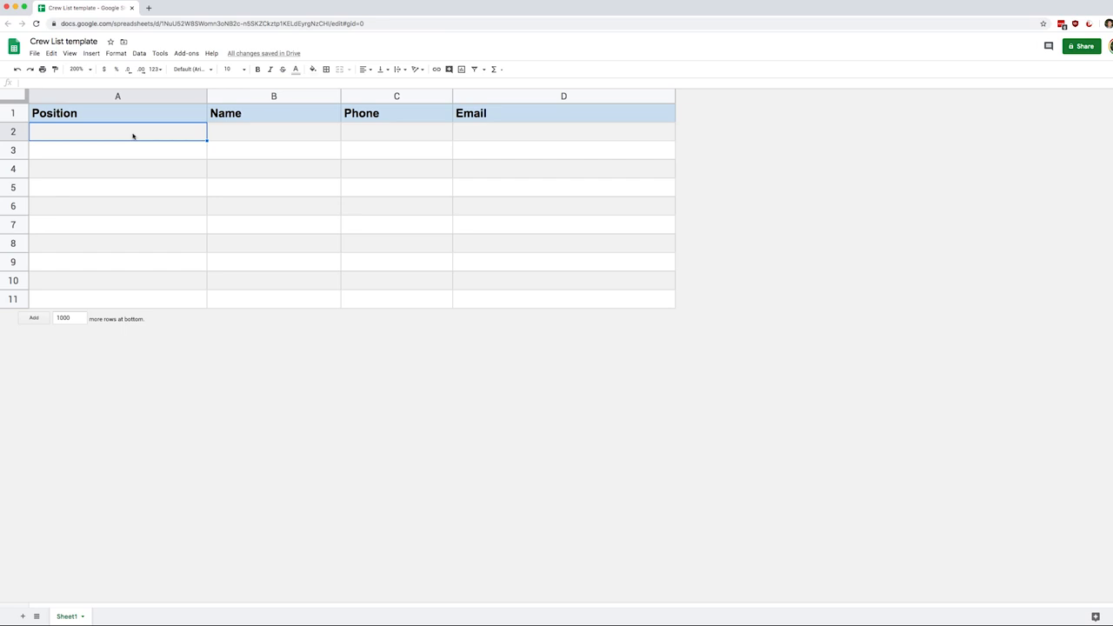
mouse_move(125, 141)
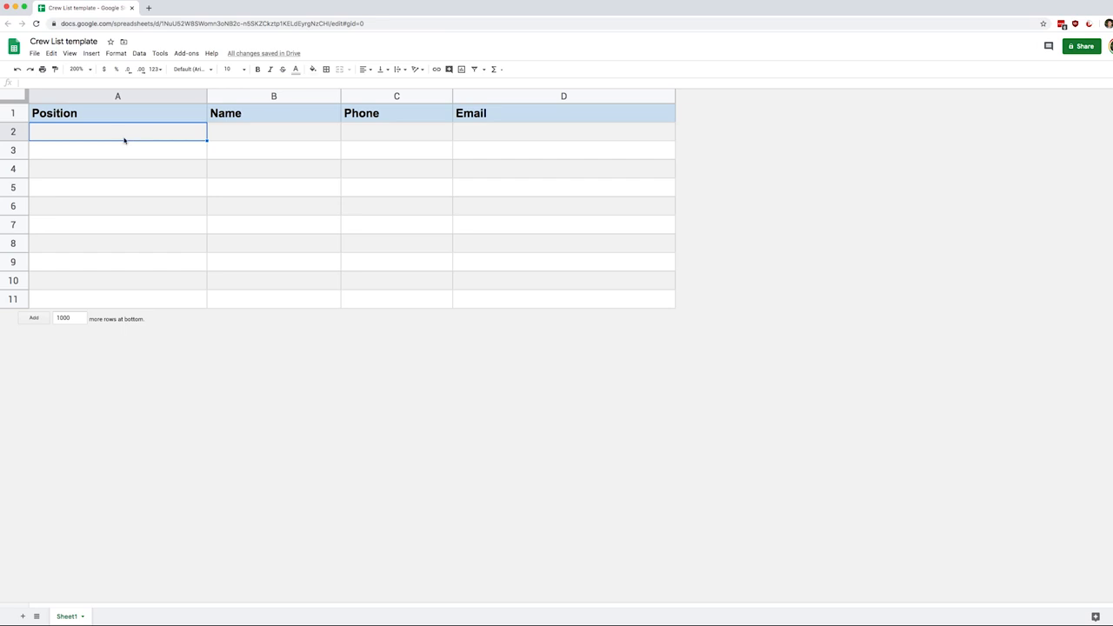
mouse_move(129, 139)
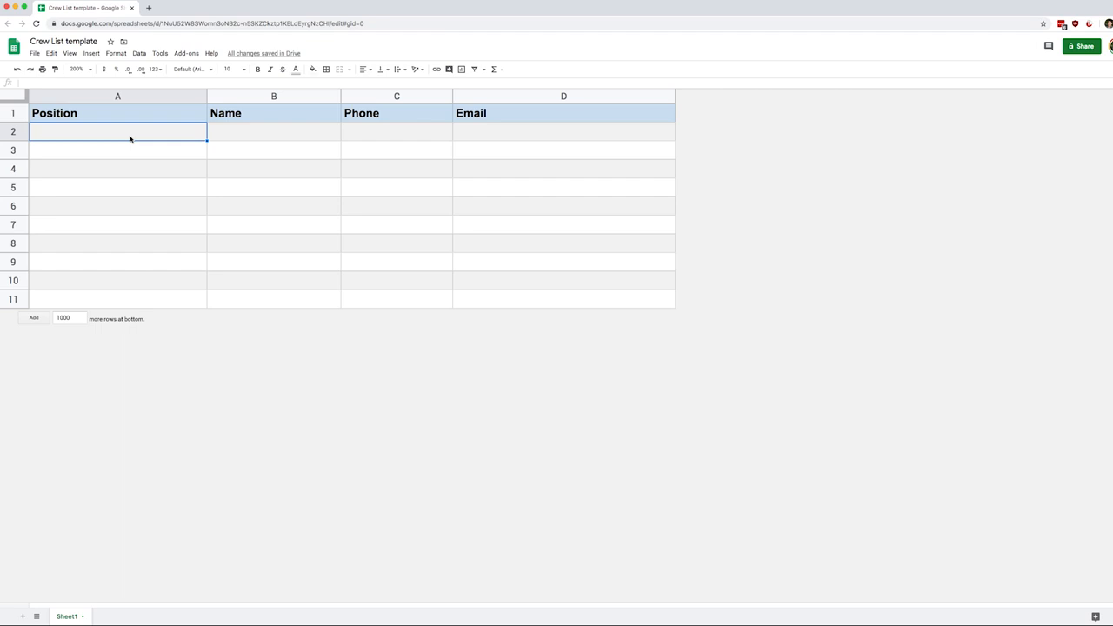
mouse_move(83, 591)
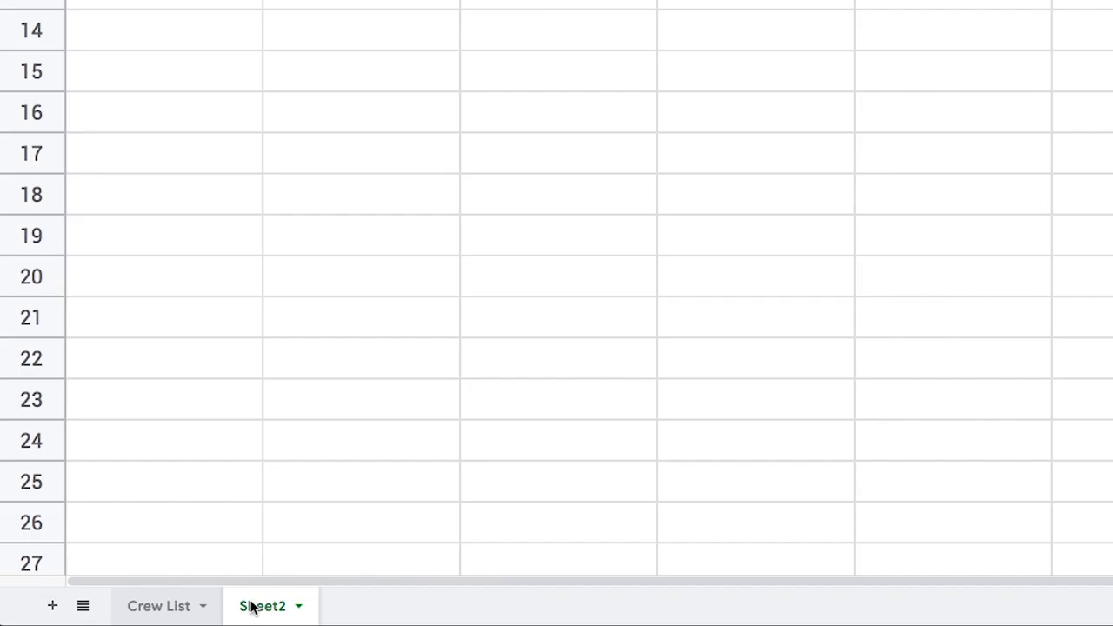
- Name the second sheet tab 'Chart of Accounts'
text(Char)
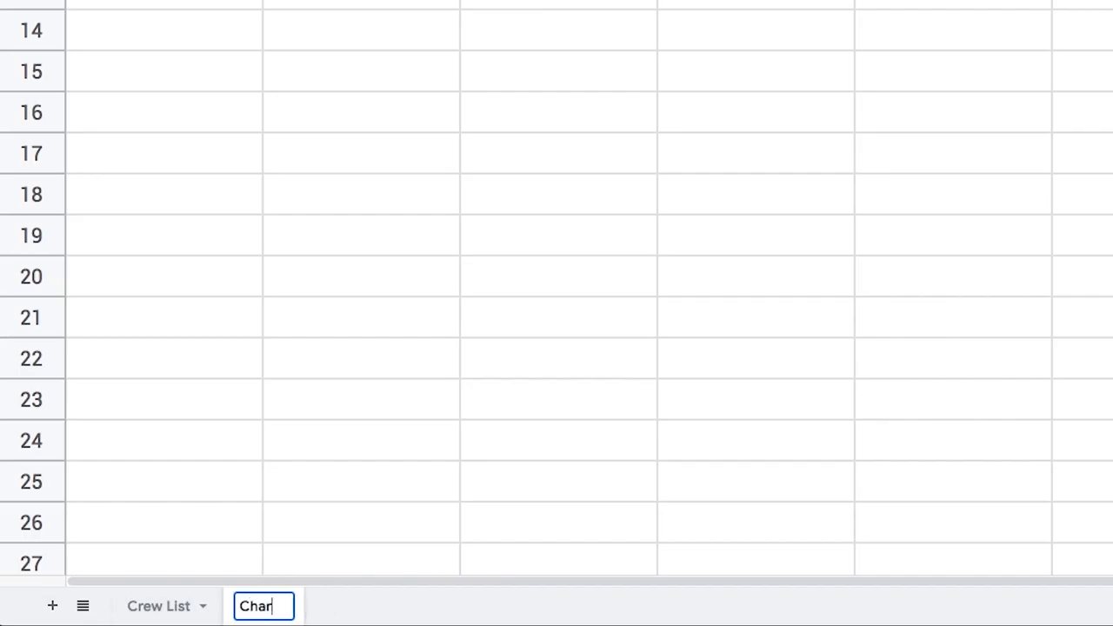
text(Chart of Accounts)
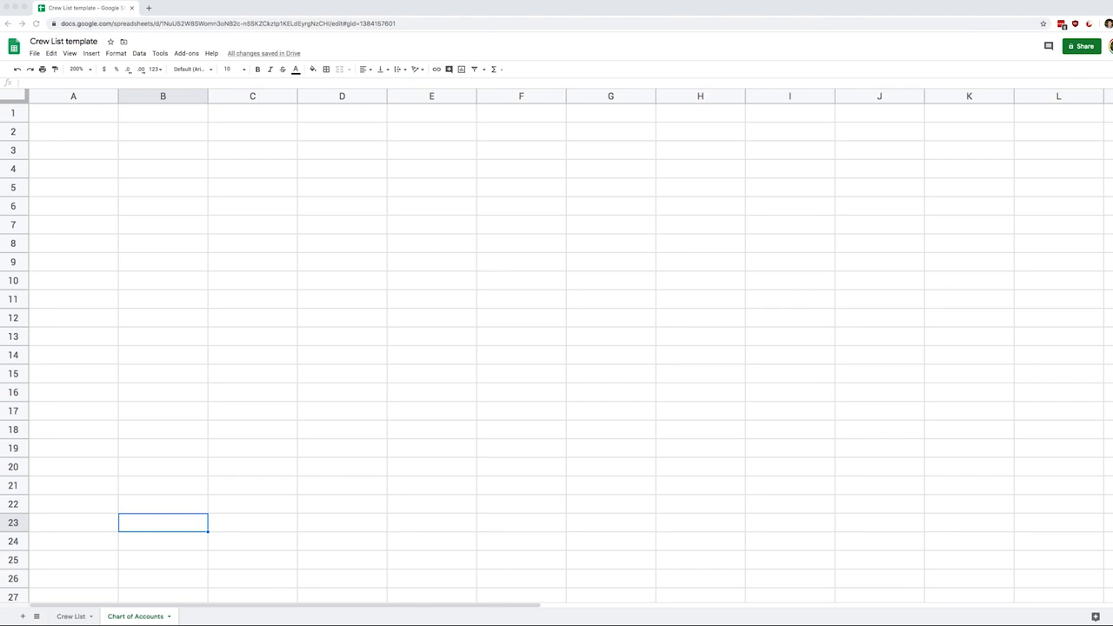
- Fill column A with the crew position list grouped by department
click(73, 96)
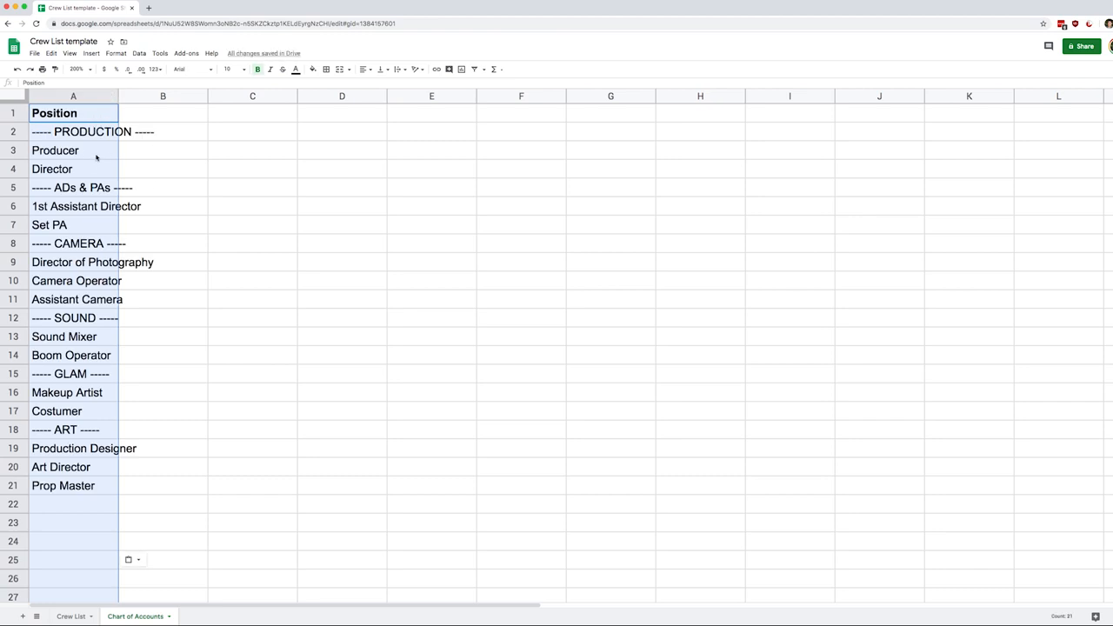
click(74, 430)
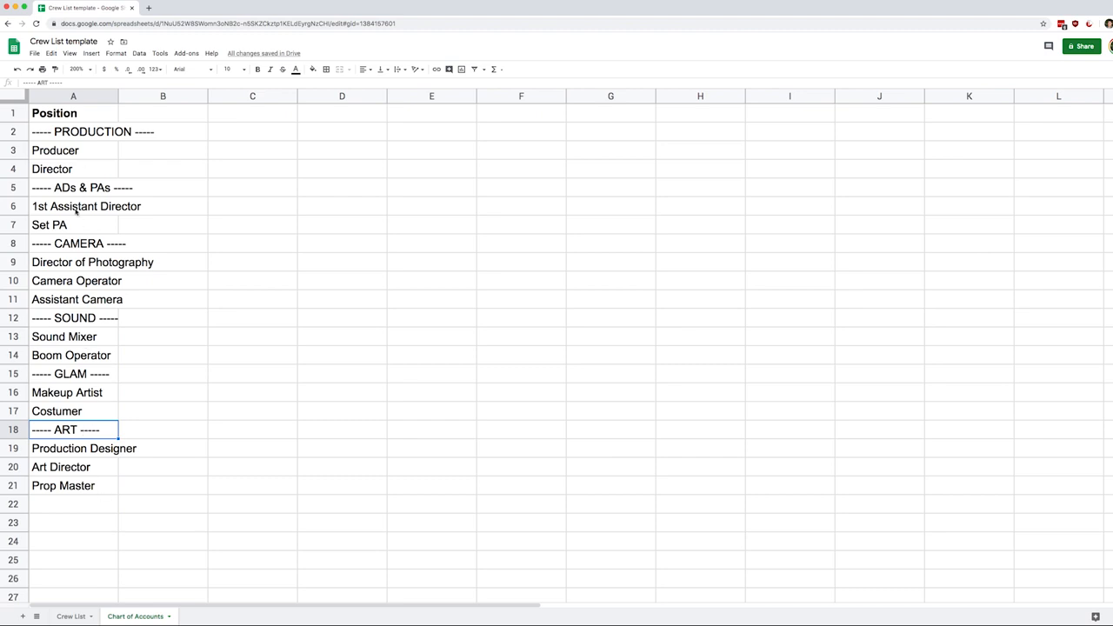
drag(73, 244, 73, 503)
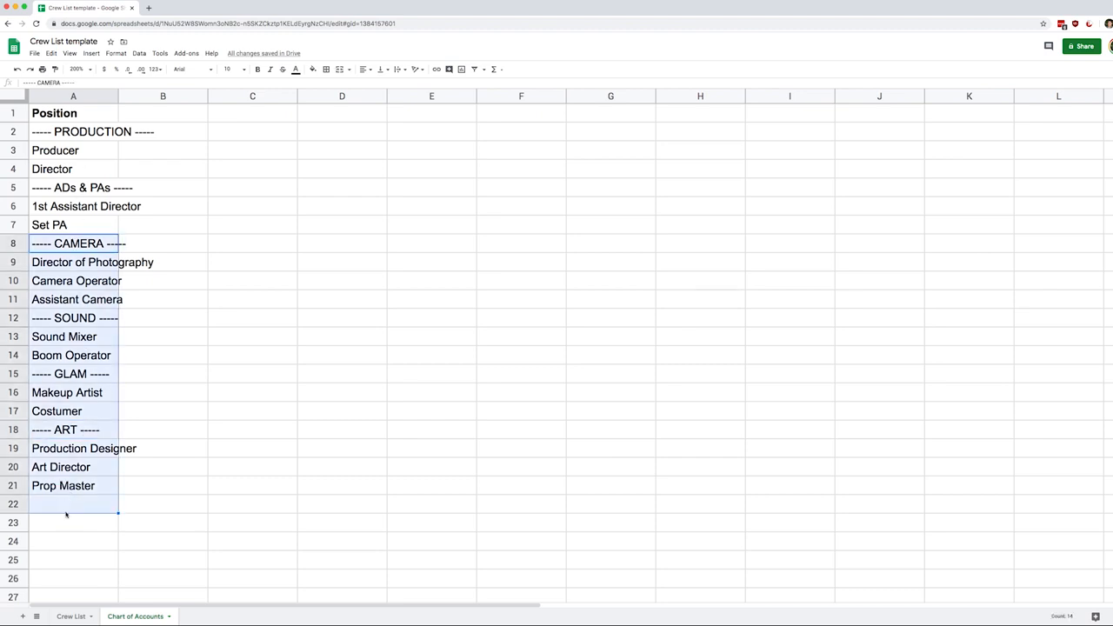
- Widen column A to 200 and remove the unused columns from B onward
click(73, 150)
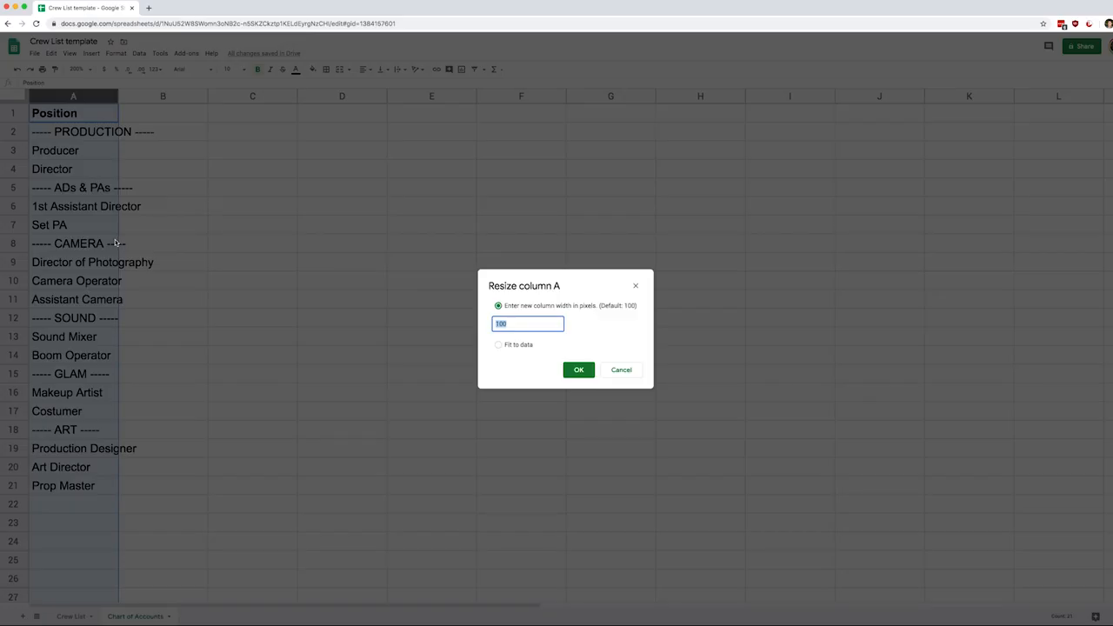
click(578, 370)
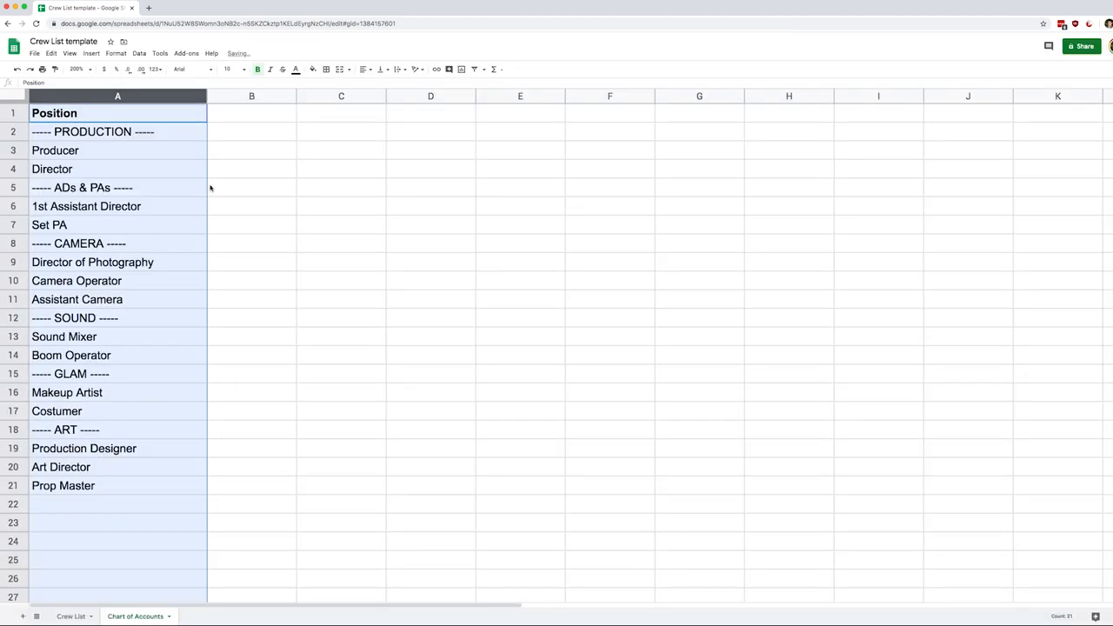
click(251, 96)
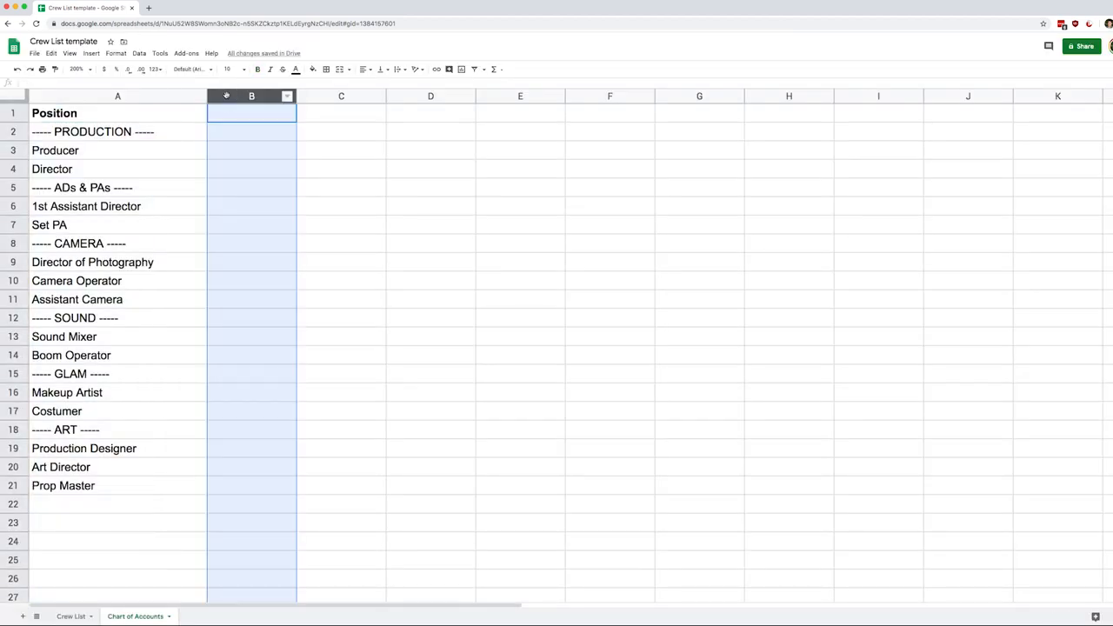
right_click(251, 95)
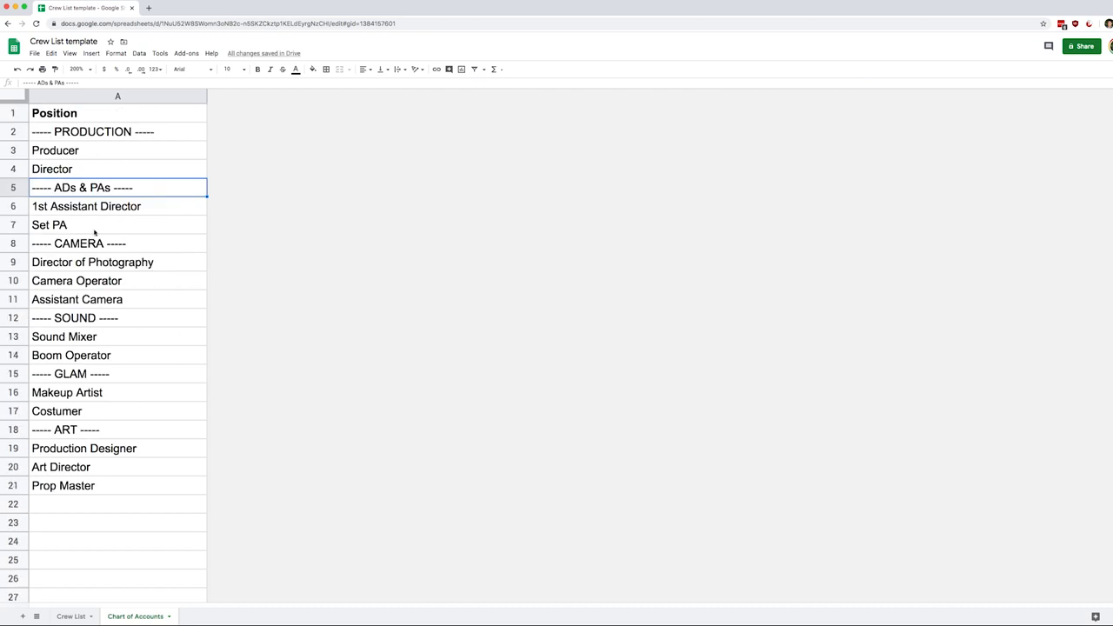
mouse_move(120, 137)
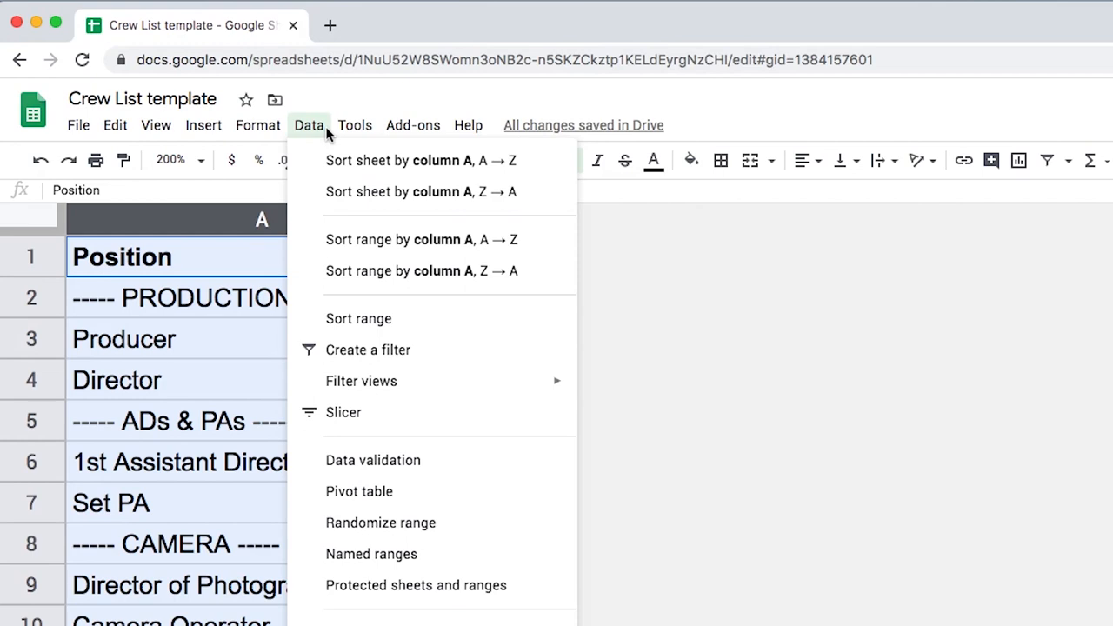
mouse_move(380, 523)
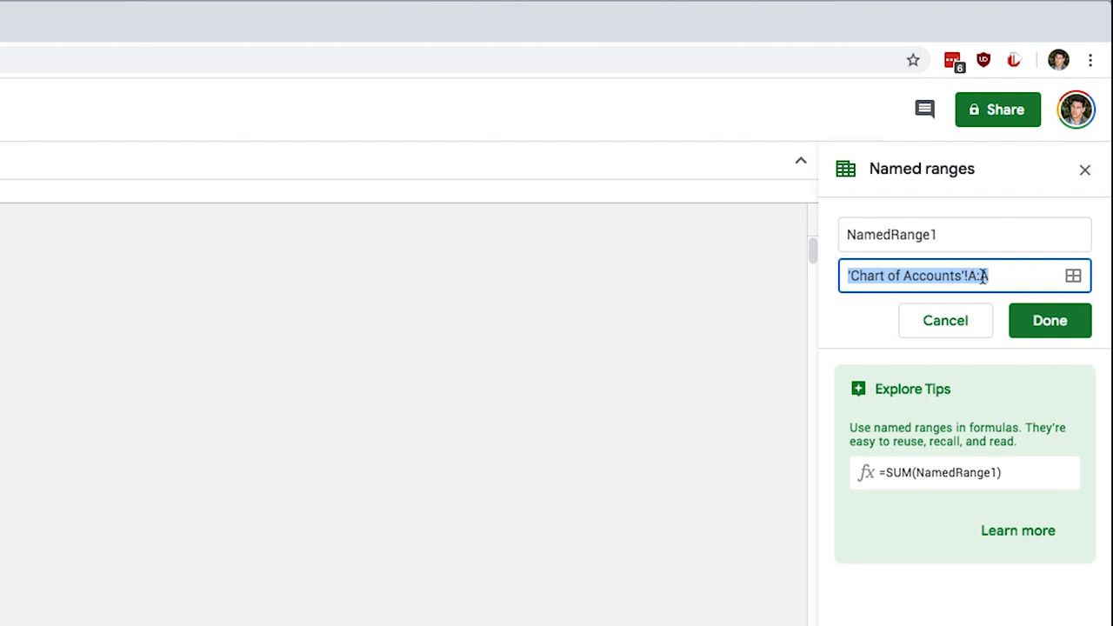
- Define the named range 'positions' as 'Chart of Accounts'!A2:A
click(967, 275)
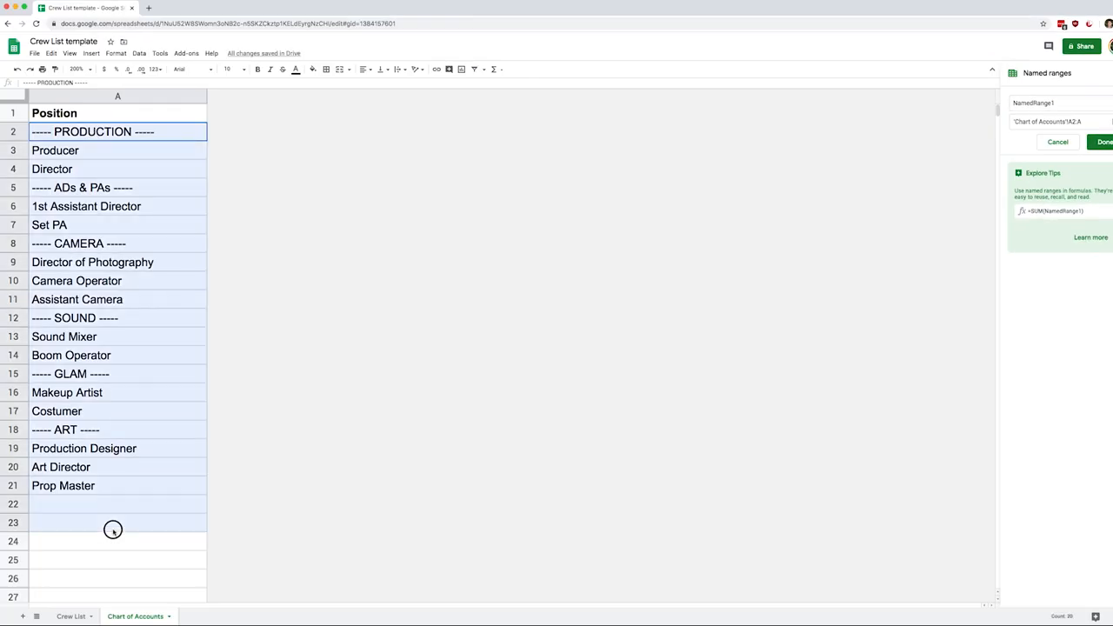
click(1033, 103)
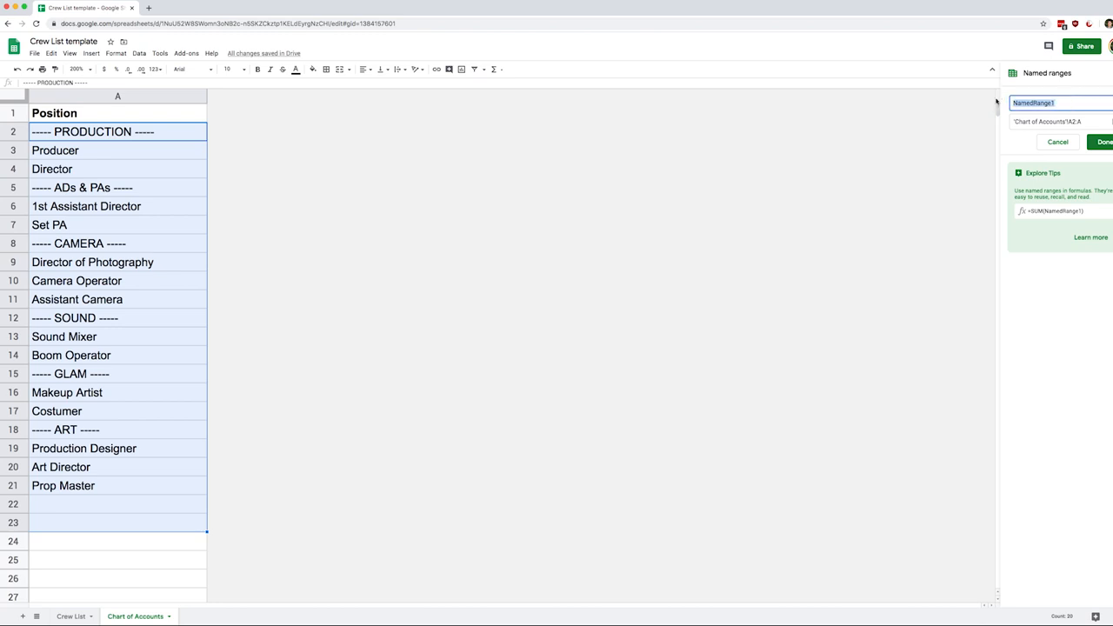
text(position)
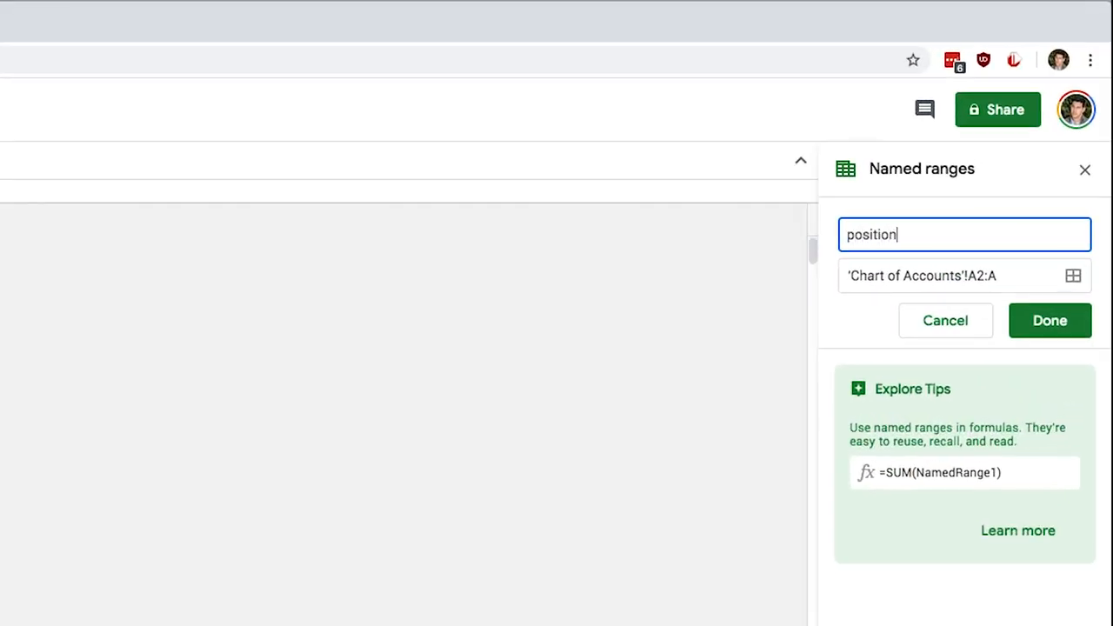
text(s)
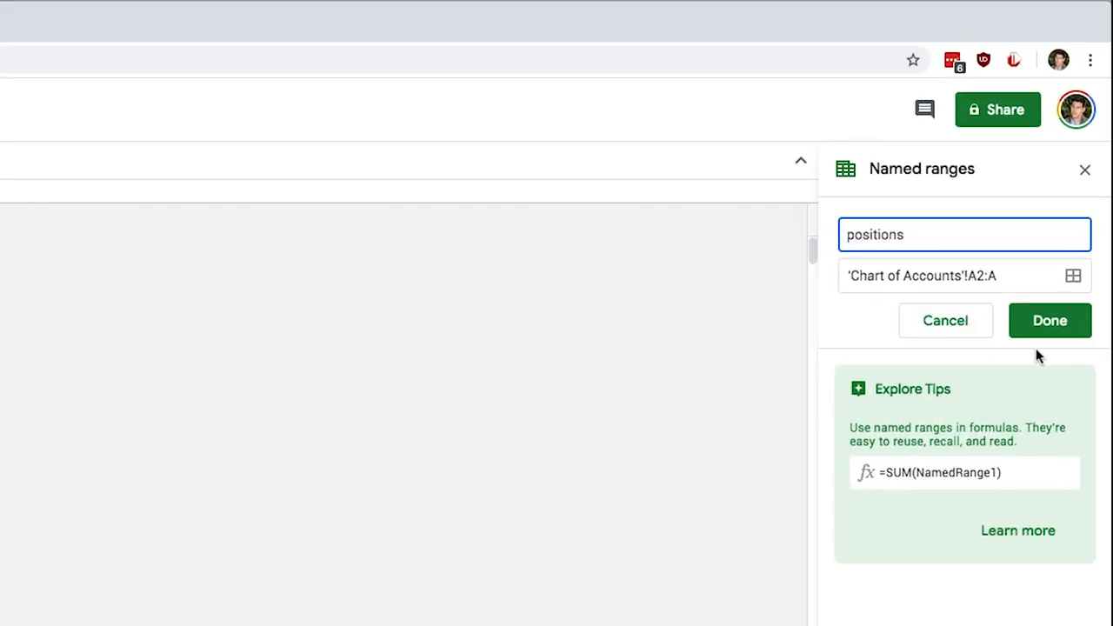
click(1049, 319)
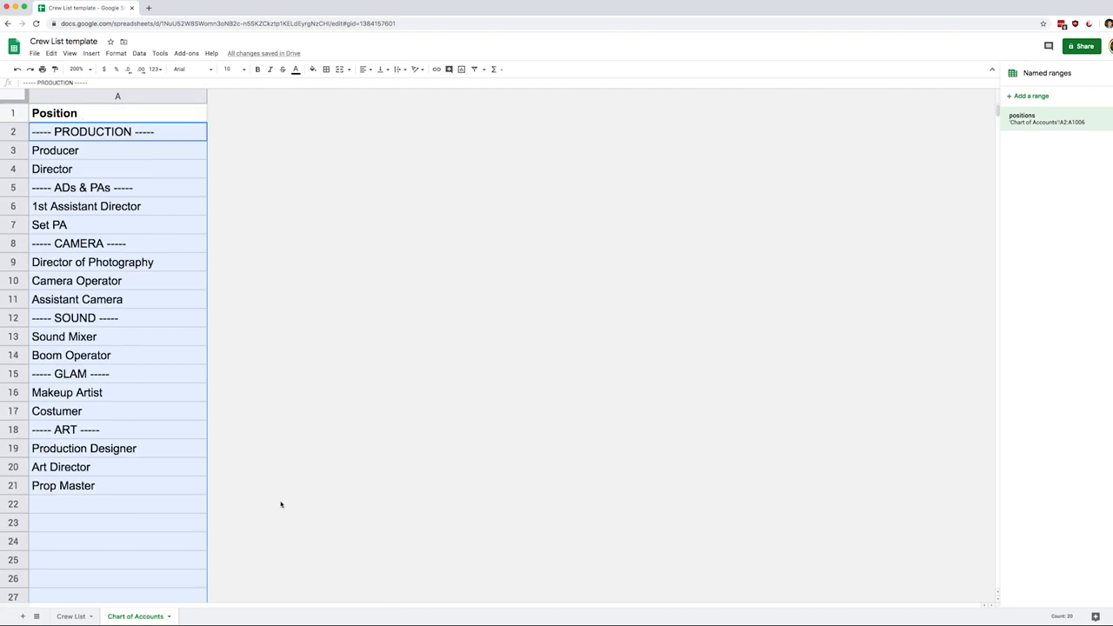
- Close the Named ranges panel and select cells A2 to A11 on Crew List
click(71, 616)
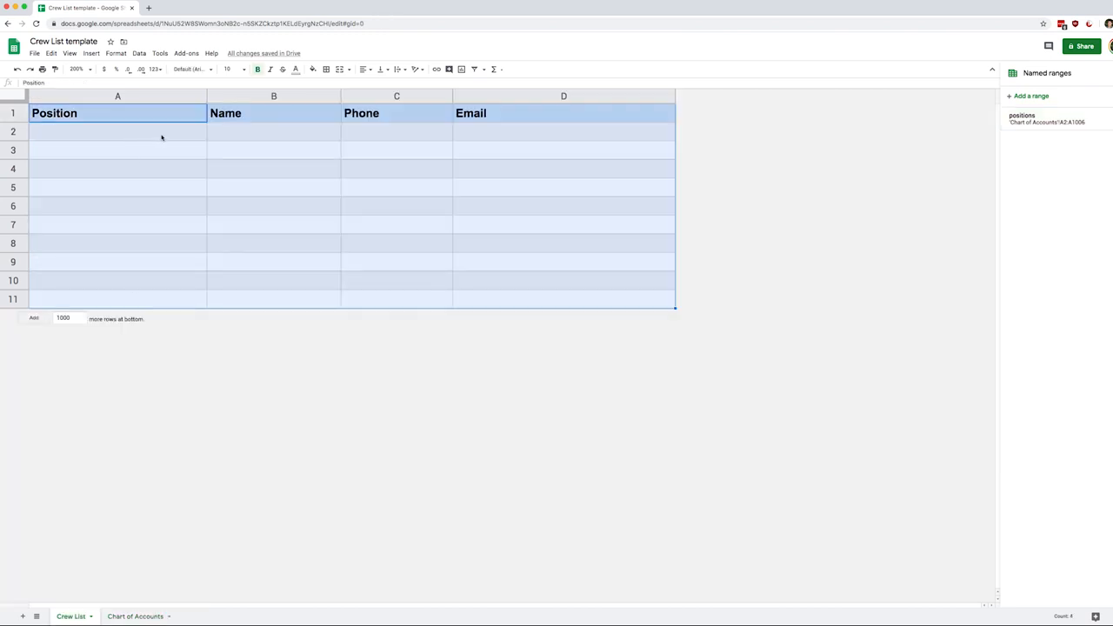
click(144, 132)
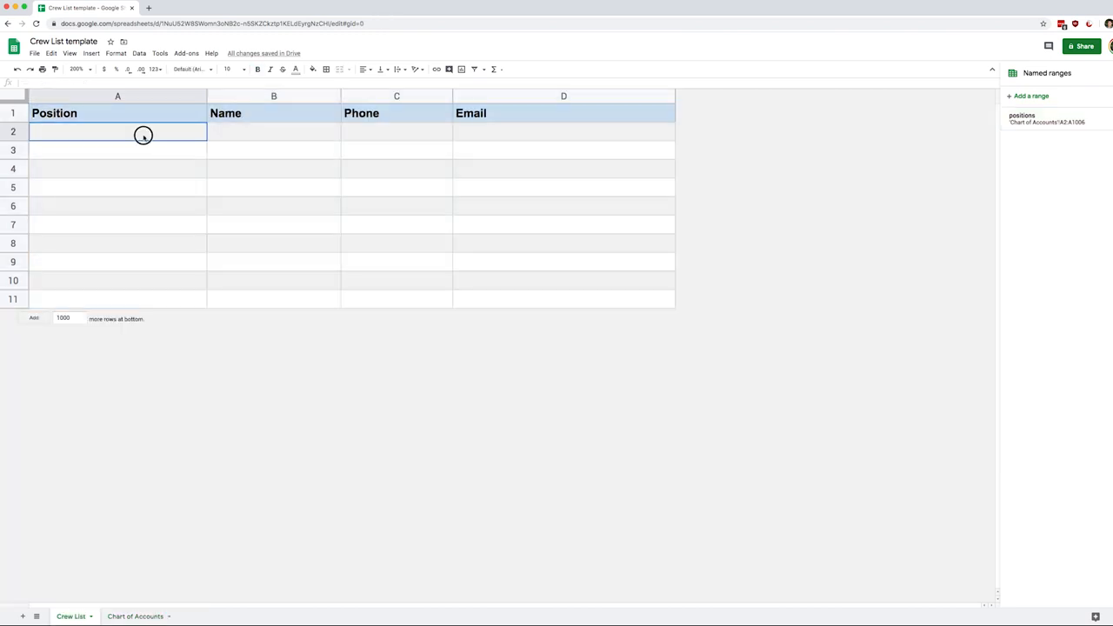
drag(143, 135, 116, 304)
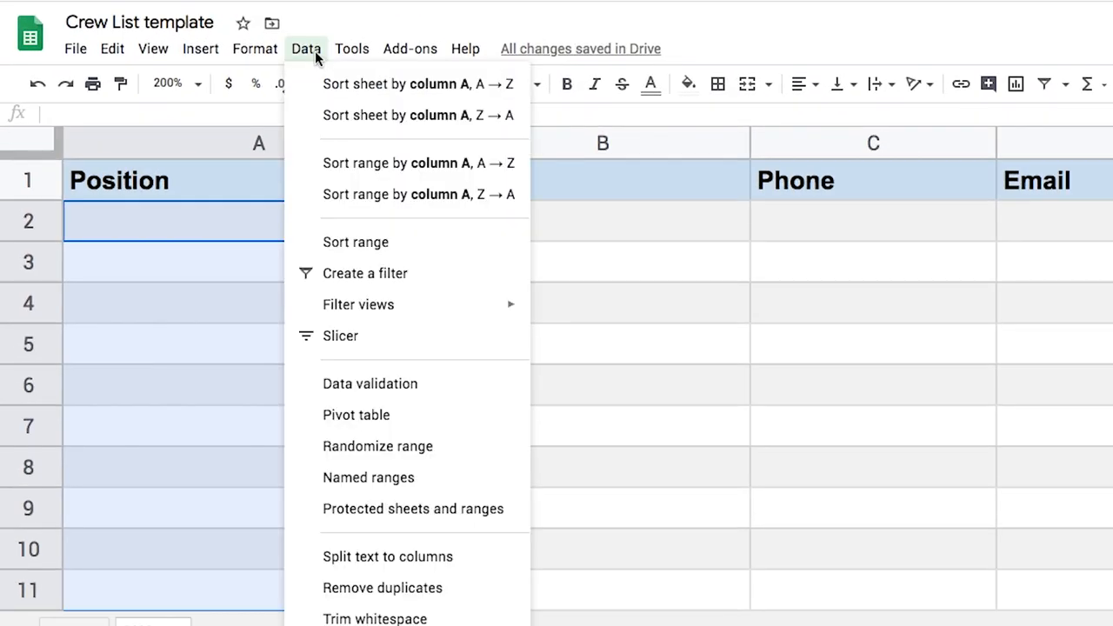
mouse_move(369, 384)
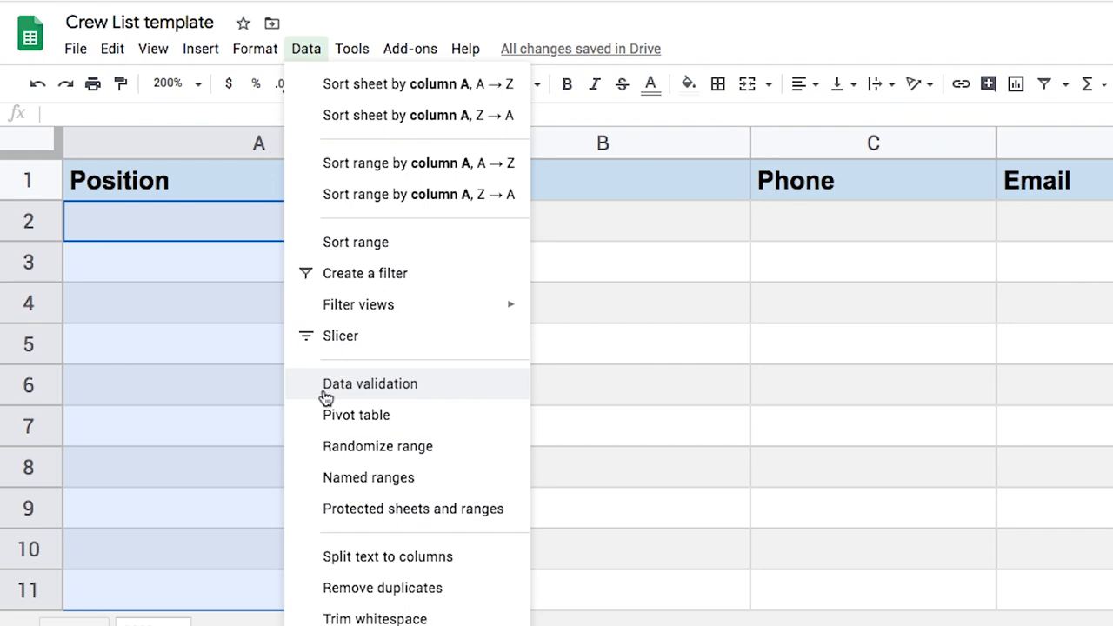
- Open data validation for the Position cells and extend the range to 'Crew List'!A2:A
click(370, 383)
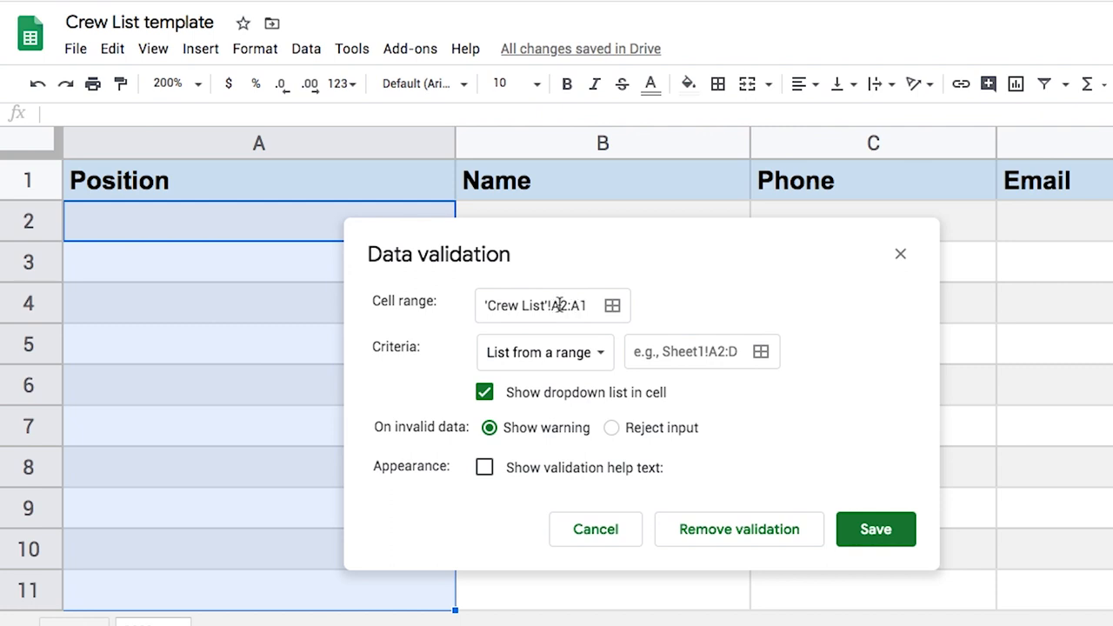
click(547, 305)
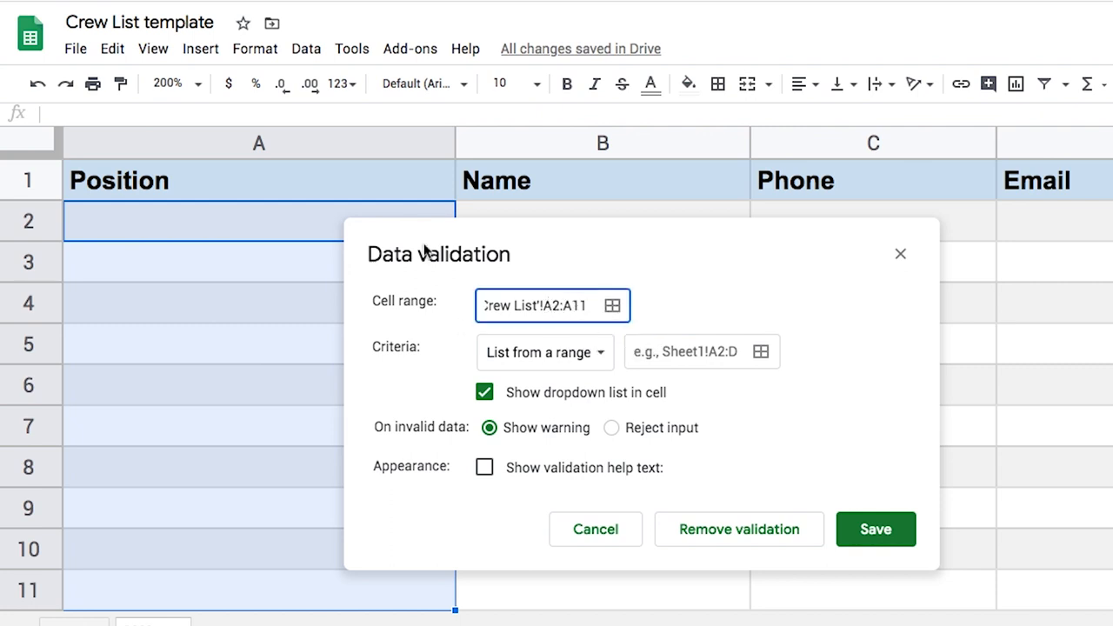
double_click(578, 305)
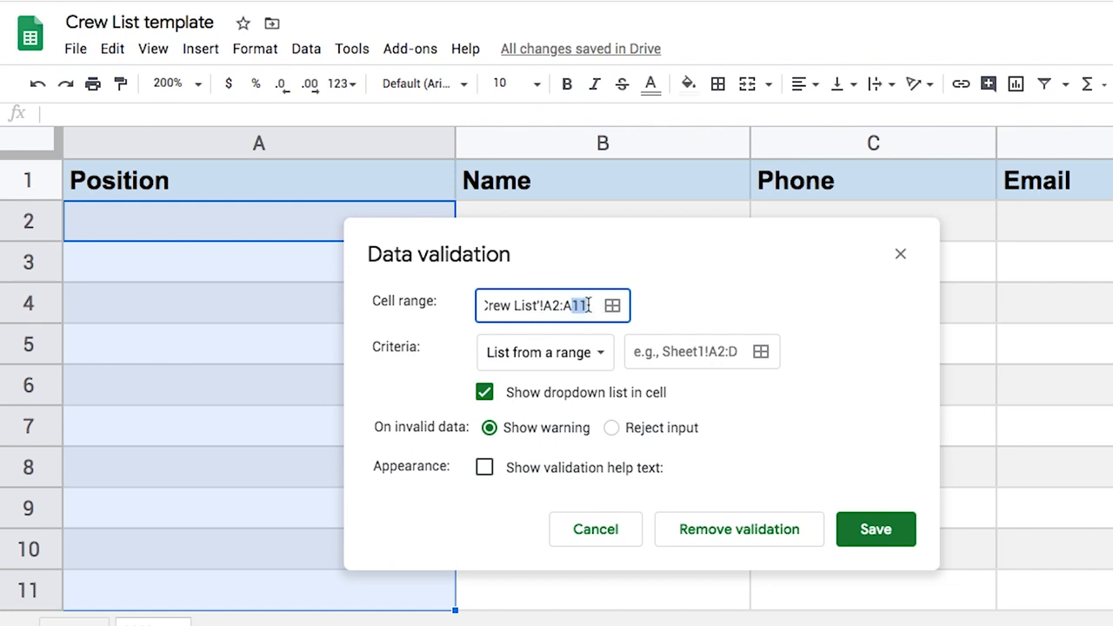
key(BackSpace)
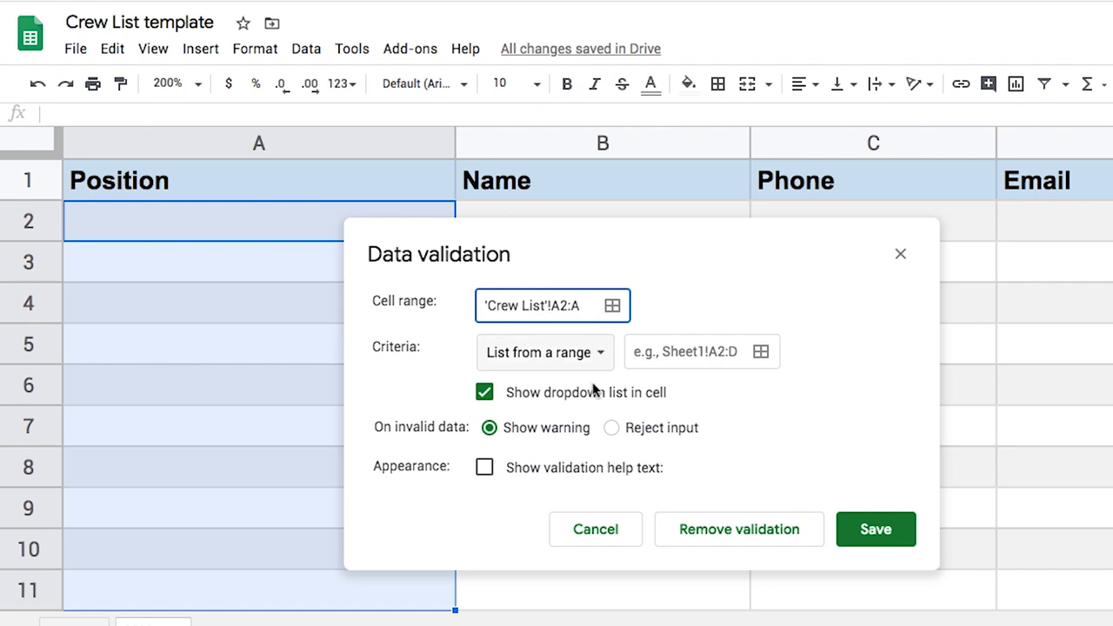
mouse_move(622, 370)
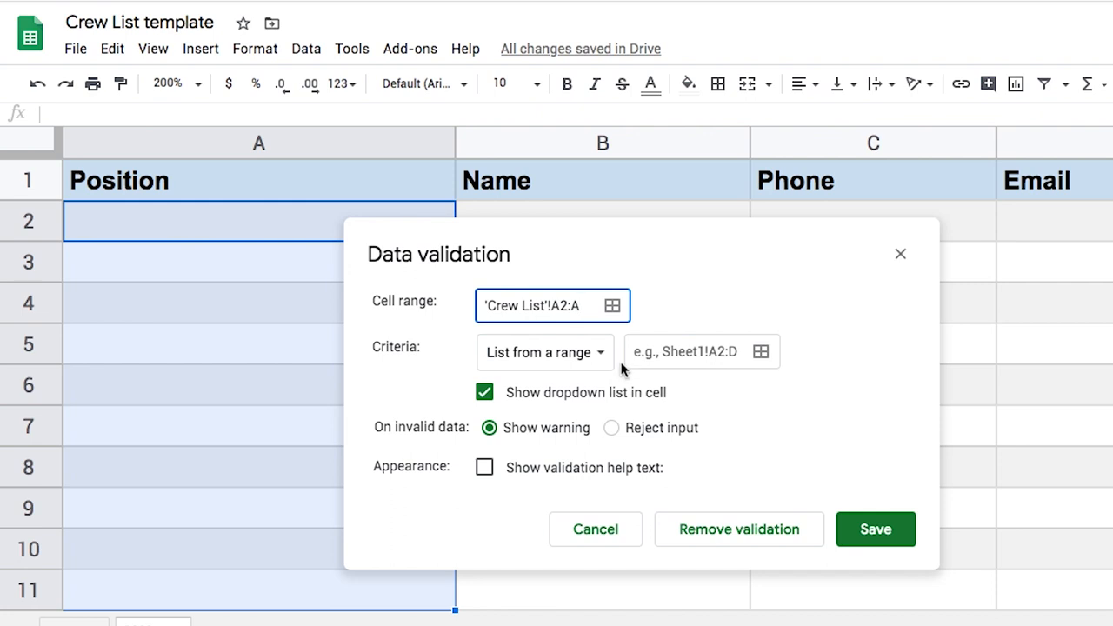
- Set the criteria to List from a range, using the 'positions' named range
click(544, 352)
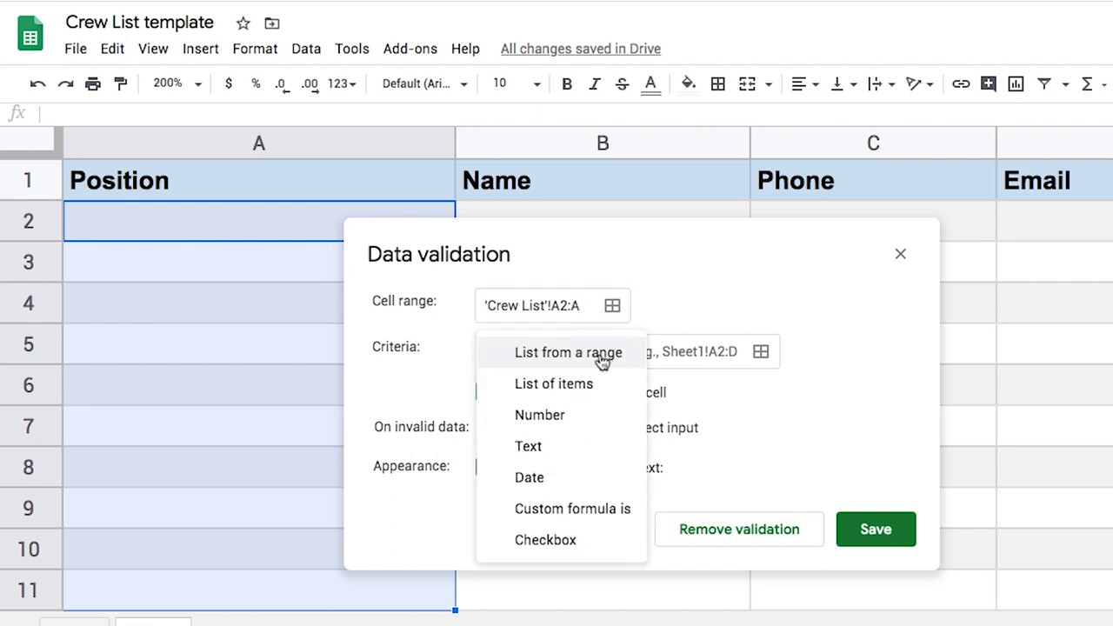
mouse_move(584, 396)
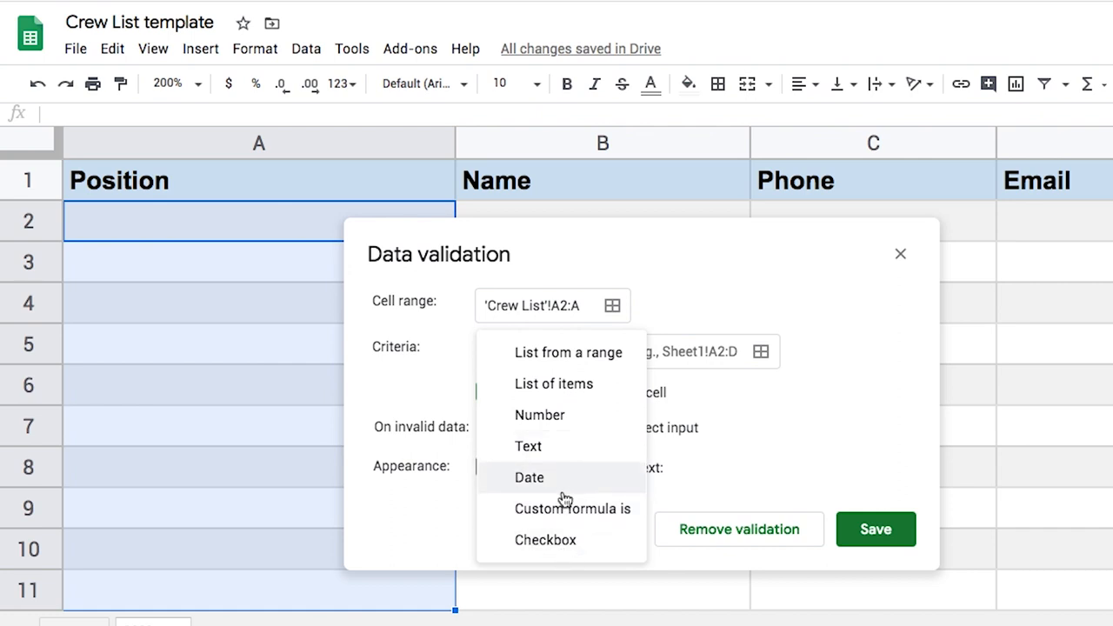
mouse_move(574, 383)
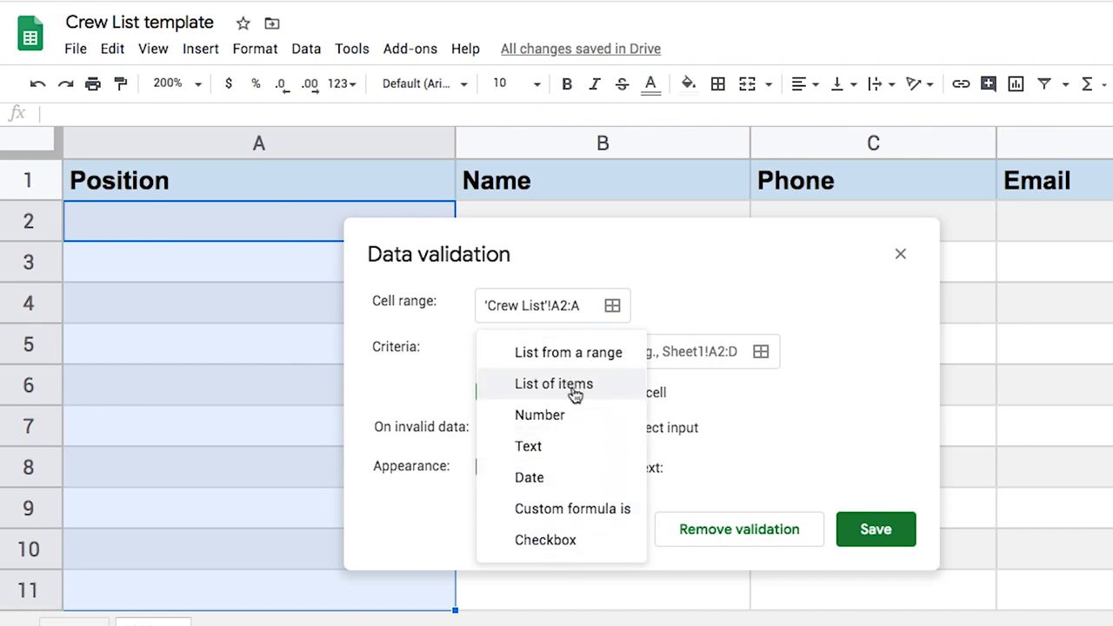
click(554, 383)
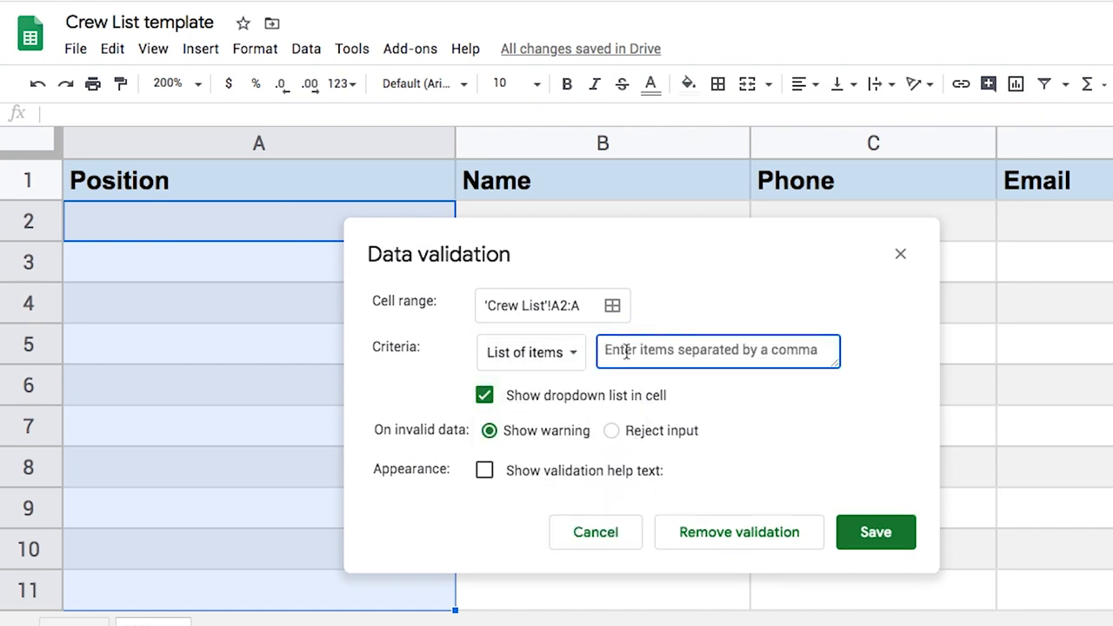
text(item 1)
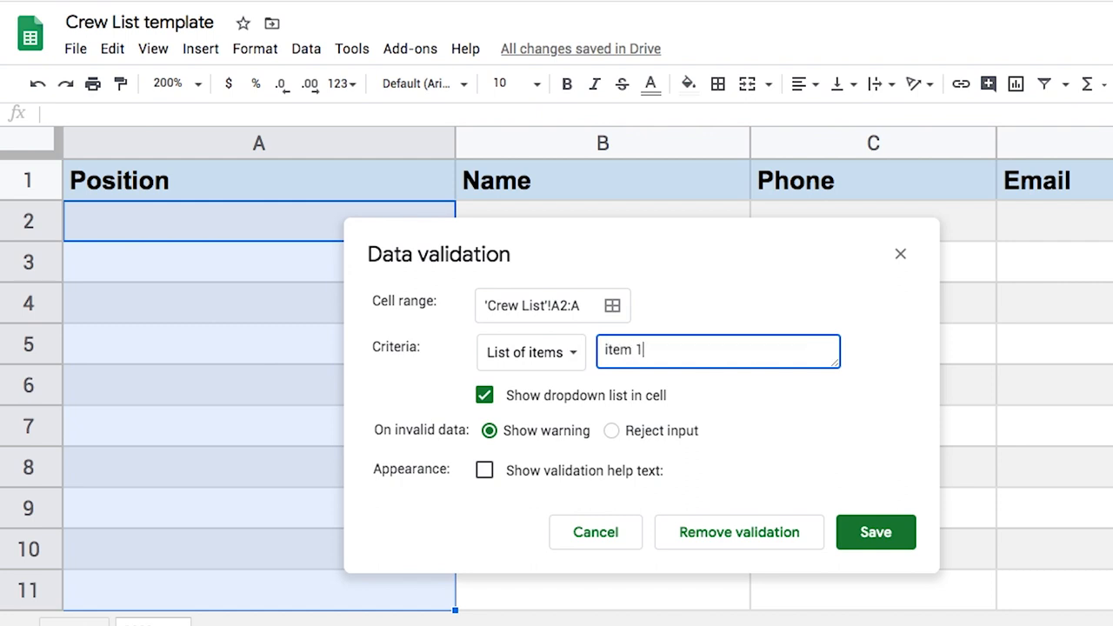
text(, item 2)
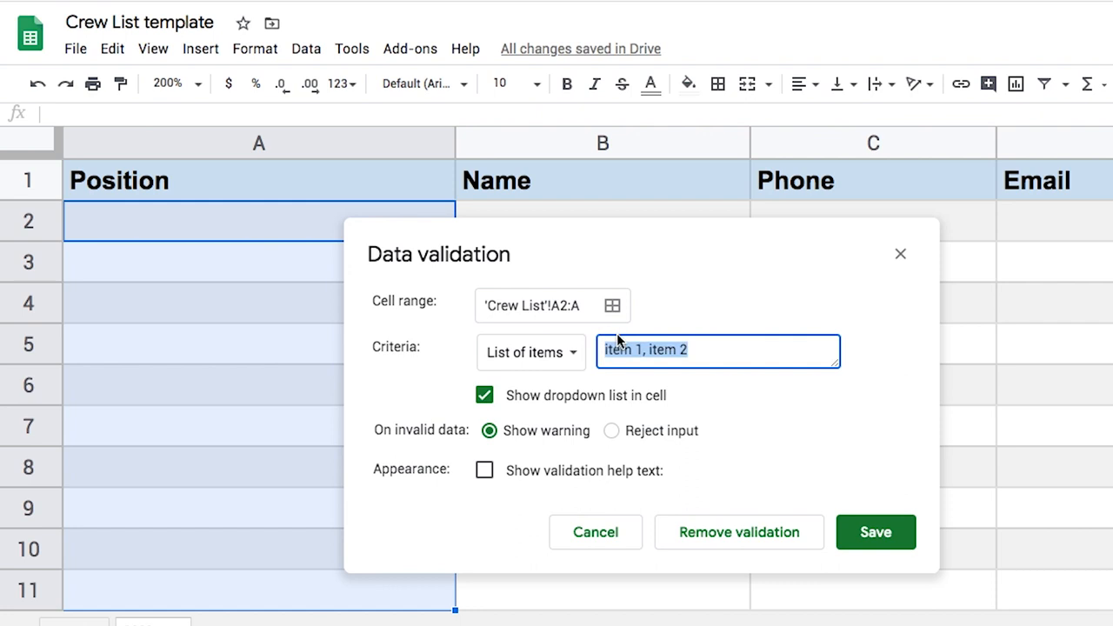
click(529, 352)
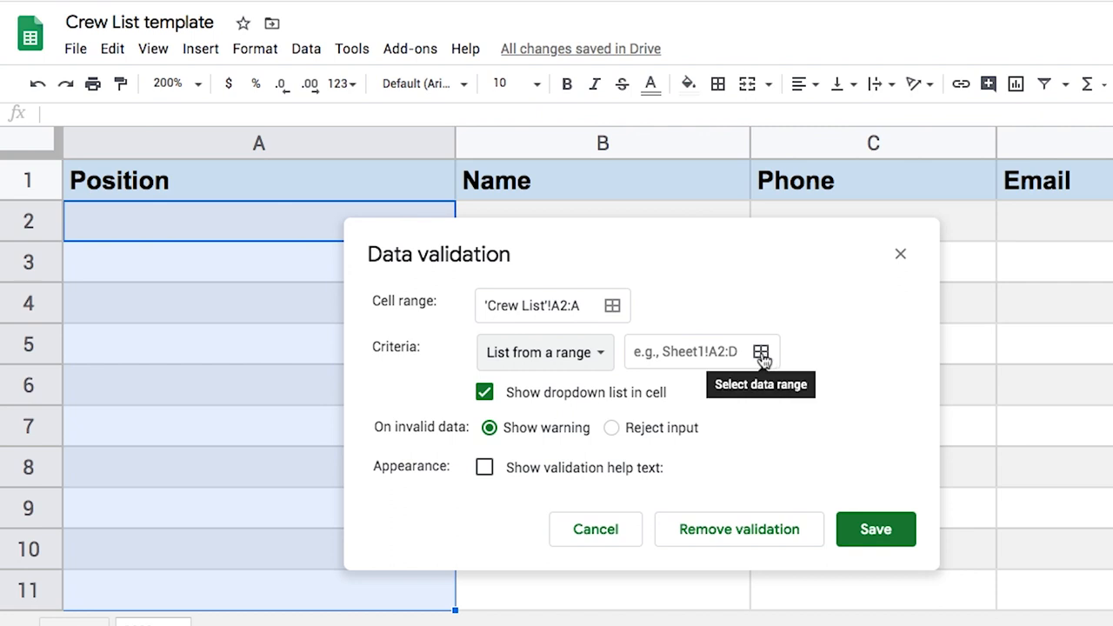
mouse_move(763, 360)
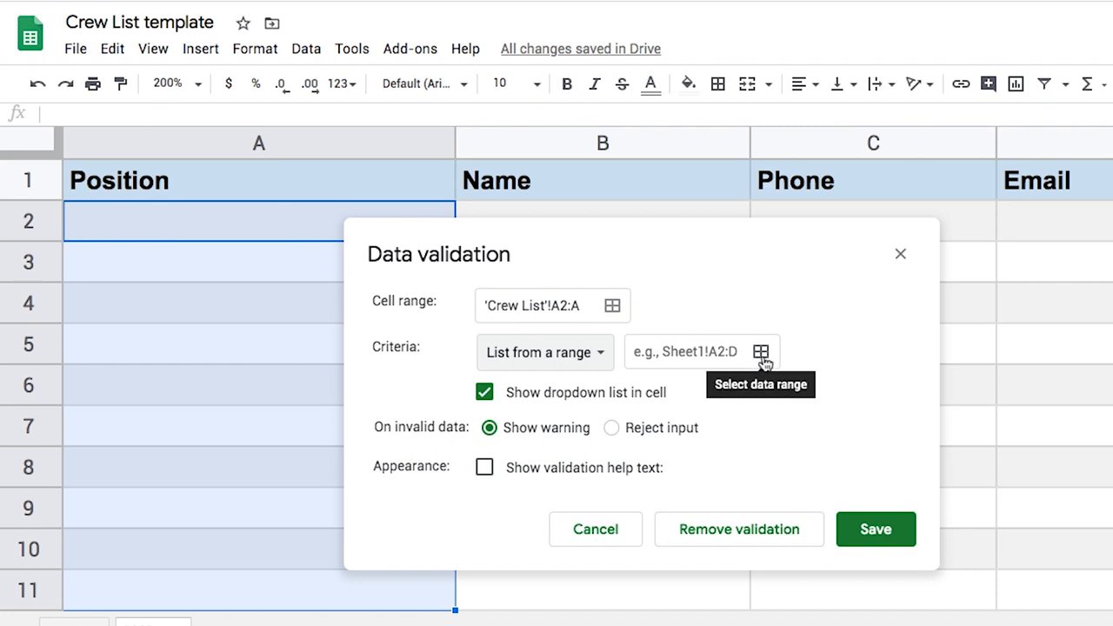
click(686, 352)
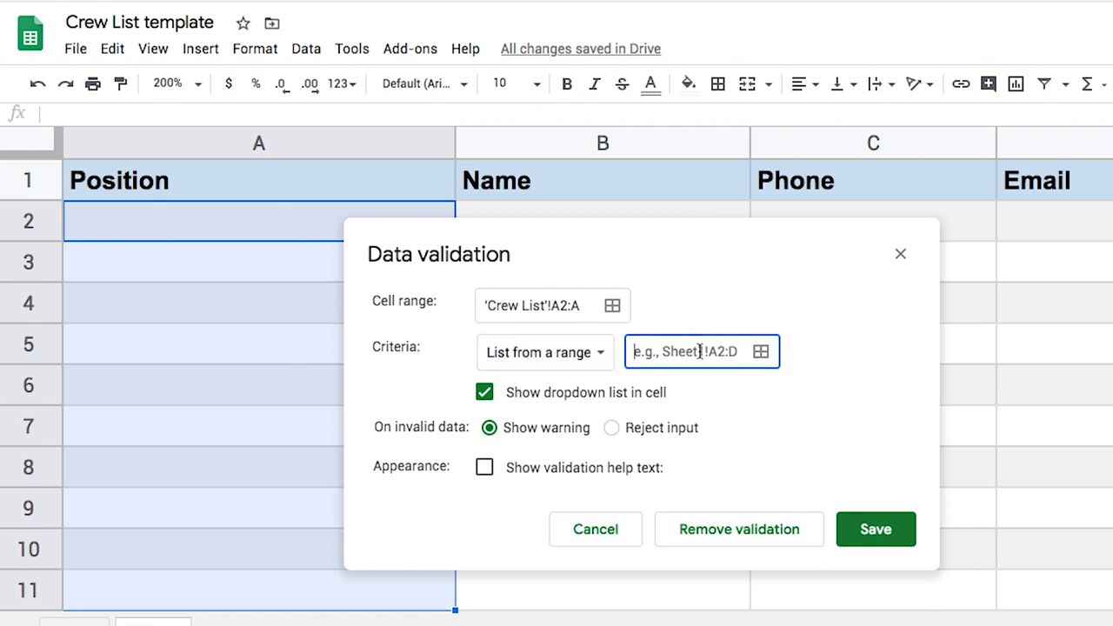
text(positio)
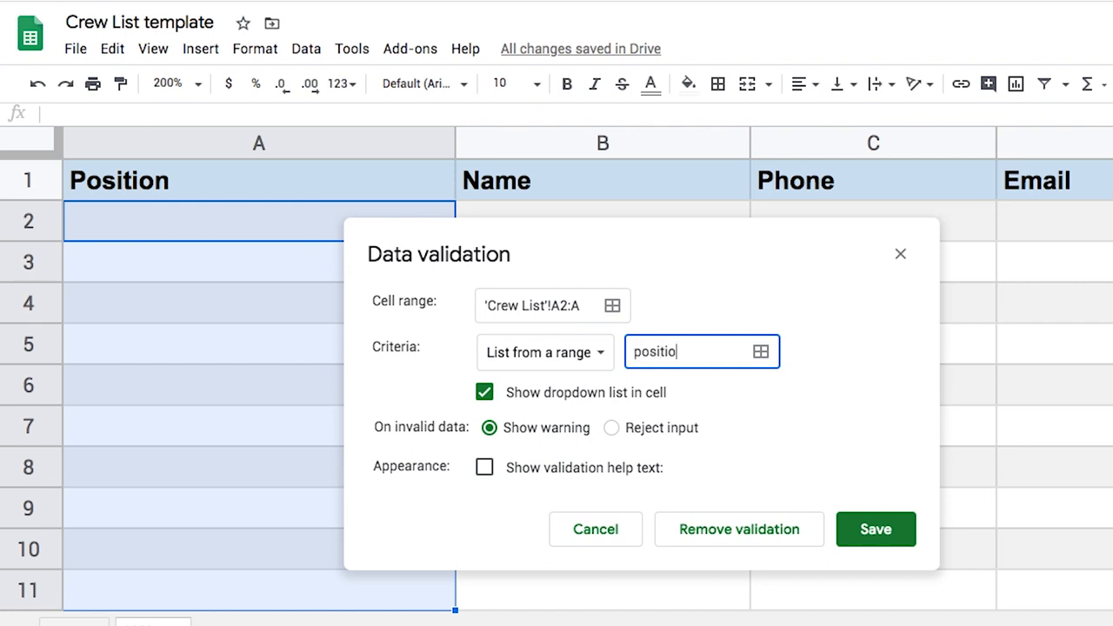
text(ns)
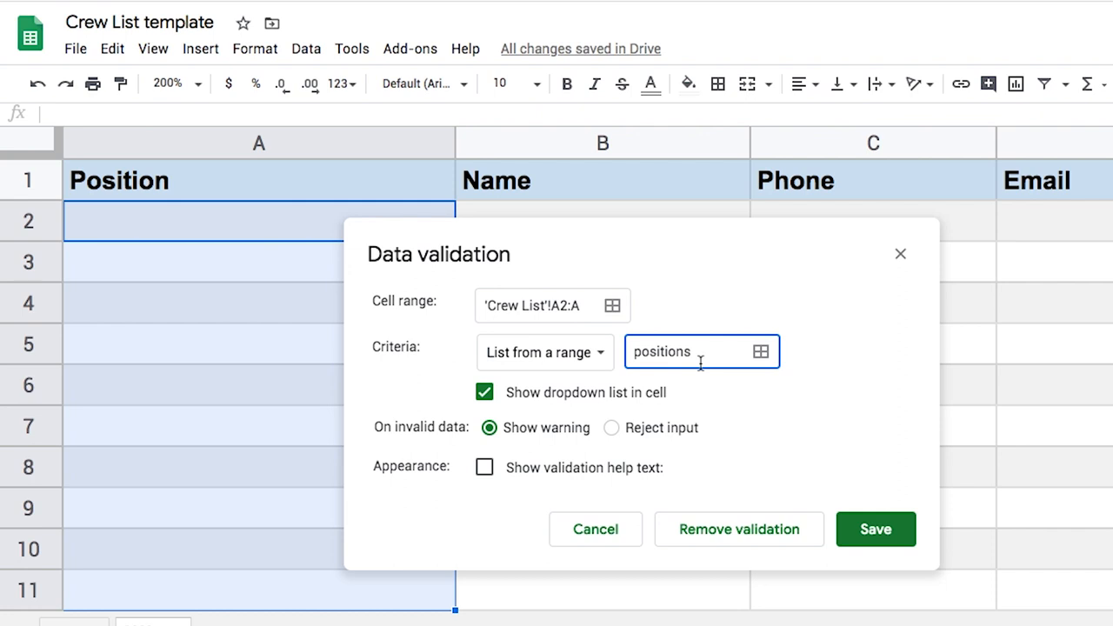
mouse_move(667, 350)
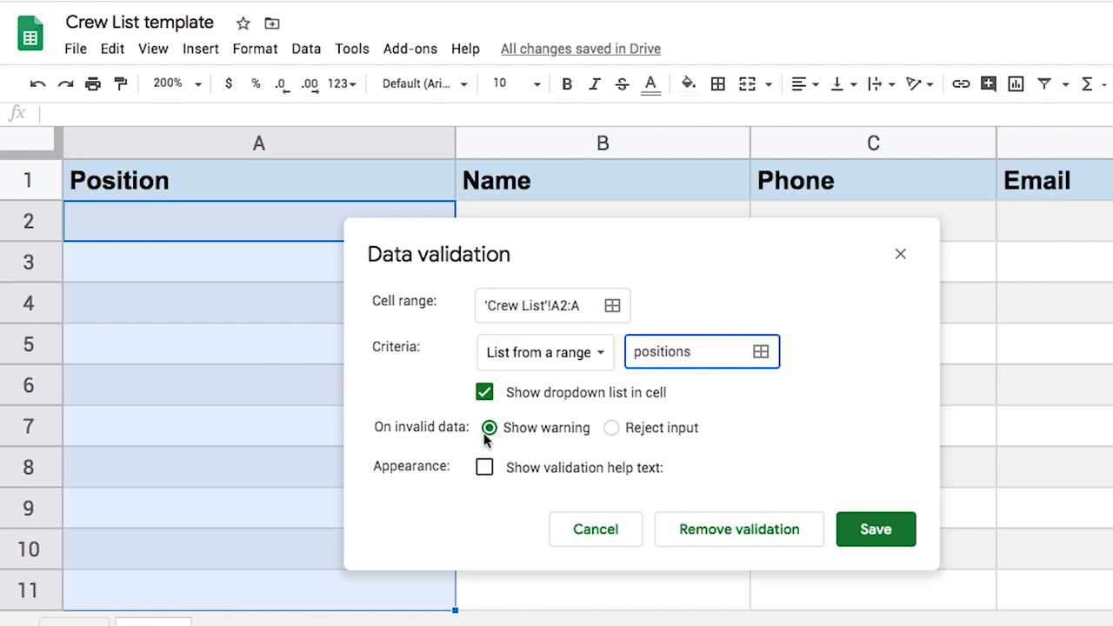
mouse_move(612, 429)
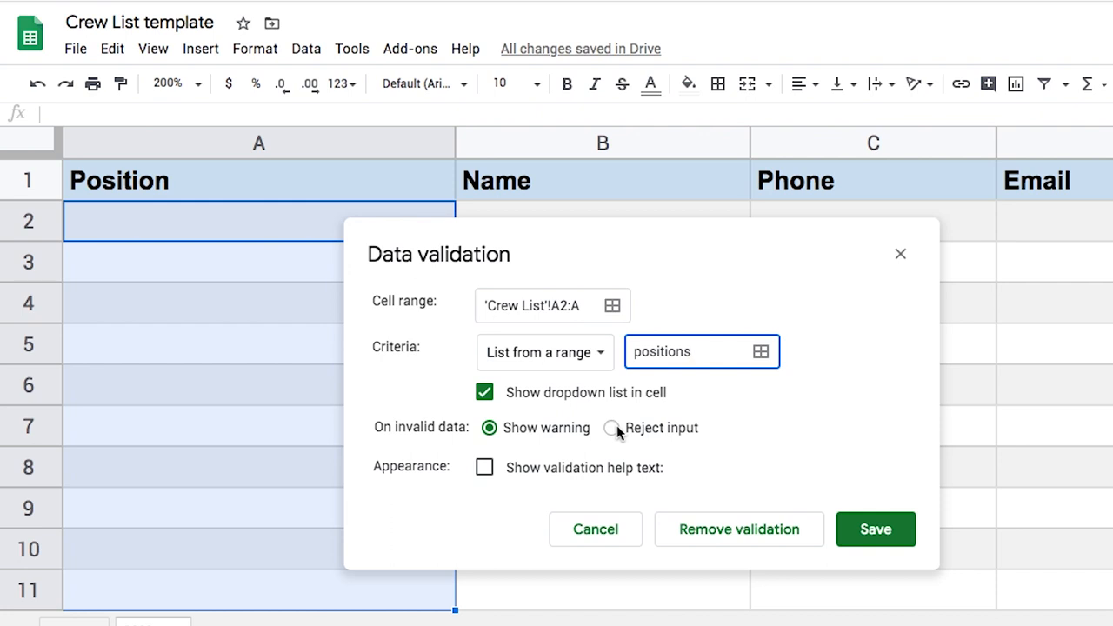
mouse_move(611, 433)
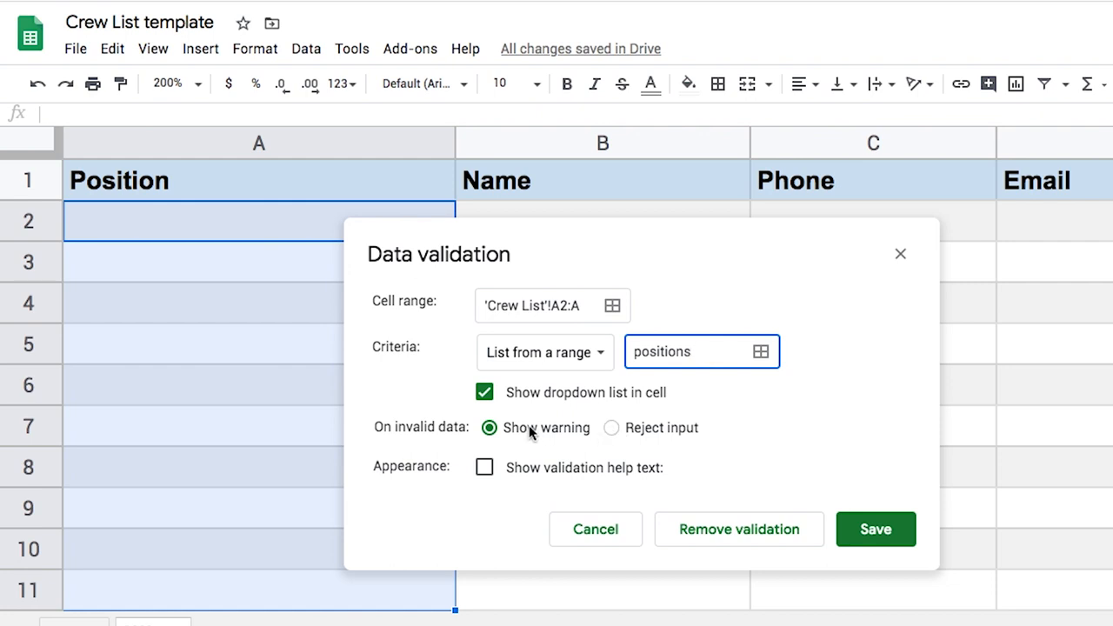
mouse_move(609, 441)
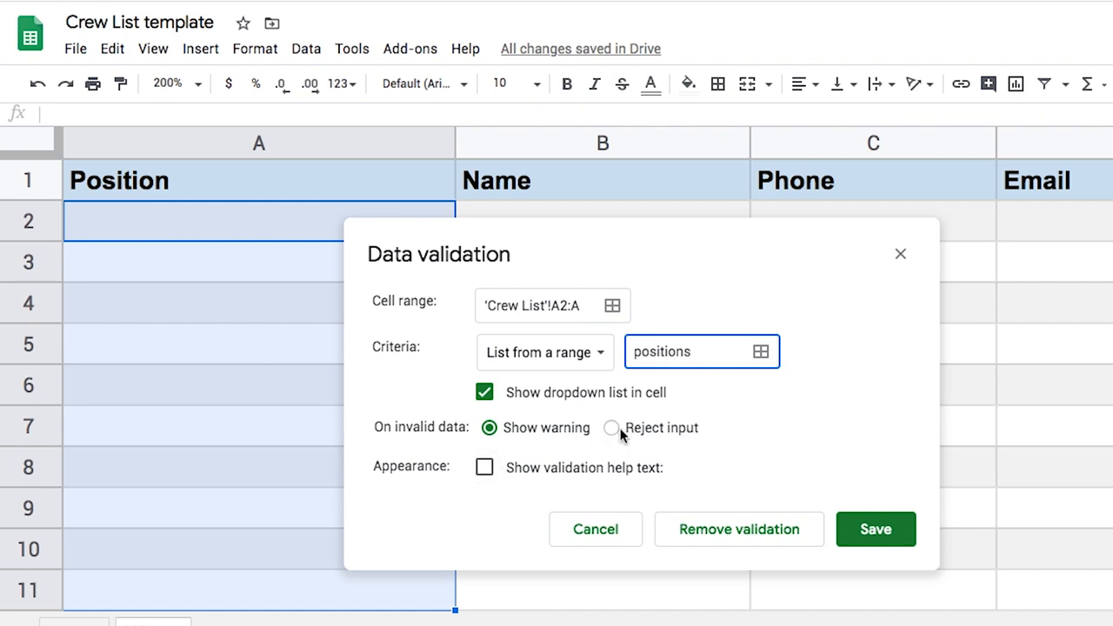
- Keep Show warning for invalid entries and save the validation rule
click(611, 427)
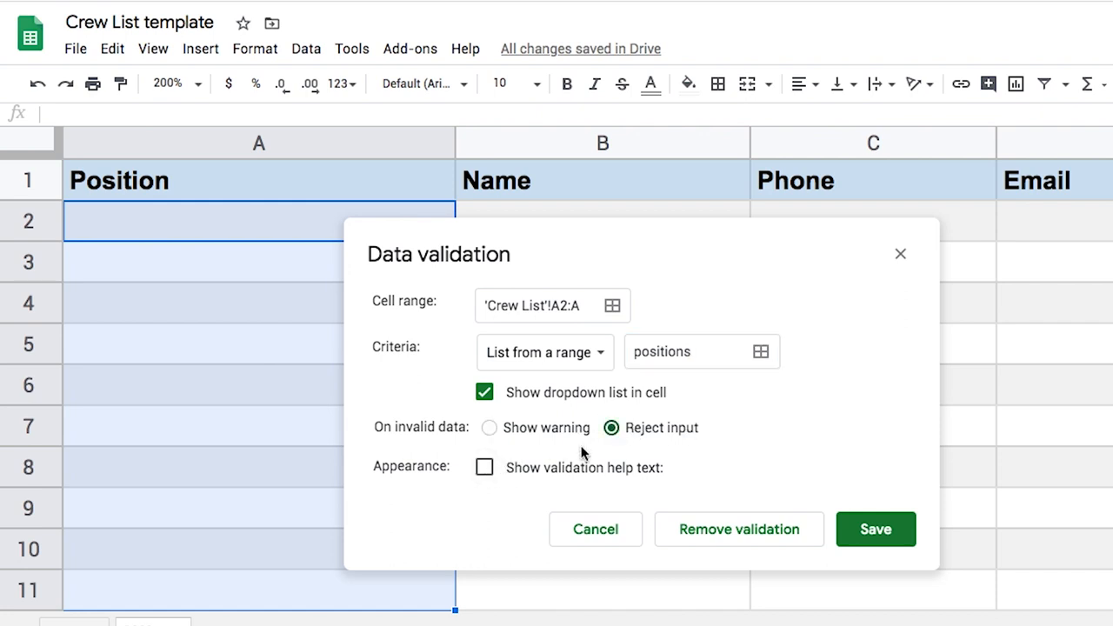
click(484, 467)
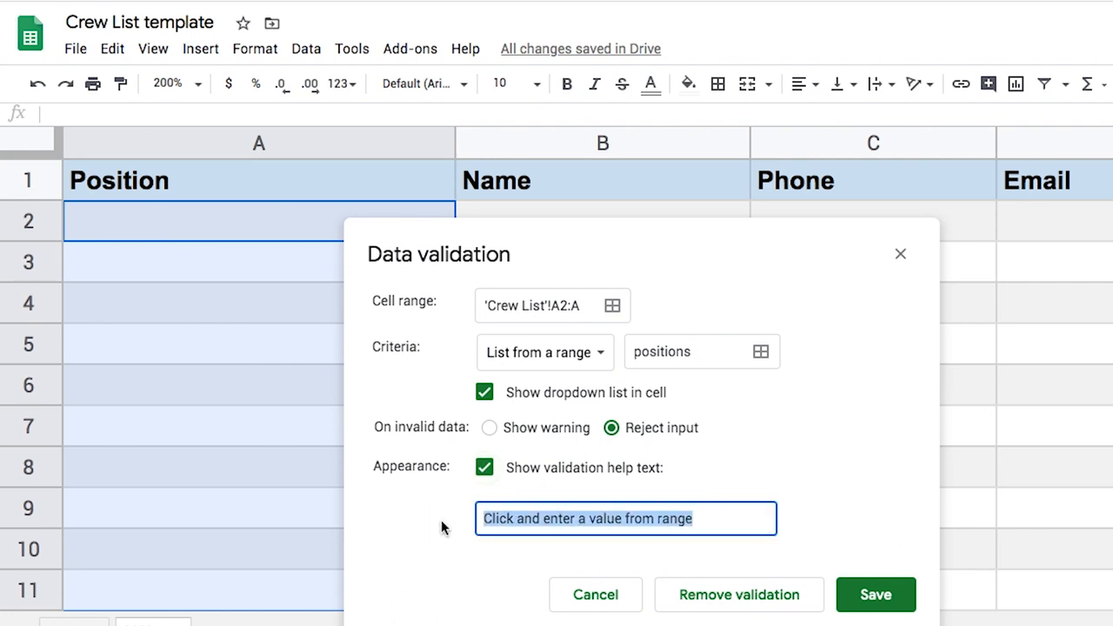
mouse_move(519, 497)
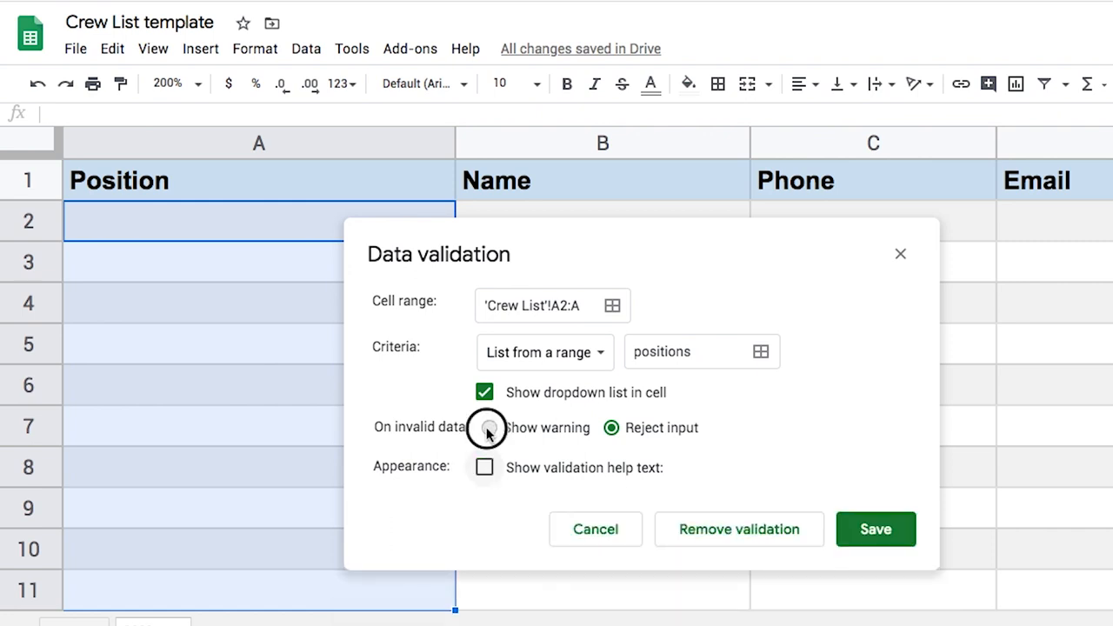
click(484, 427)
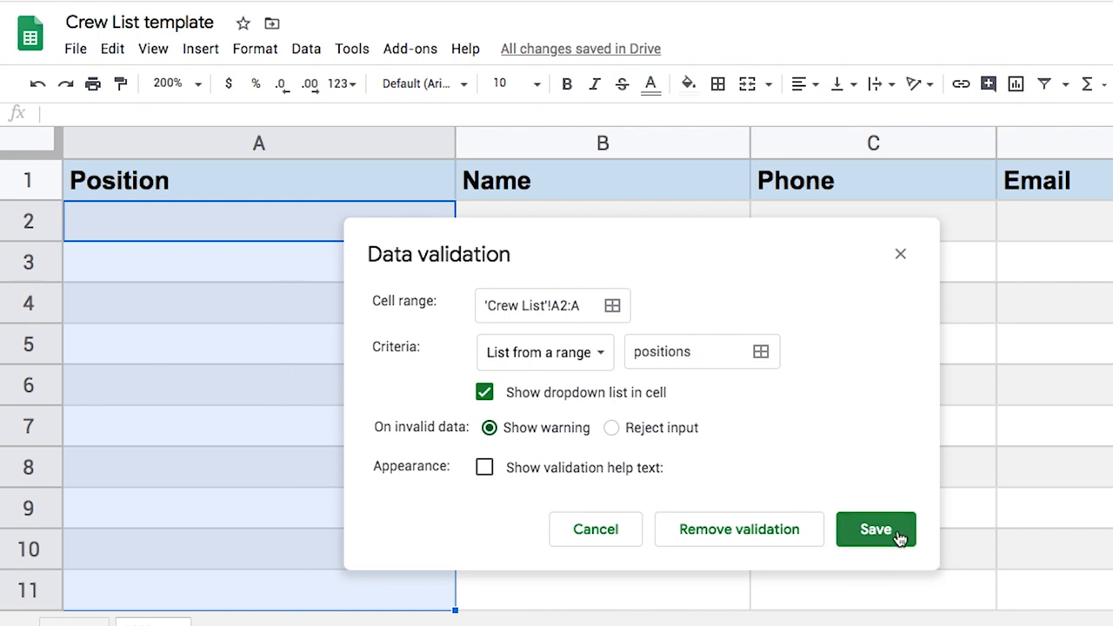
click(875, 529)
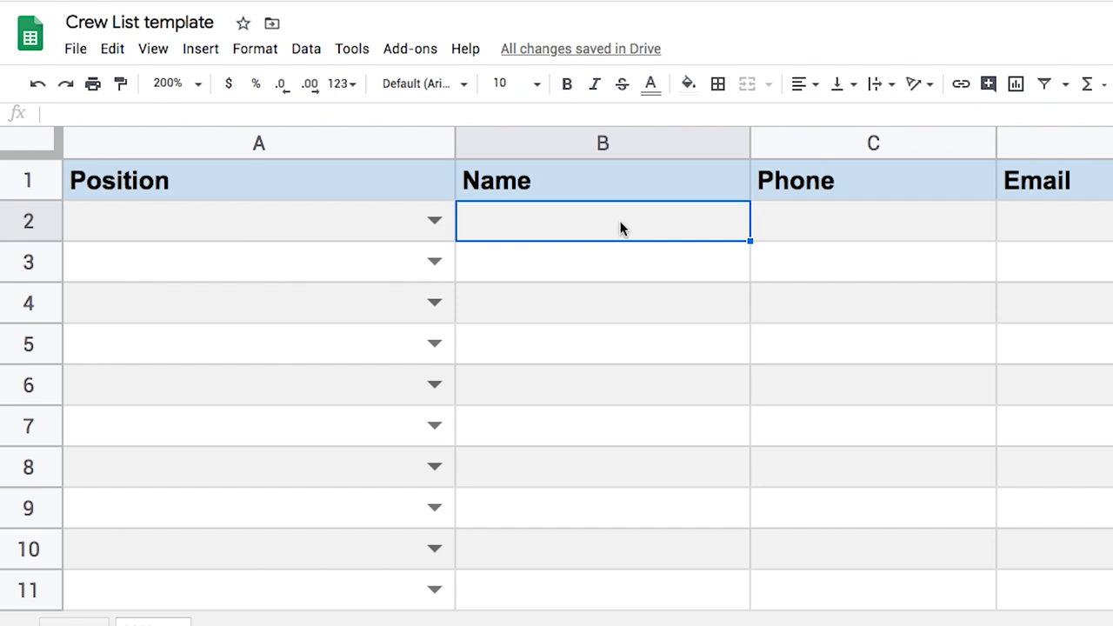
- Choose Director of Photography from the Position dropdown in A2
click(258, 221)
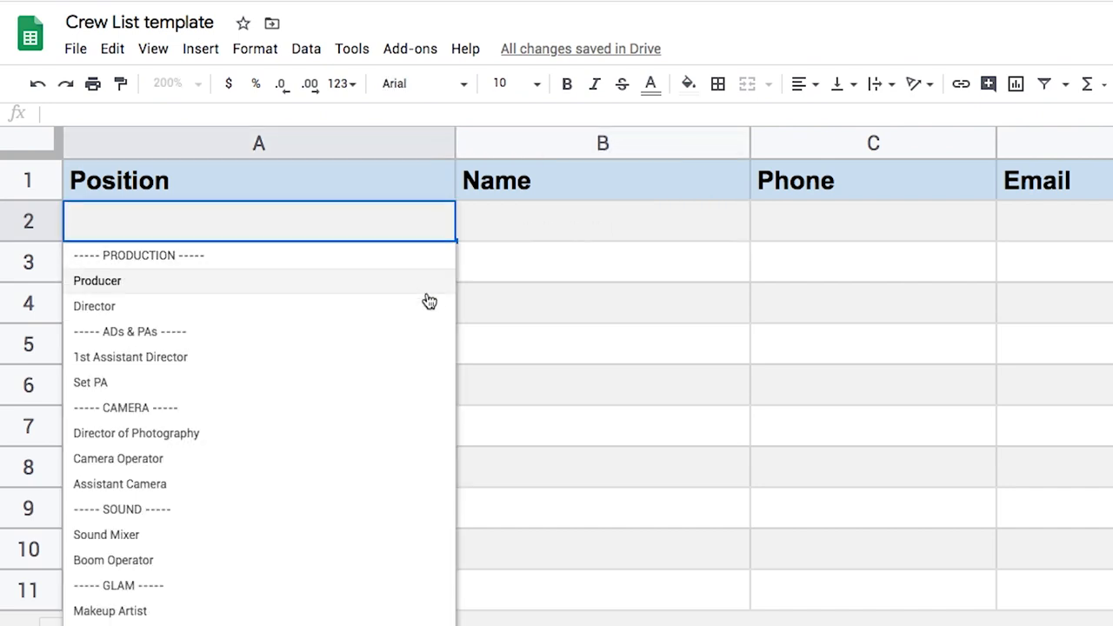
mouse_move(383, 481)
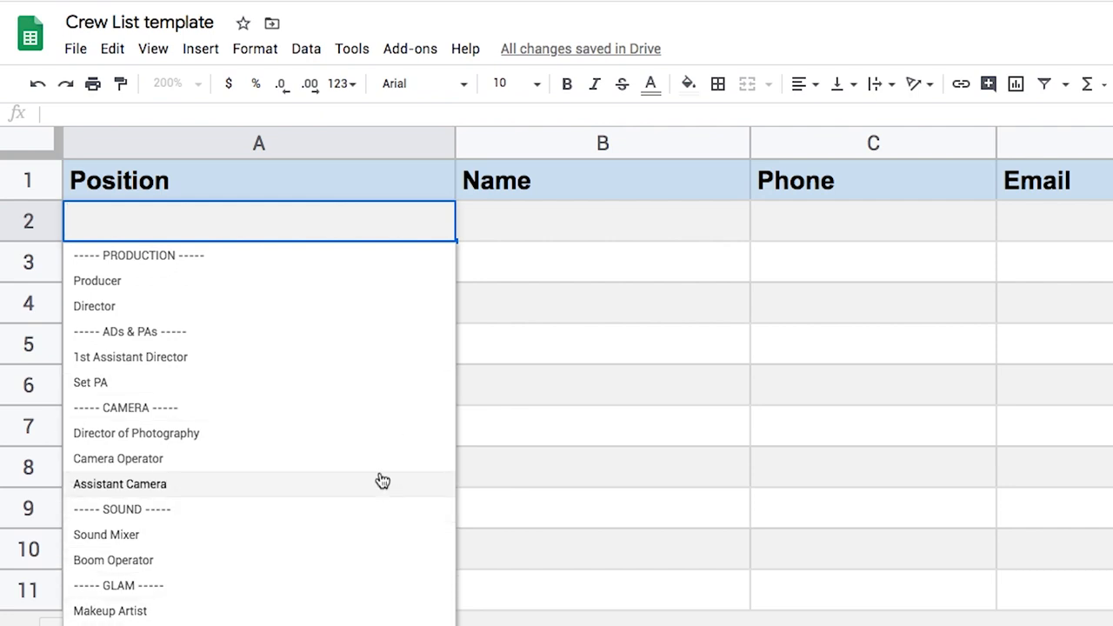
mouse_move(383, 458)
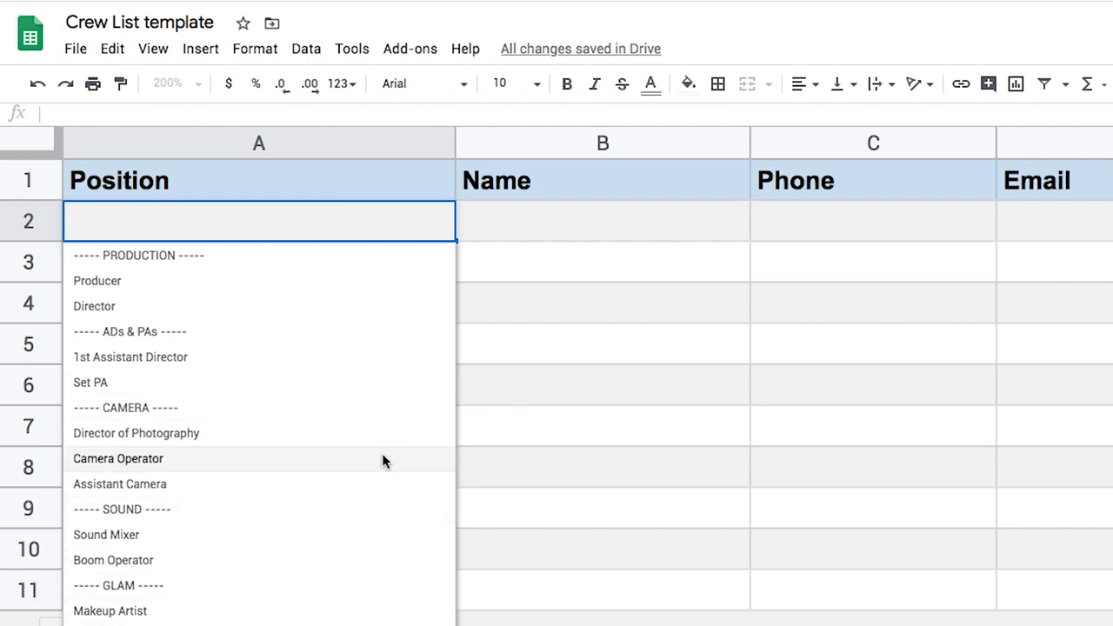
text(dire)
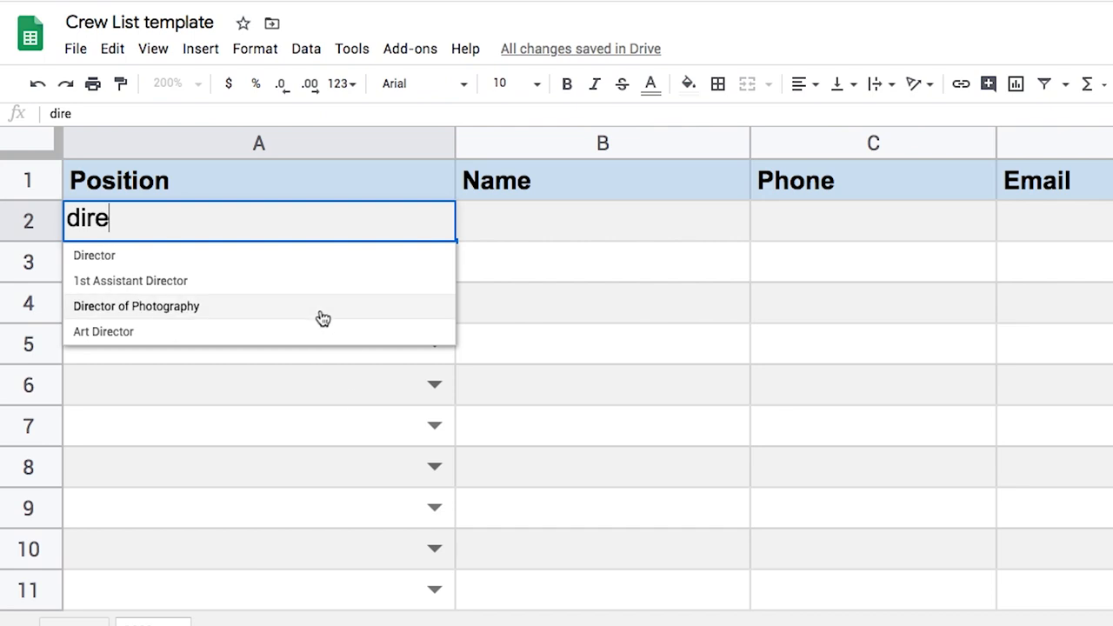
click(136, 305)
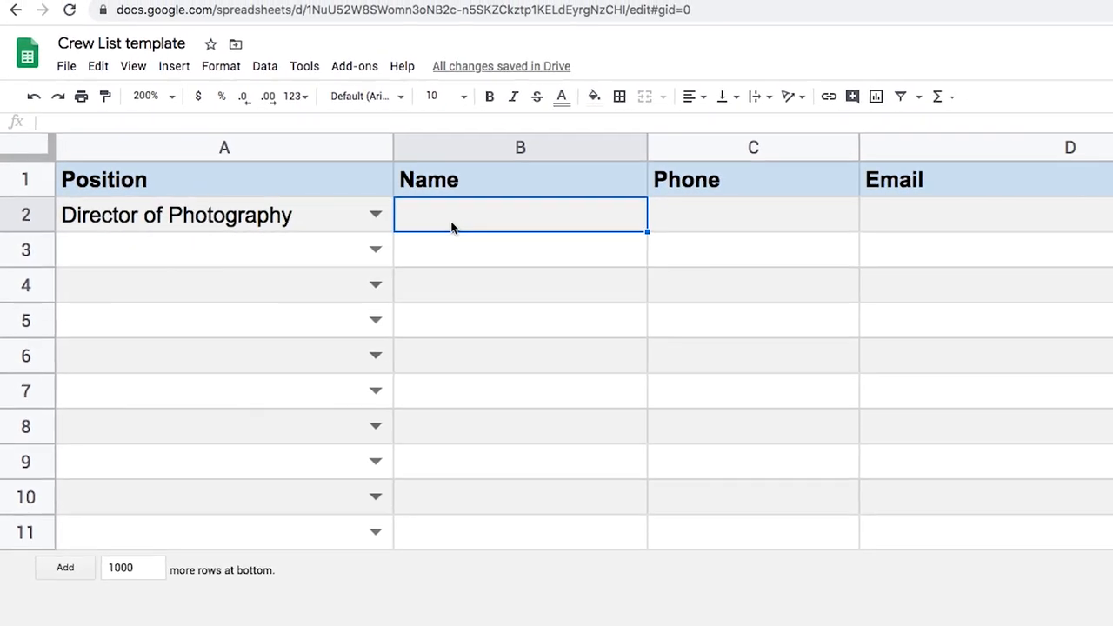
text(Erin Hann)
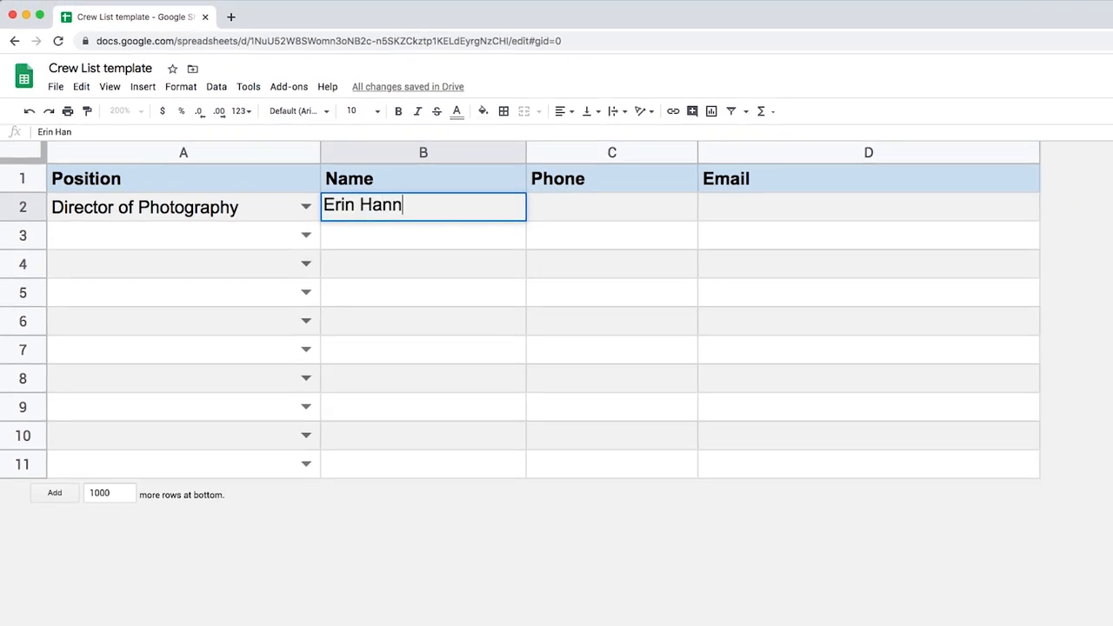
text(5555555555)
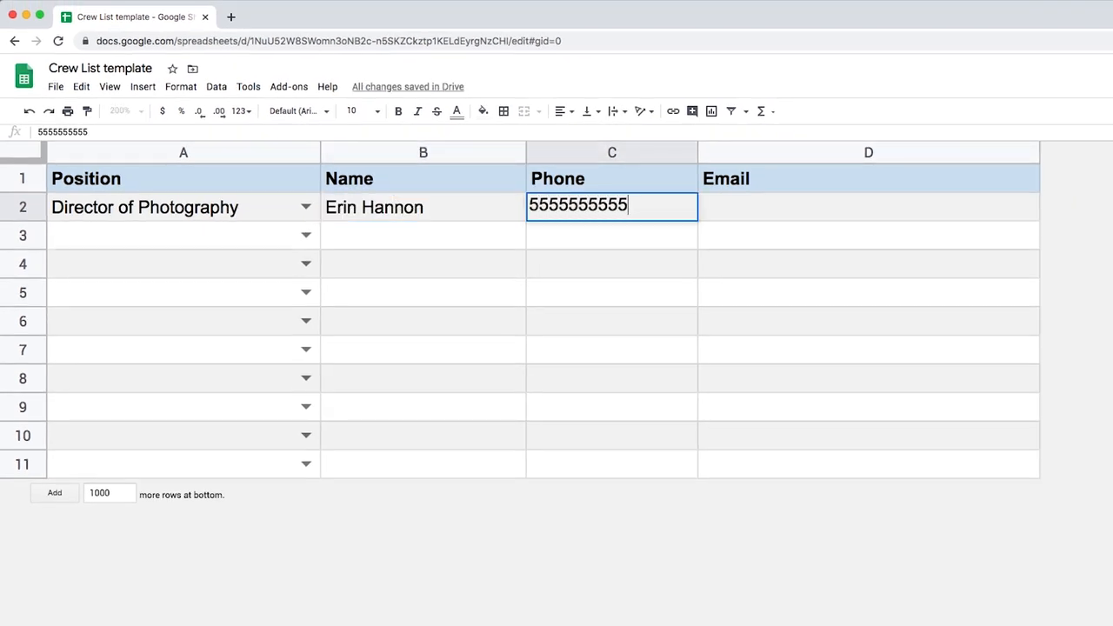
key(tab)
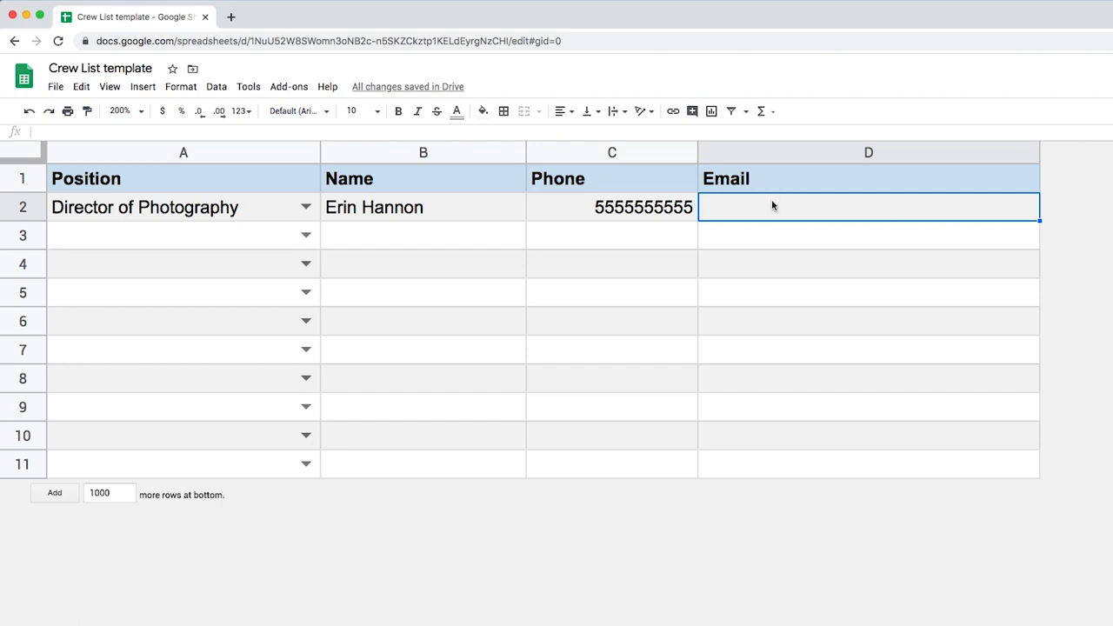
text(EHannon@DunderMifflin.com)
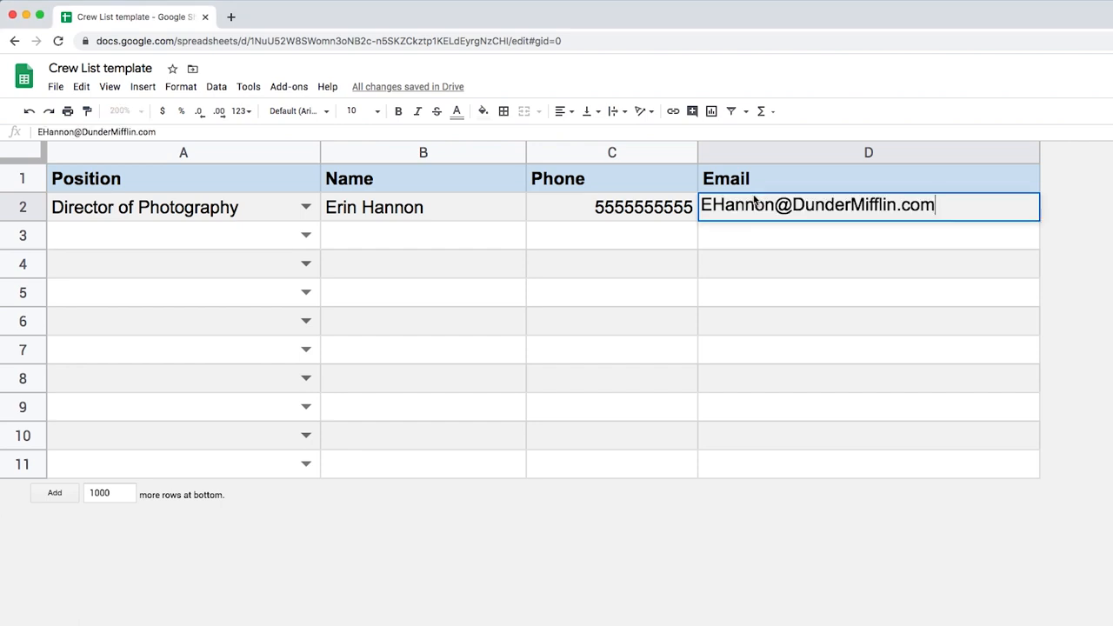
click(611, 206)
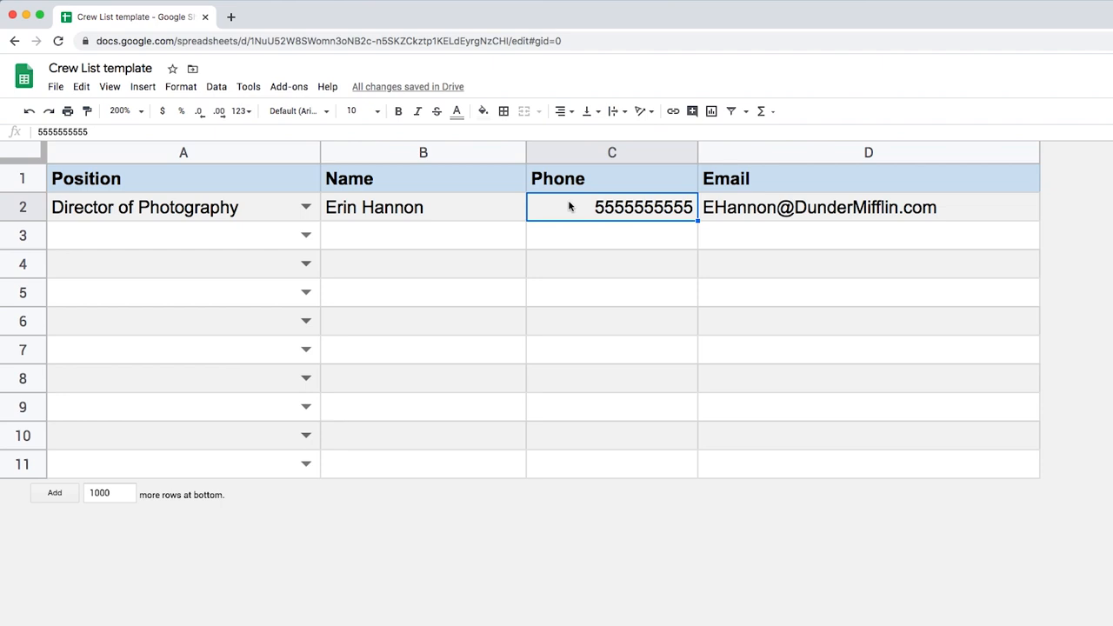
mouse_move(614, 467)
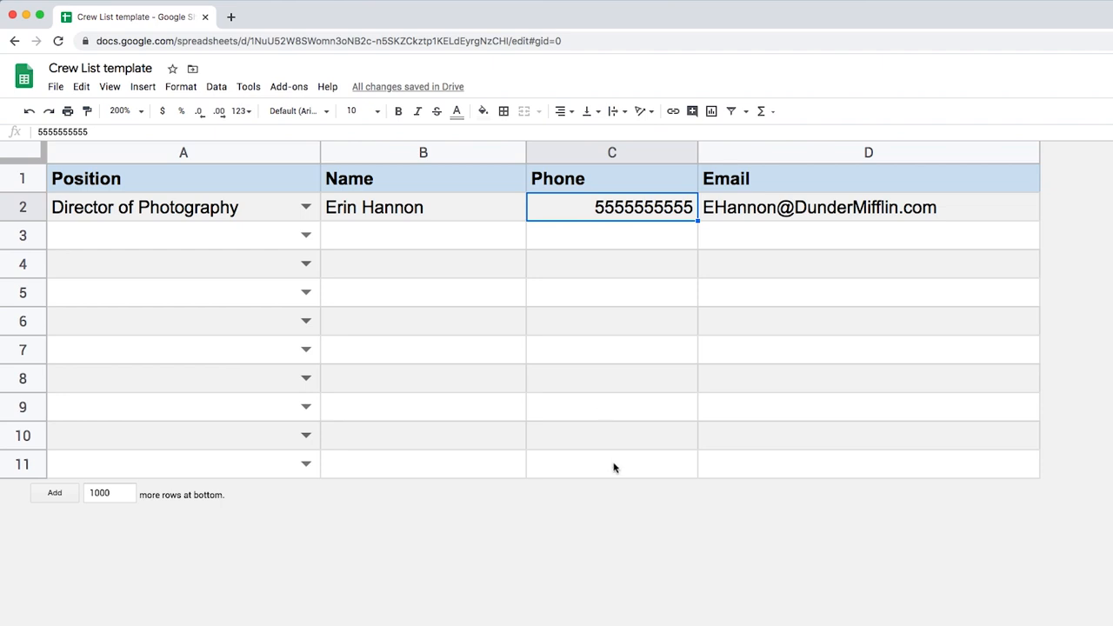
- Select Phone cells C2:C11 and open the custom number format dialog
drag(611, 207, 611, 463)
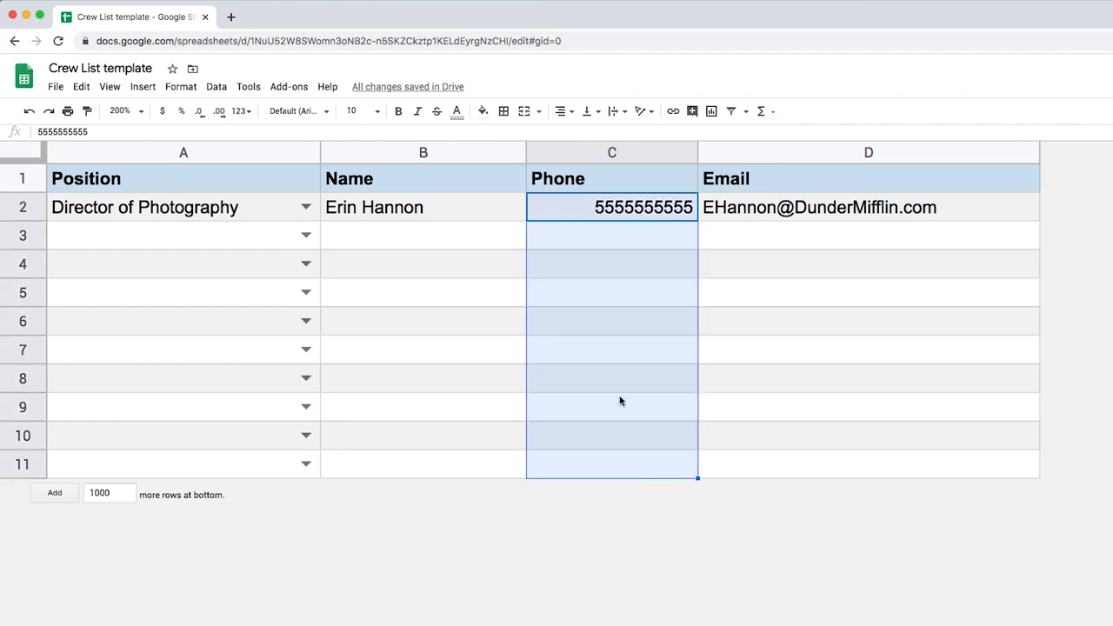
mouse_move(549, 299)
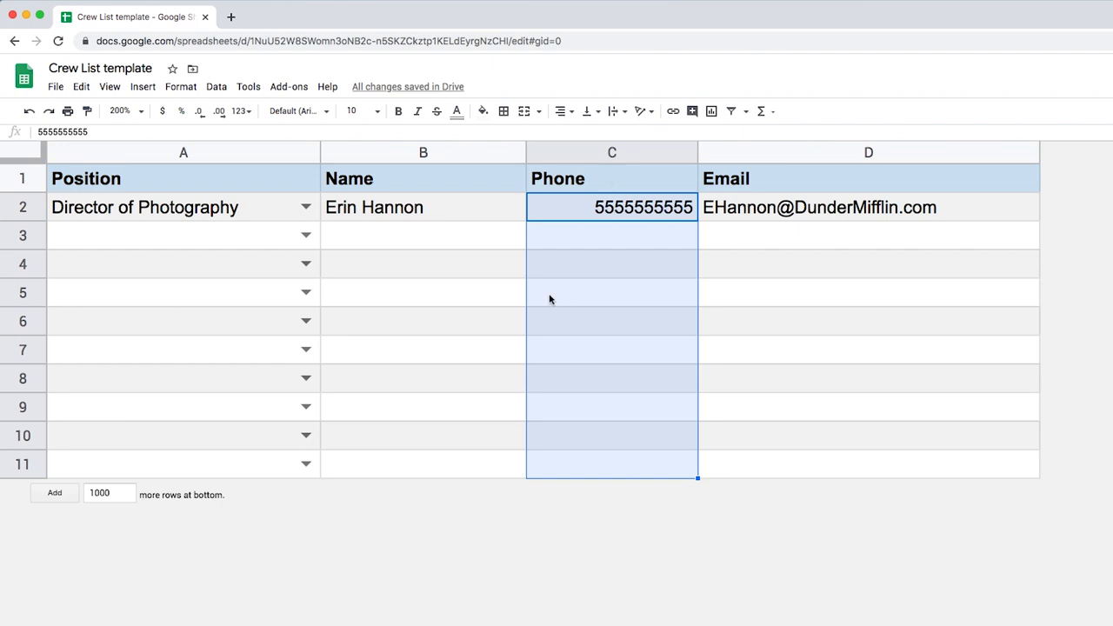
click(181, 86)
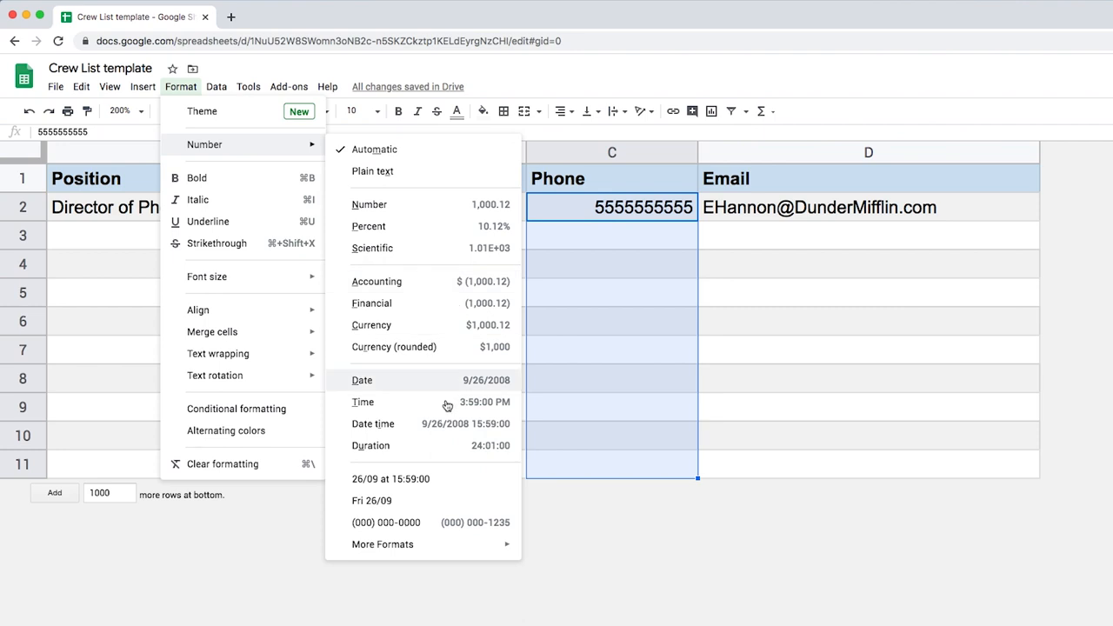
mouse_move(383, 543)
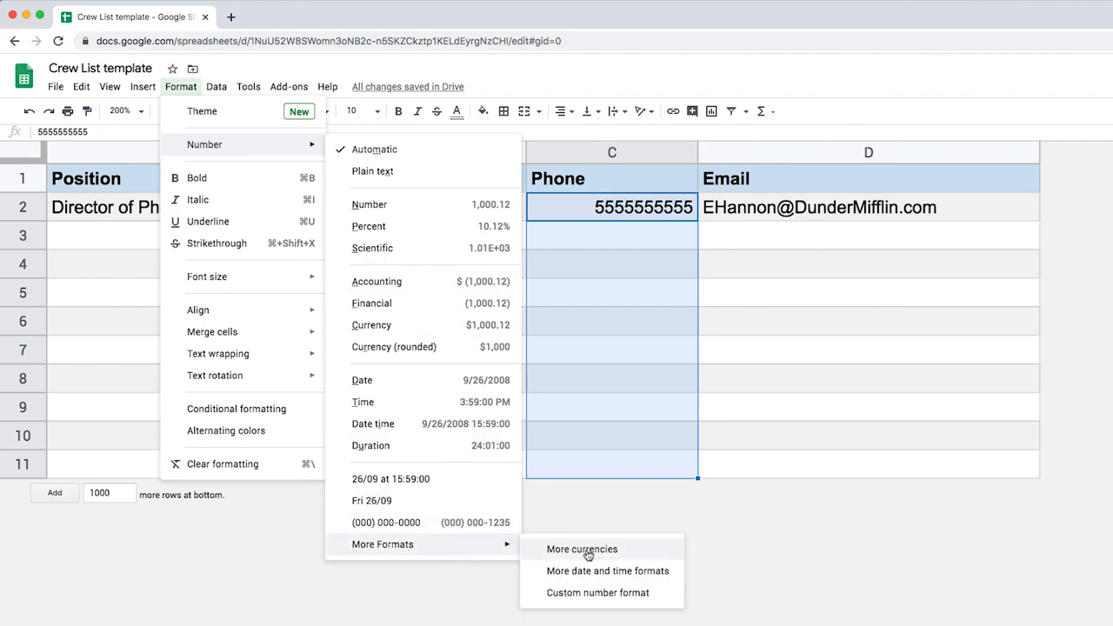
mouse_move(597, 592)
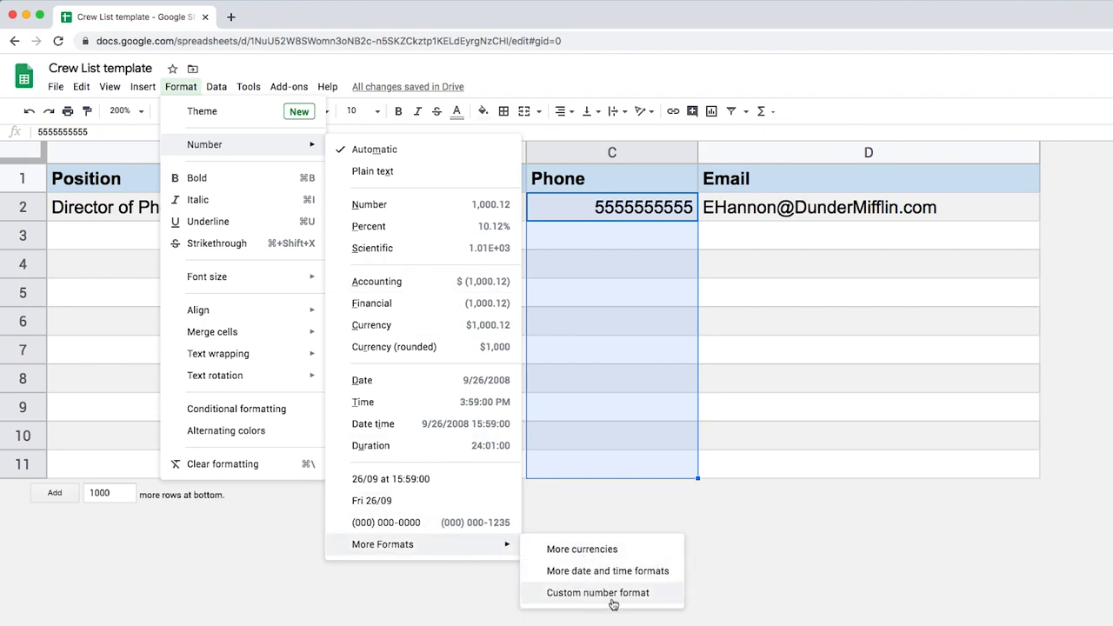
click(597, 592)
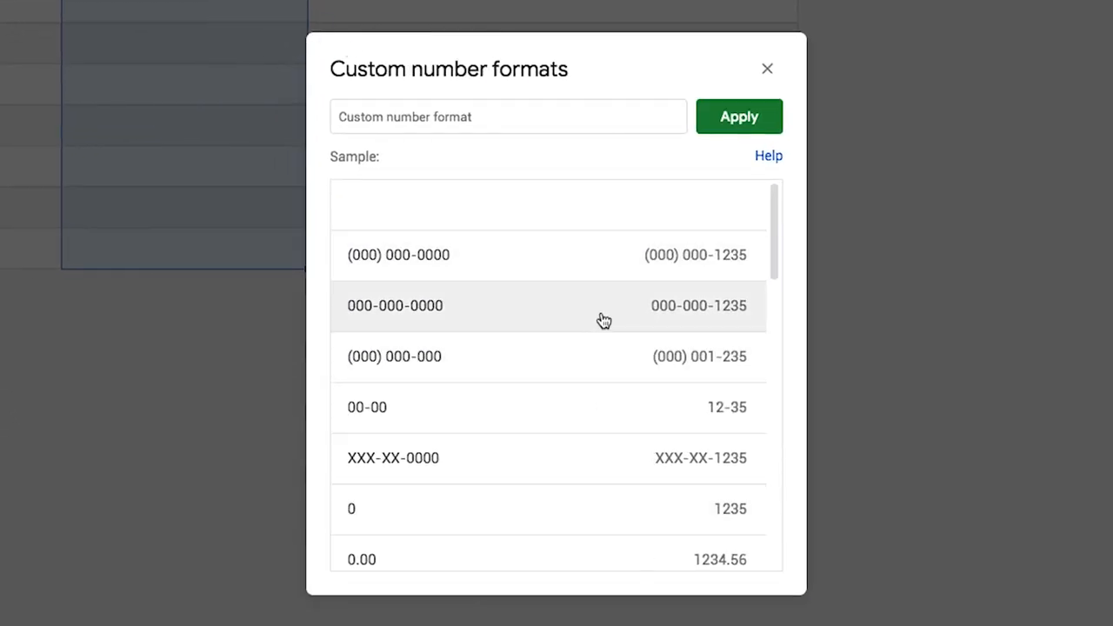
mouse_move(600, 322)
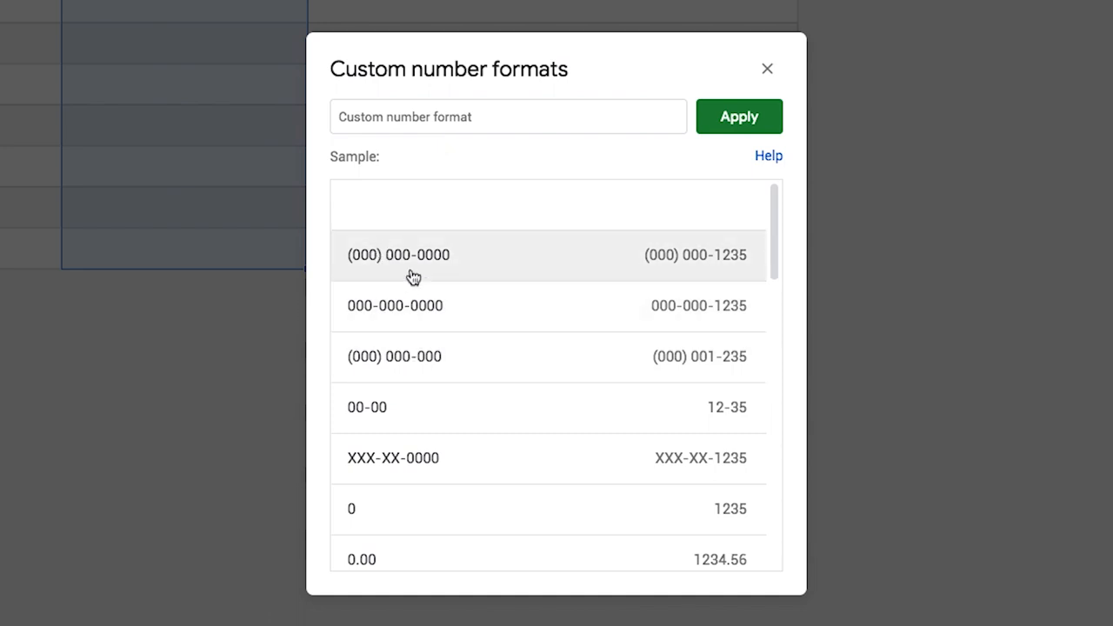
mouse_move(451, 357)
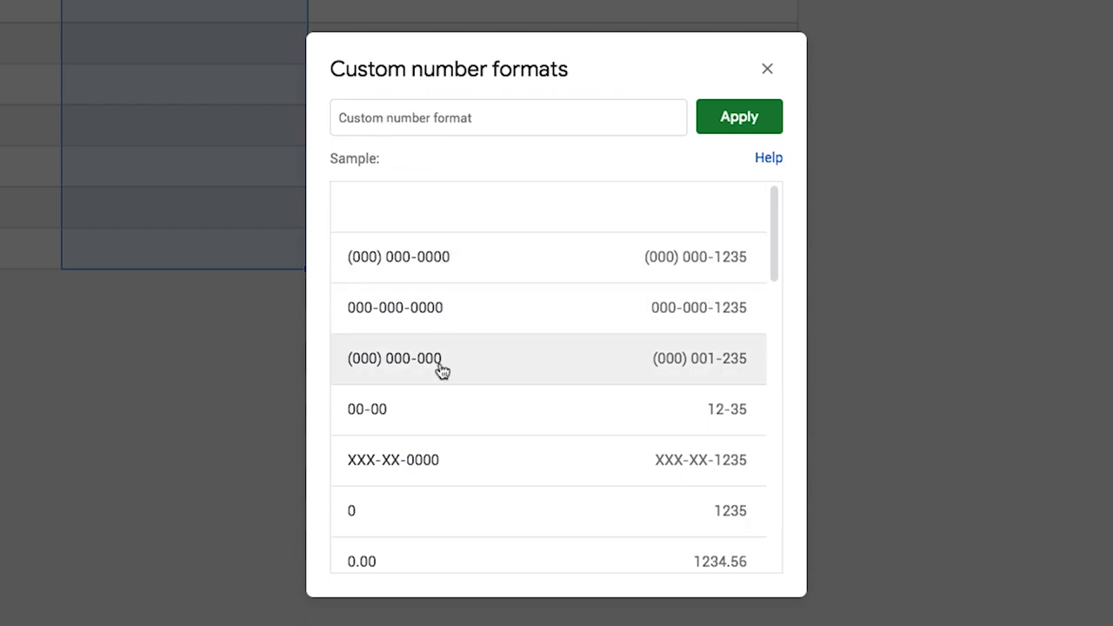
mouse_move(435, 102)
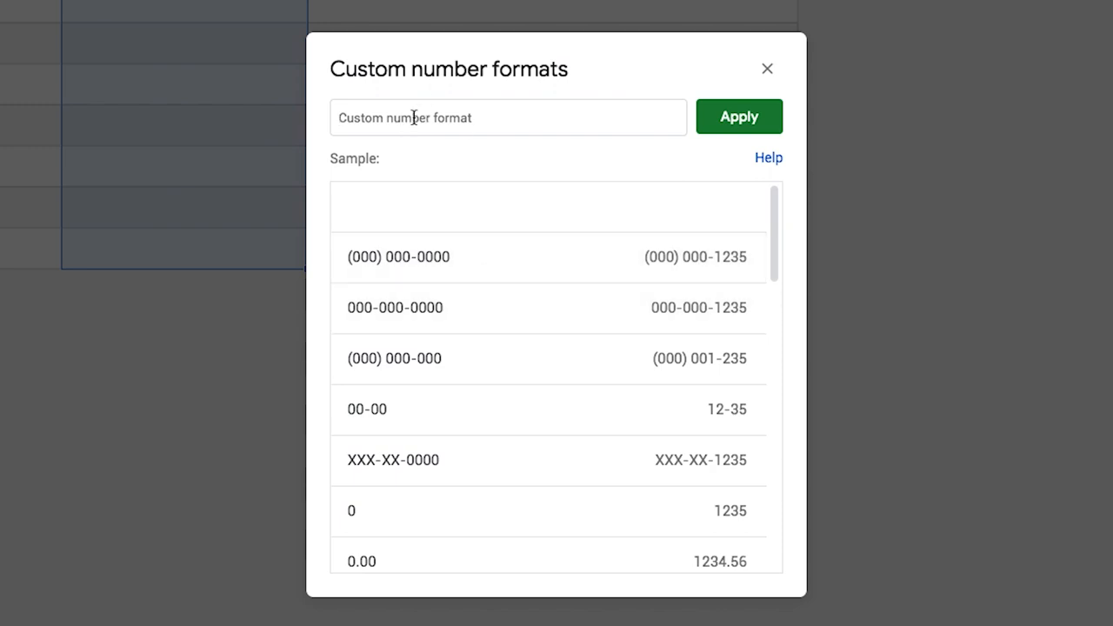
text(()
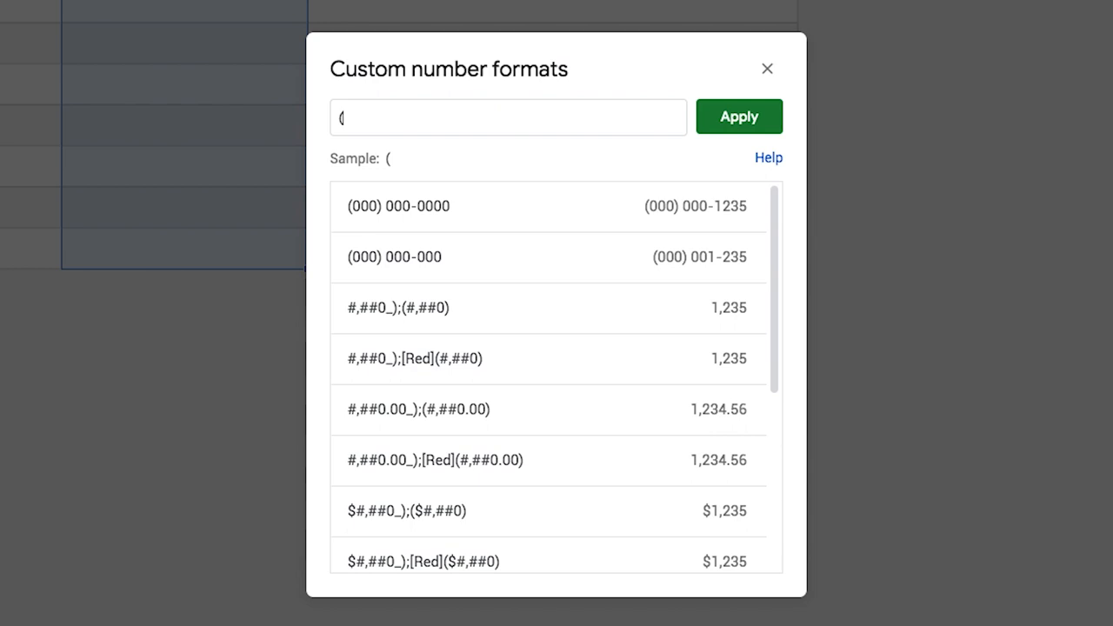
text(000)
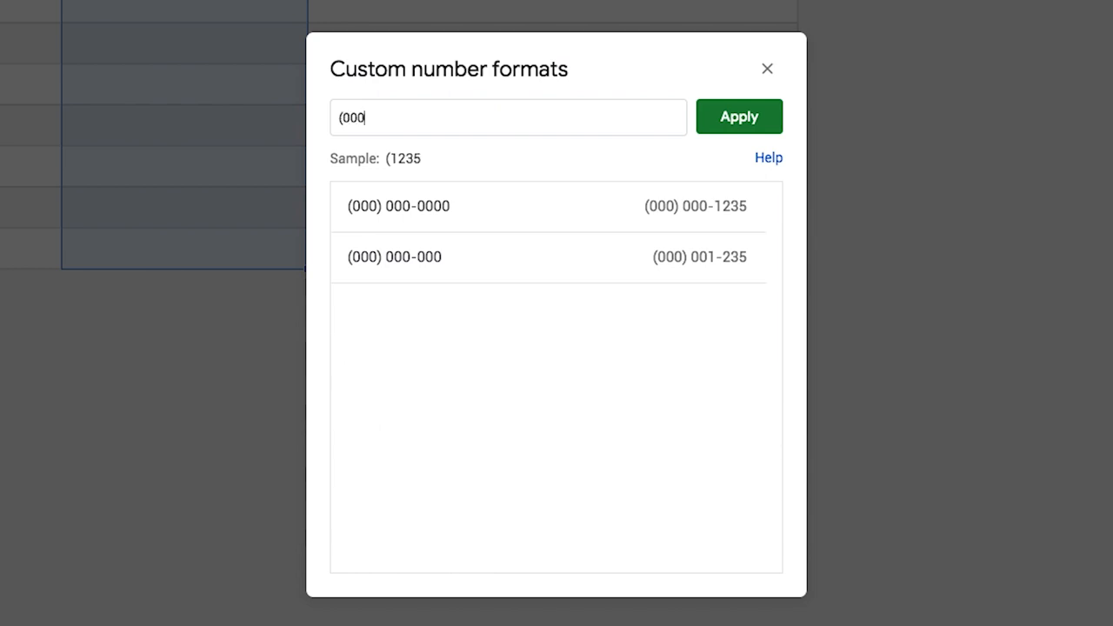
text() 000-0000)
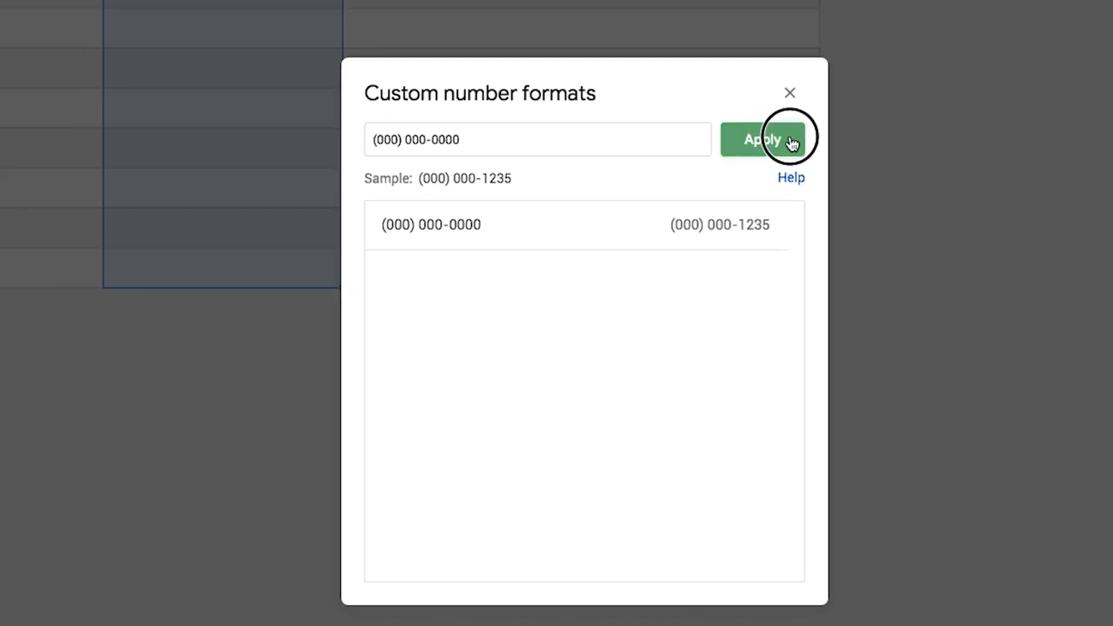
click(763, 139)
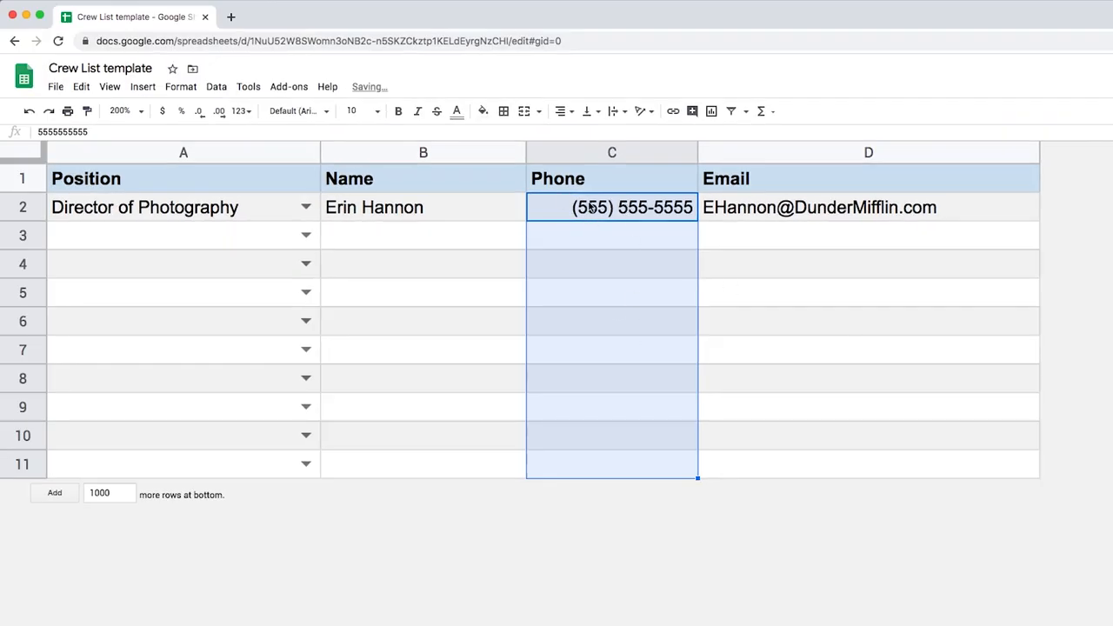
text(1234)
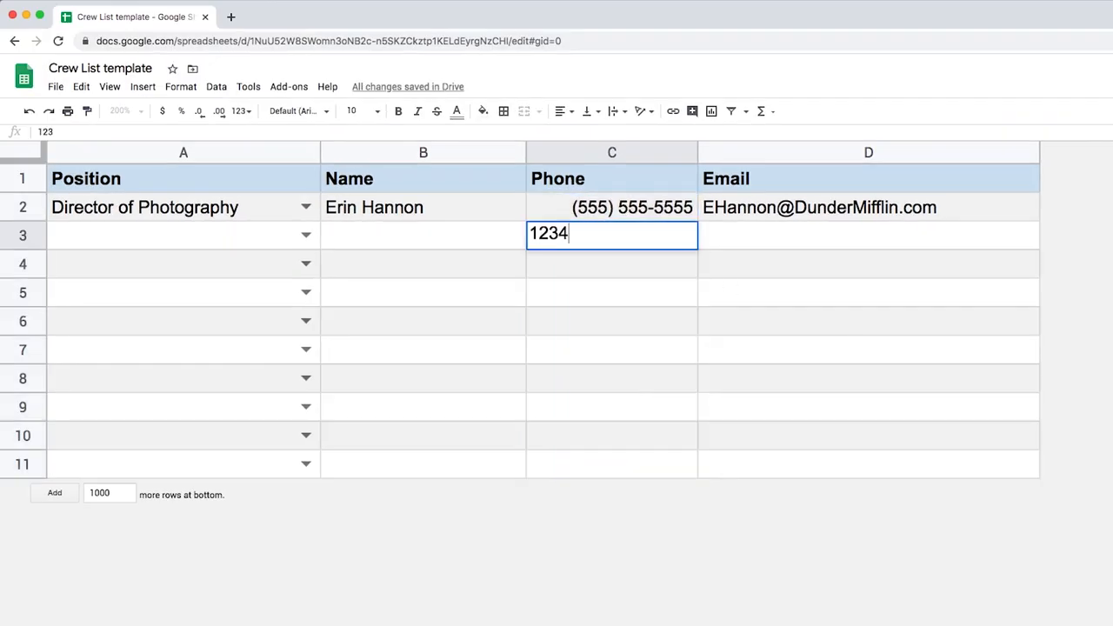
text(567890)
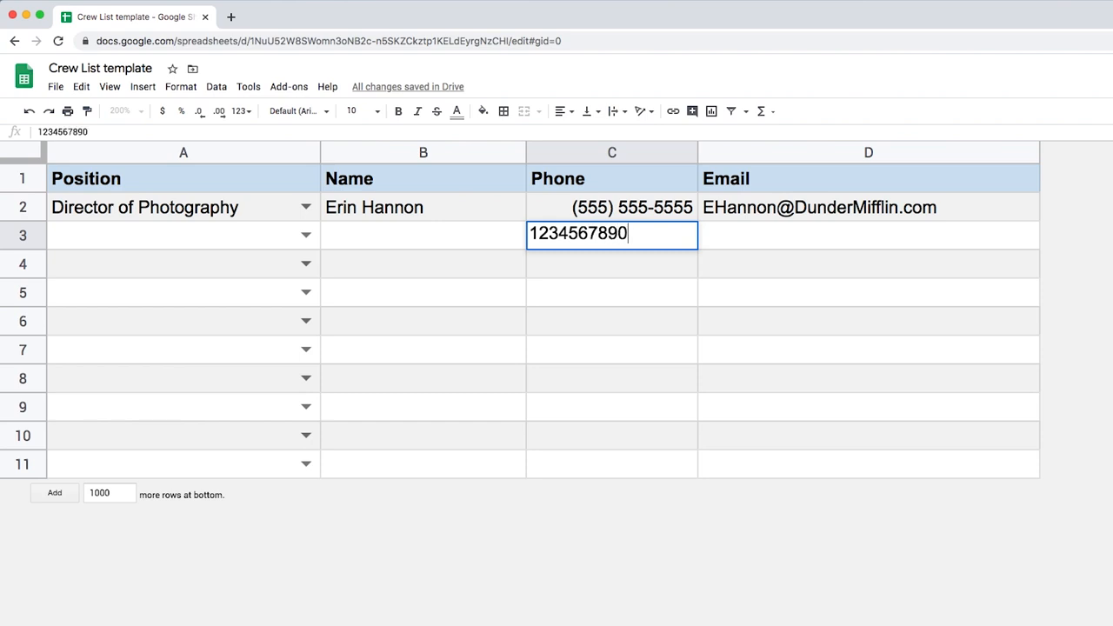
key(enter)
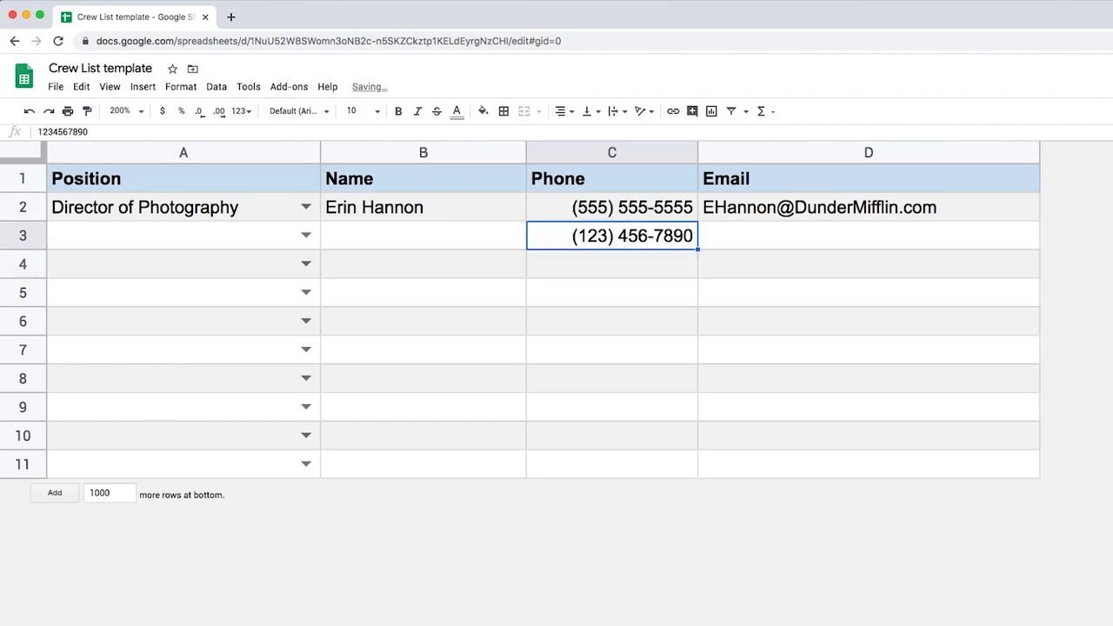
key(Delete)
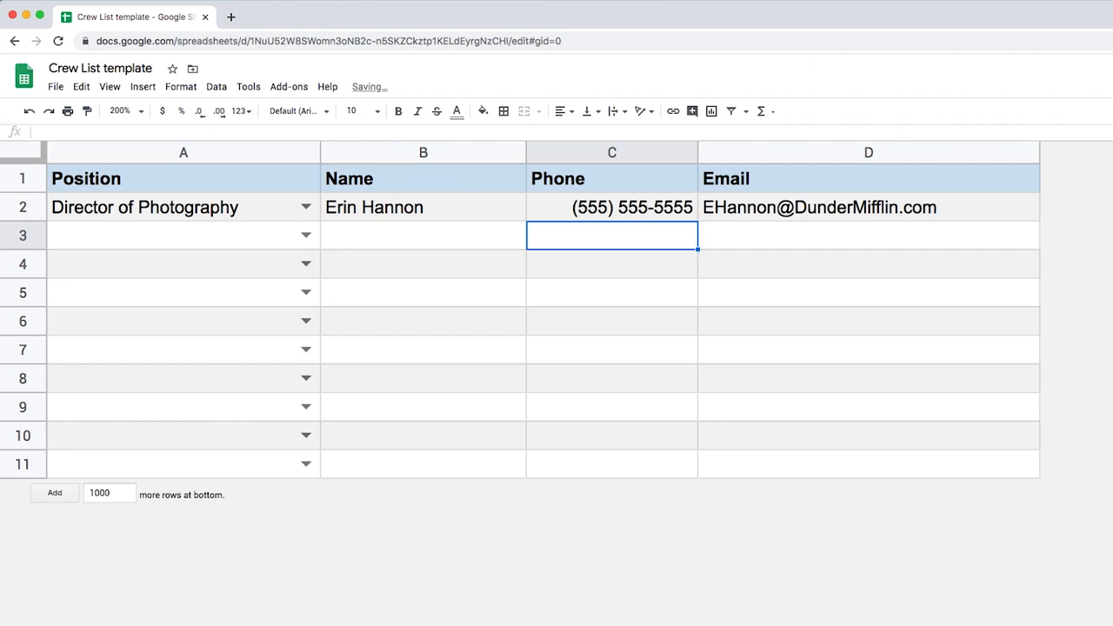